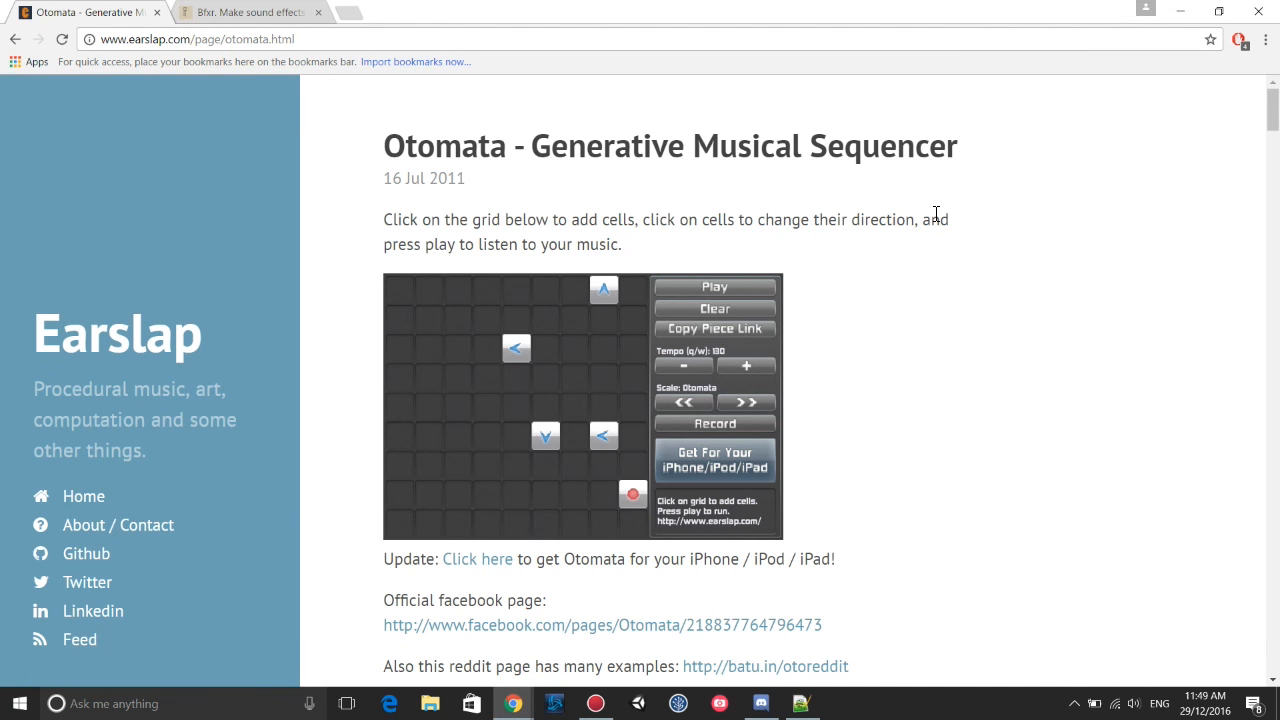
mouse_move(962, 200)
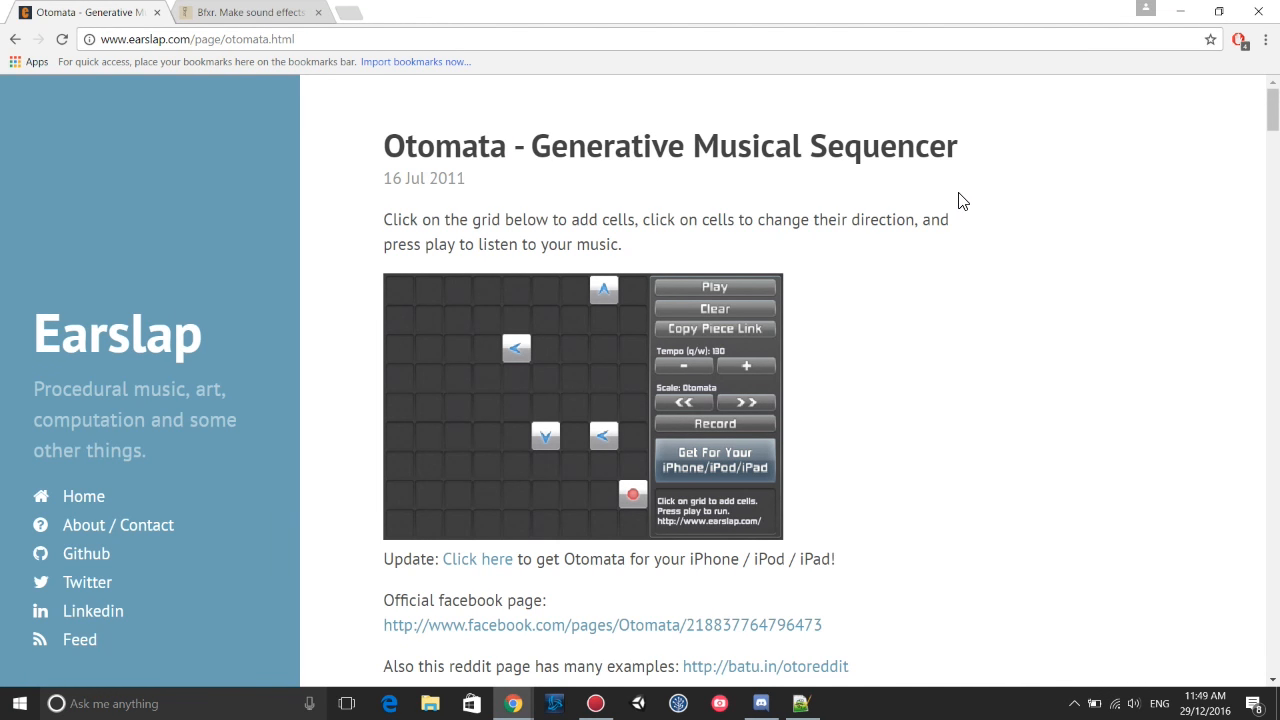
mouse_move(967, 177)
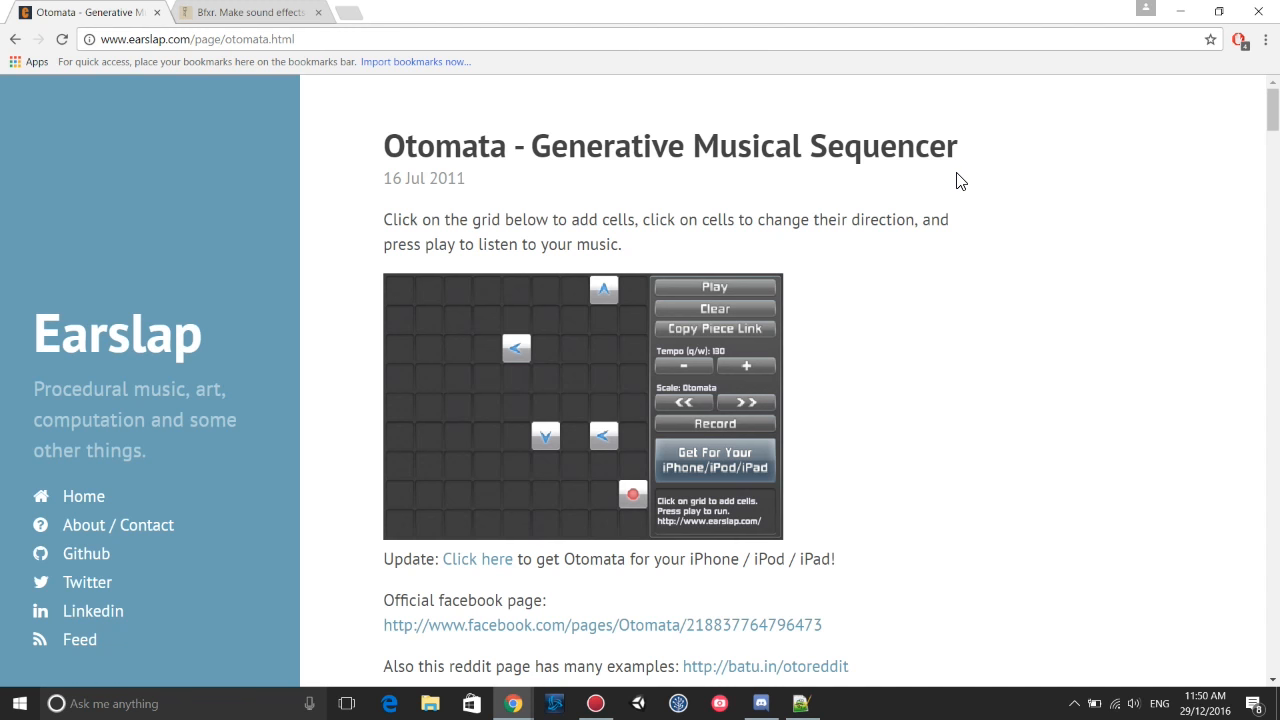
mouse_move(897, 133)
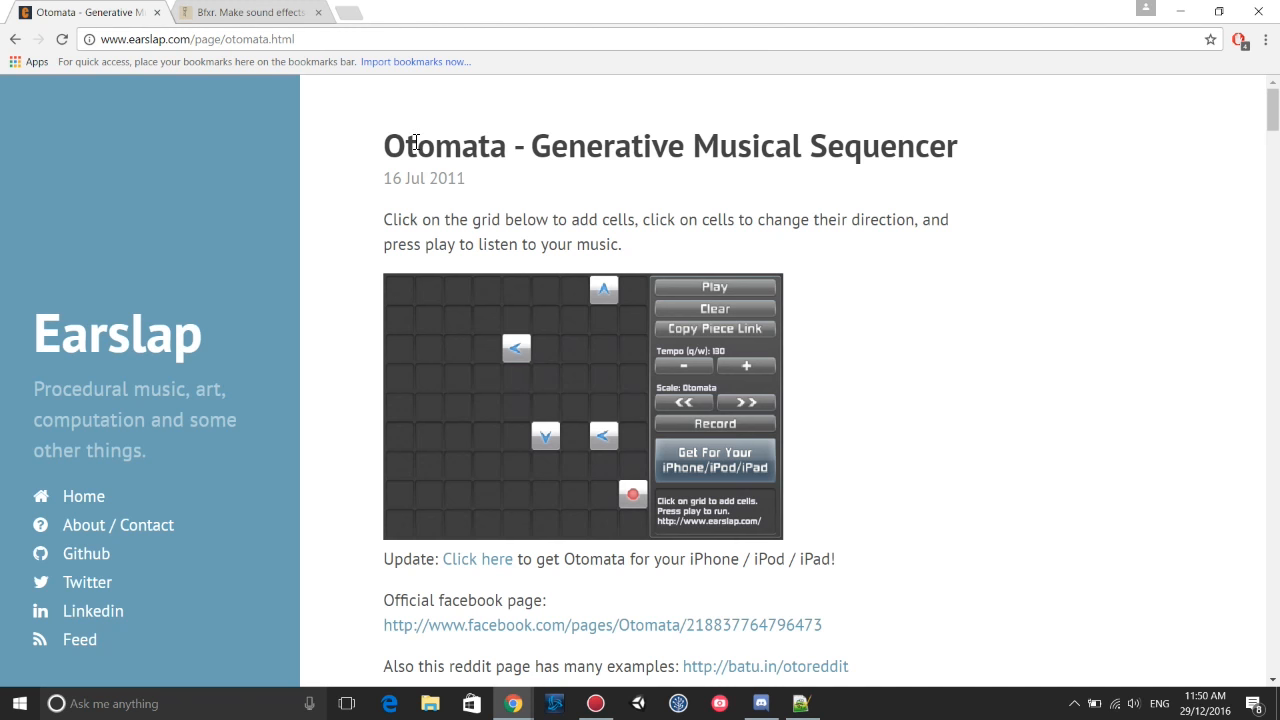
Glance at the Bfxr page, then return to the Otomata sequencer and scroll the page.
left_click(248, 12)
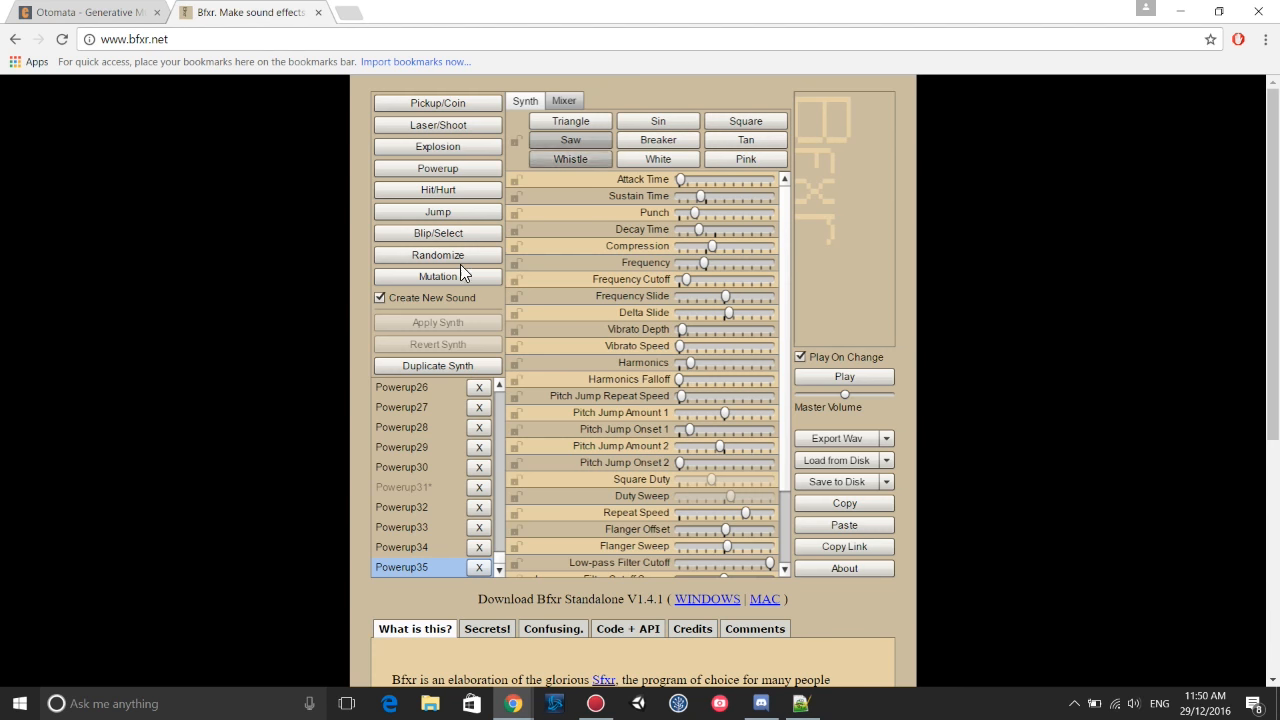
mouse_move(197, 105)
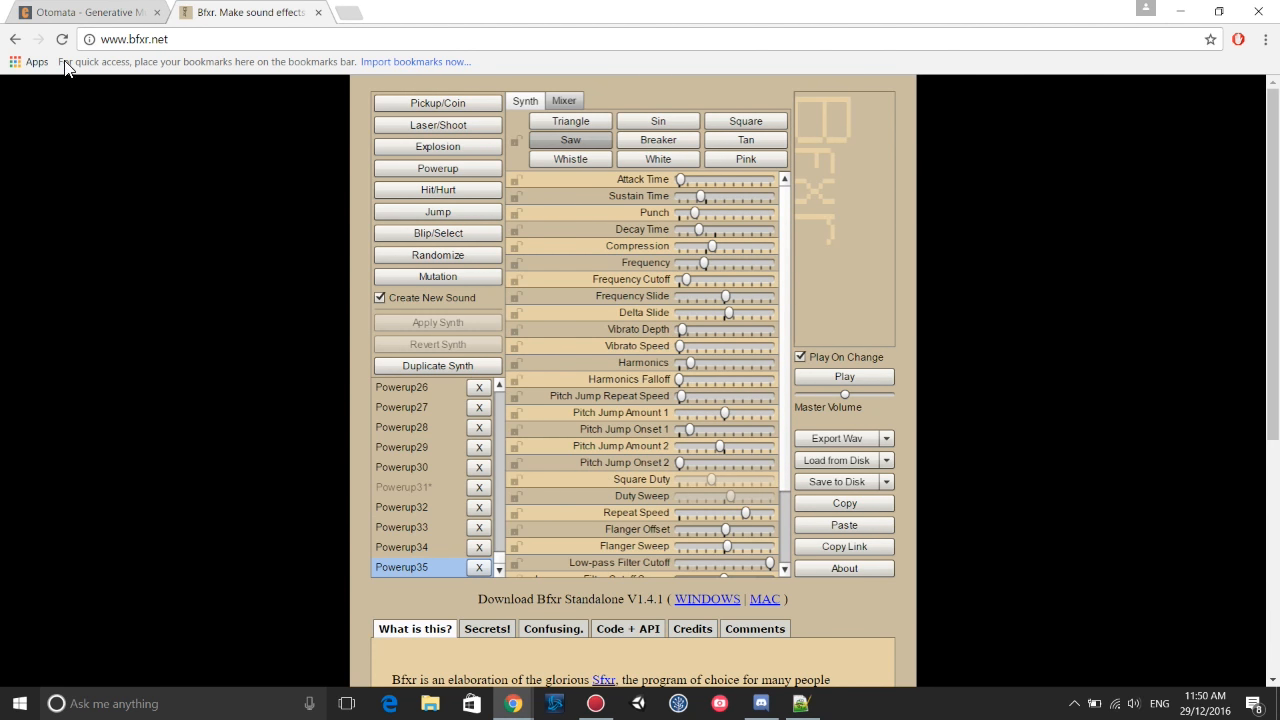
left_click(85, 12)
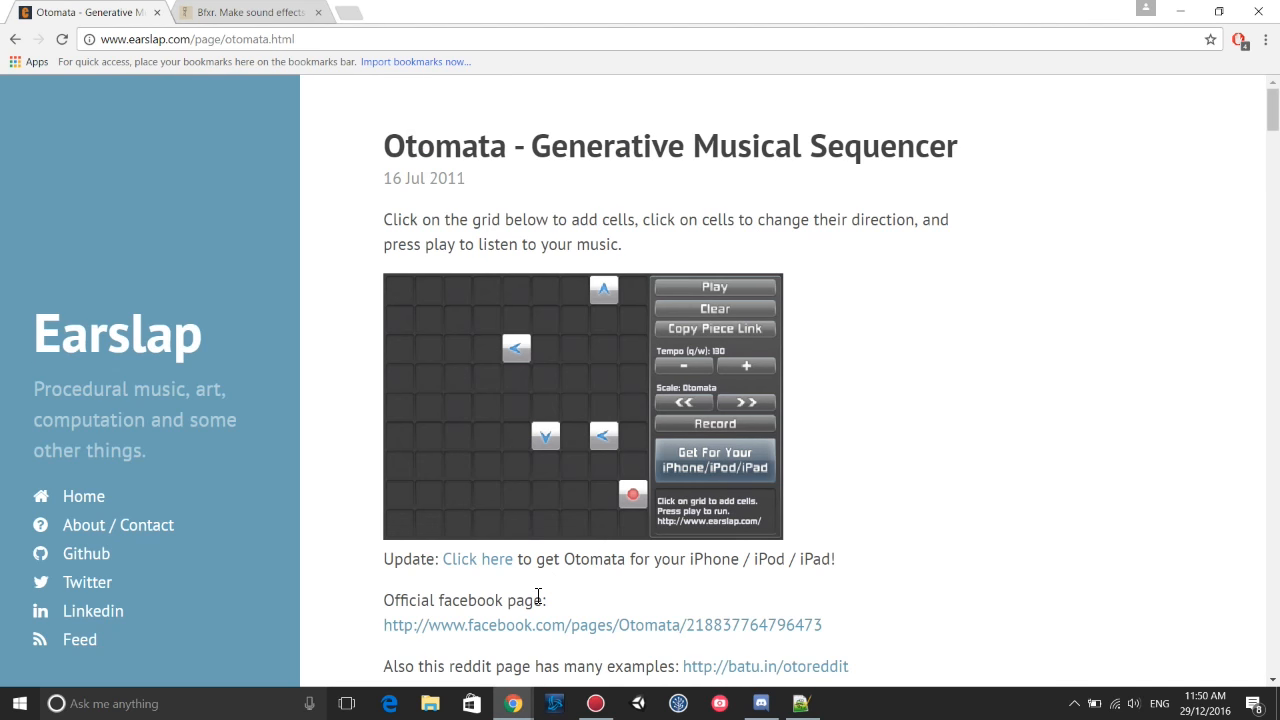
scroll("down", 3)
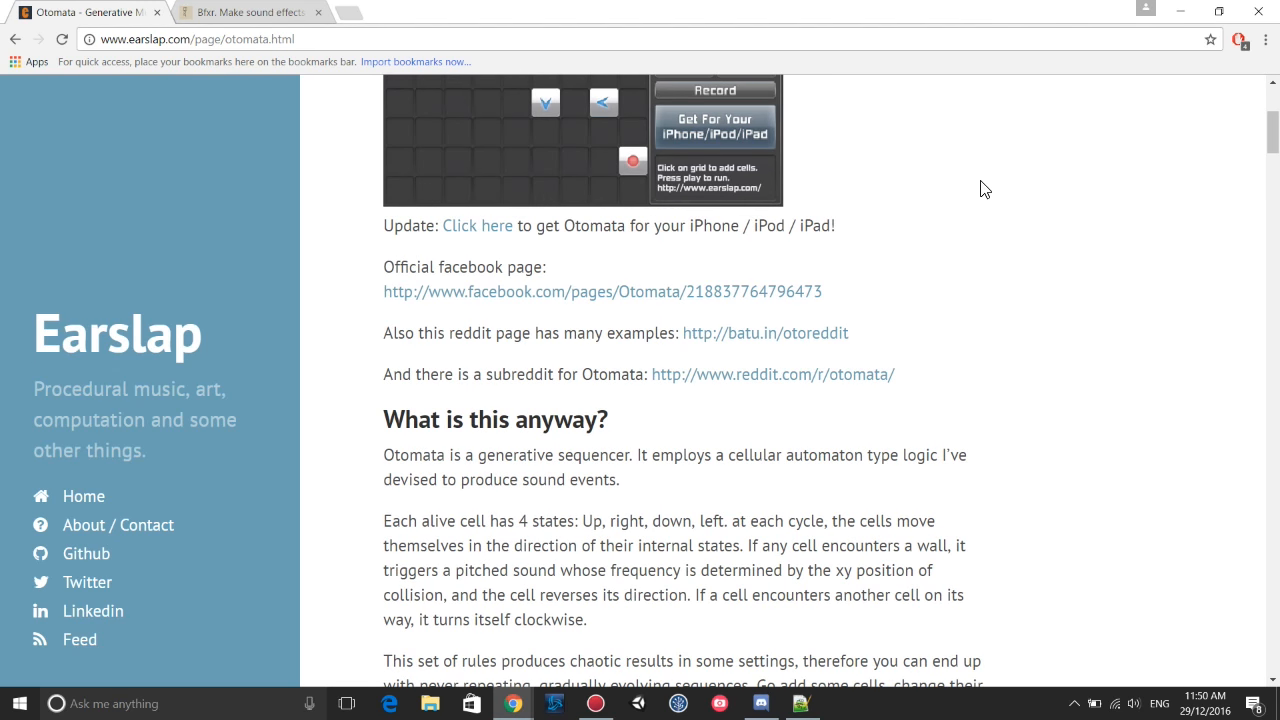
scroll("up", 3)
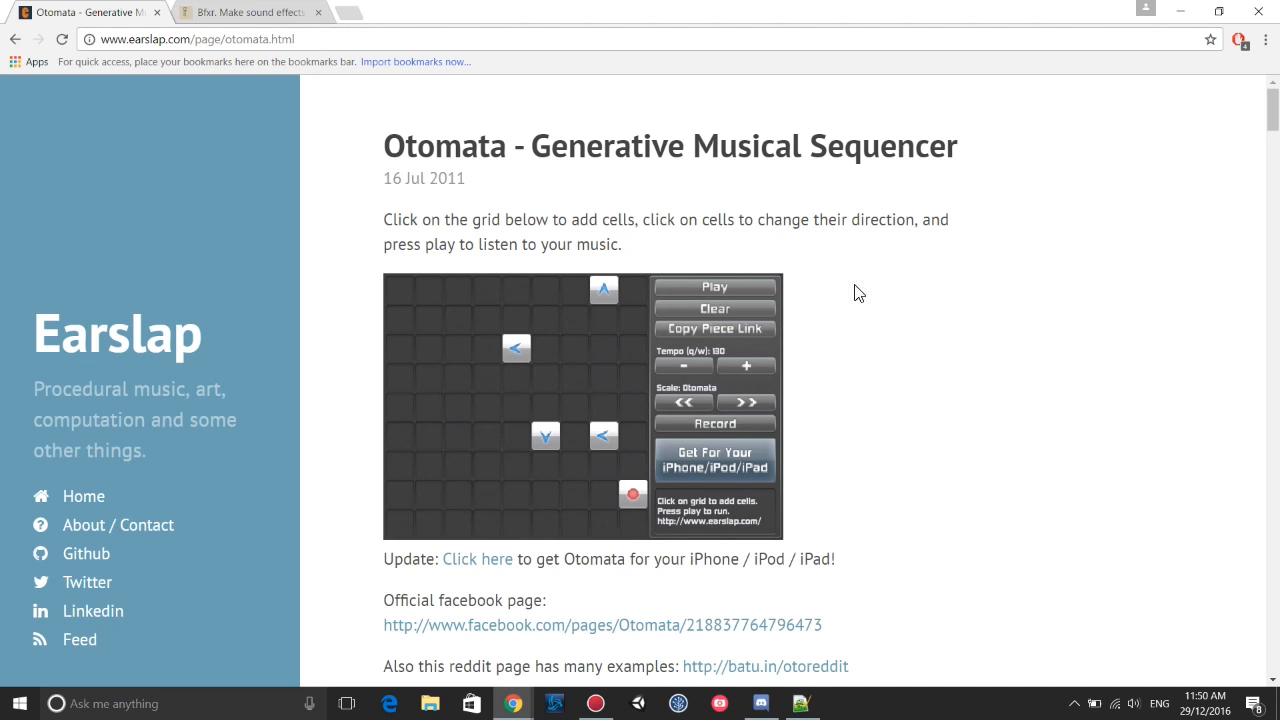
mouse_move(499, 189)
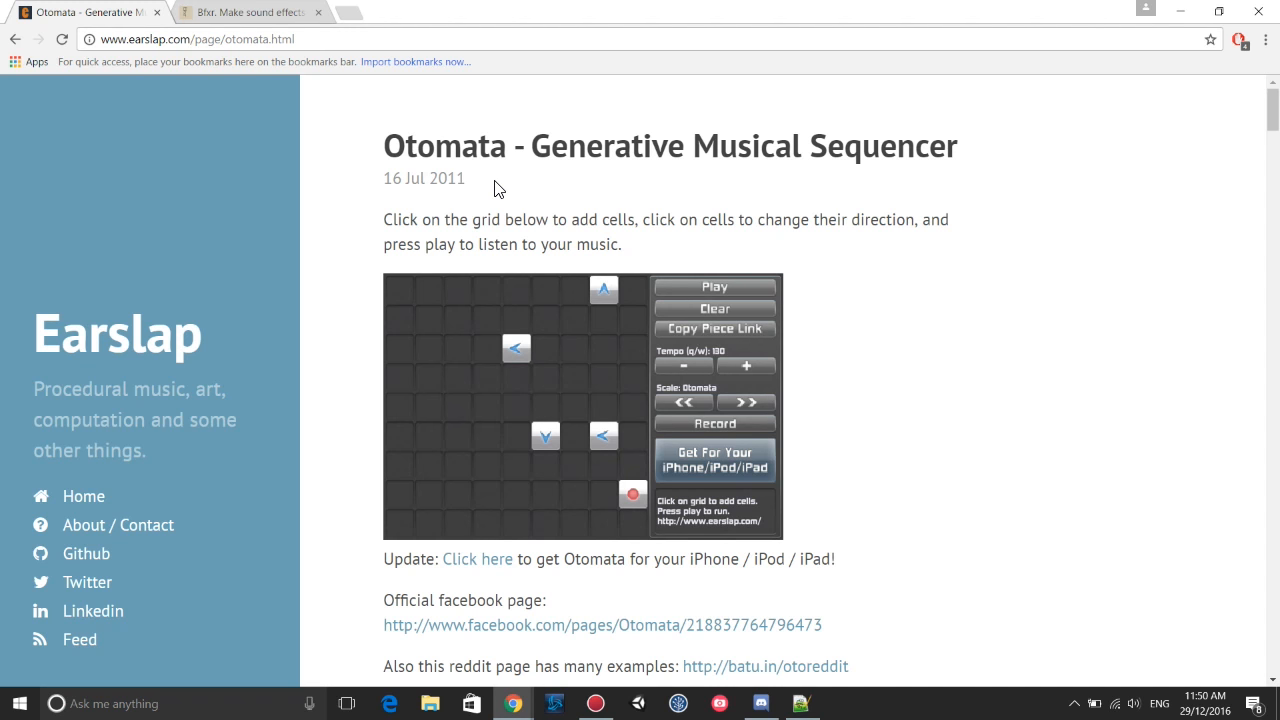
mouse_move(503, 180)
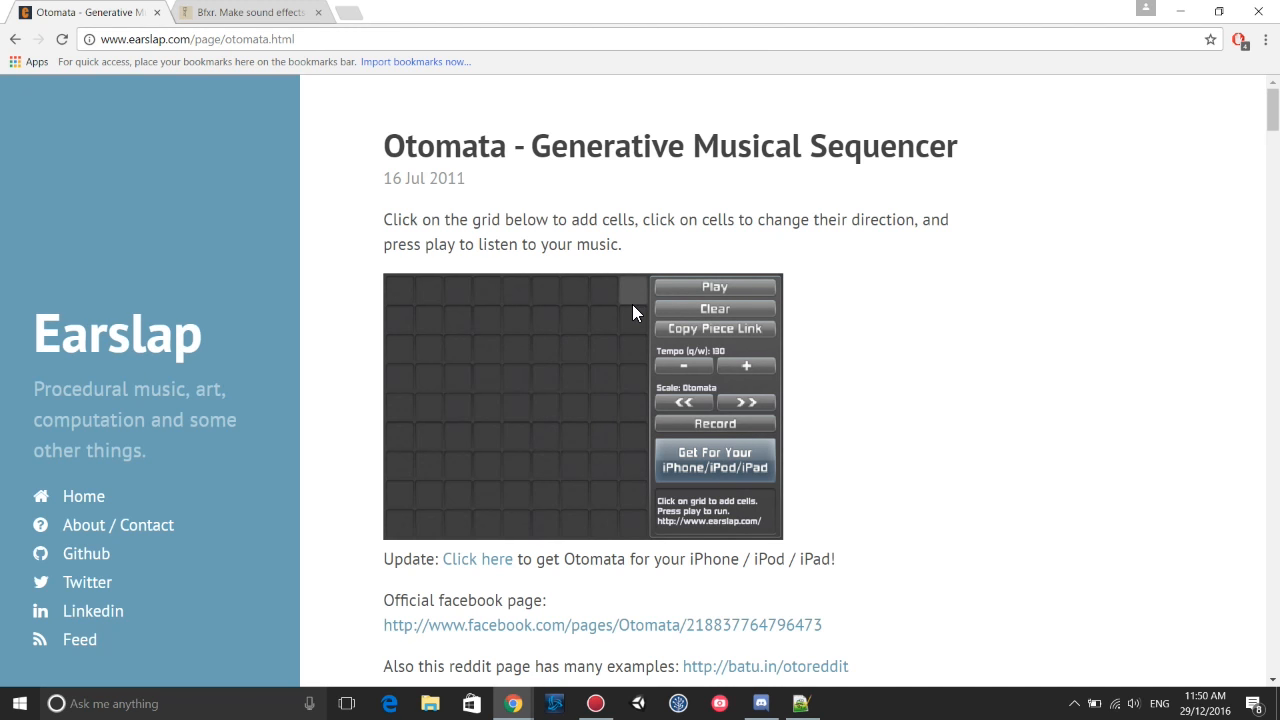
Raise the Otomata tempo to 150 and cancel the Save As dialog that appears.
left_click(746, 365)
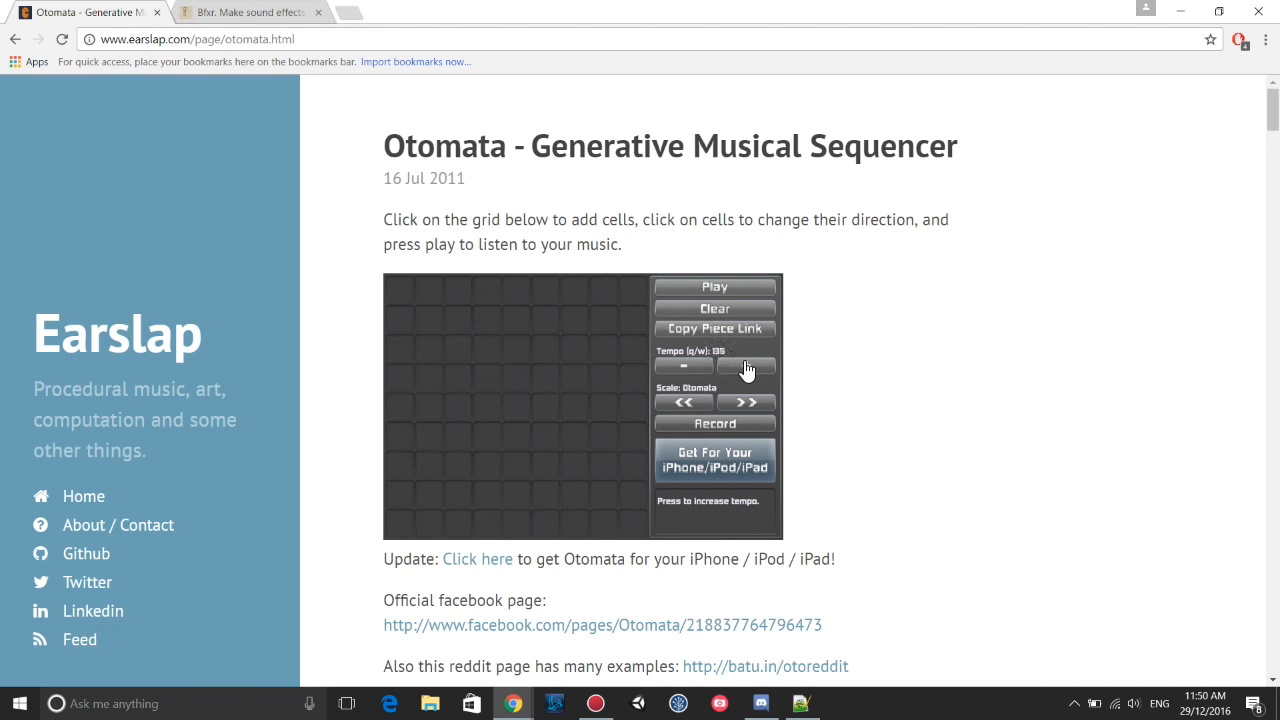
left_click(745, 366)
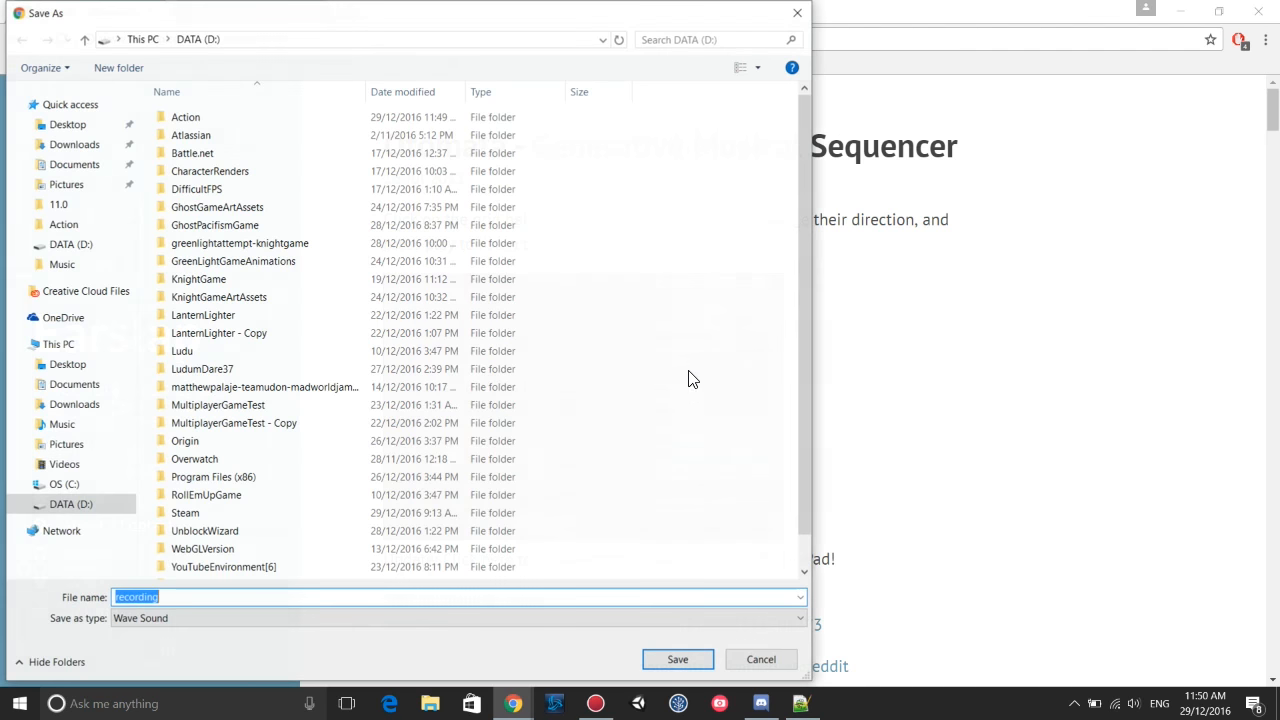
left_click(761, 659)
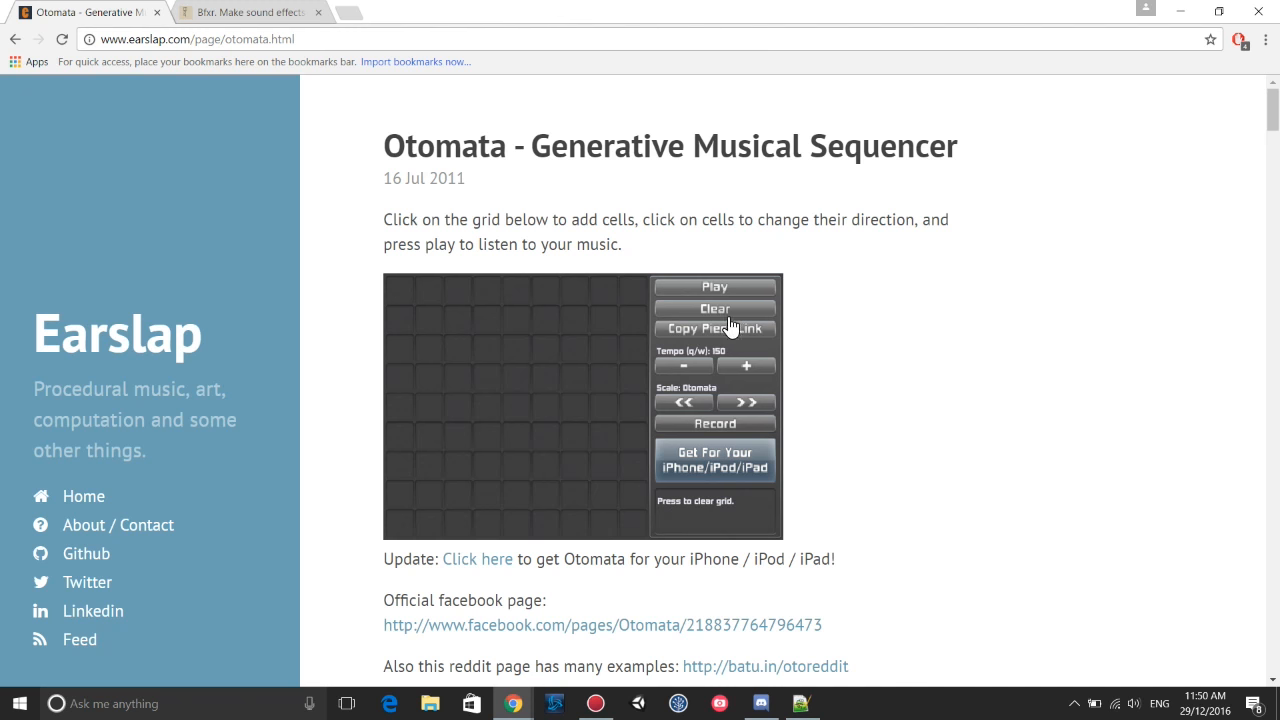
Place cells near the middle of the grid, turn one to point right, and remove the extra cell.
left_click(545, 408)
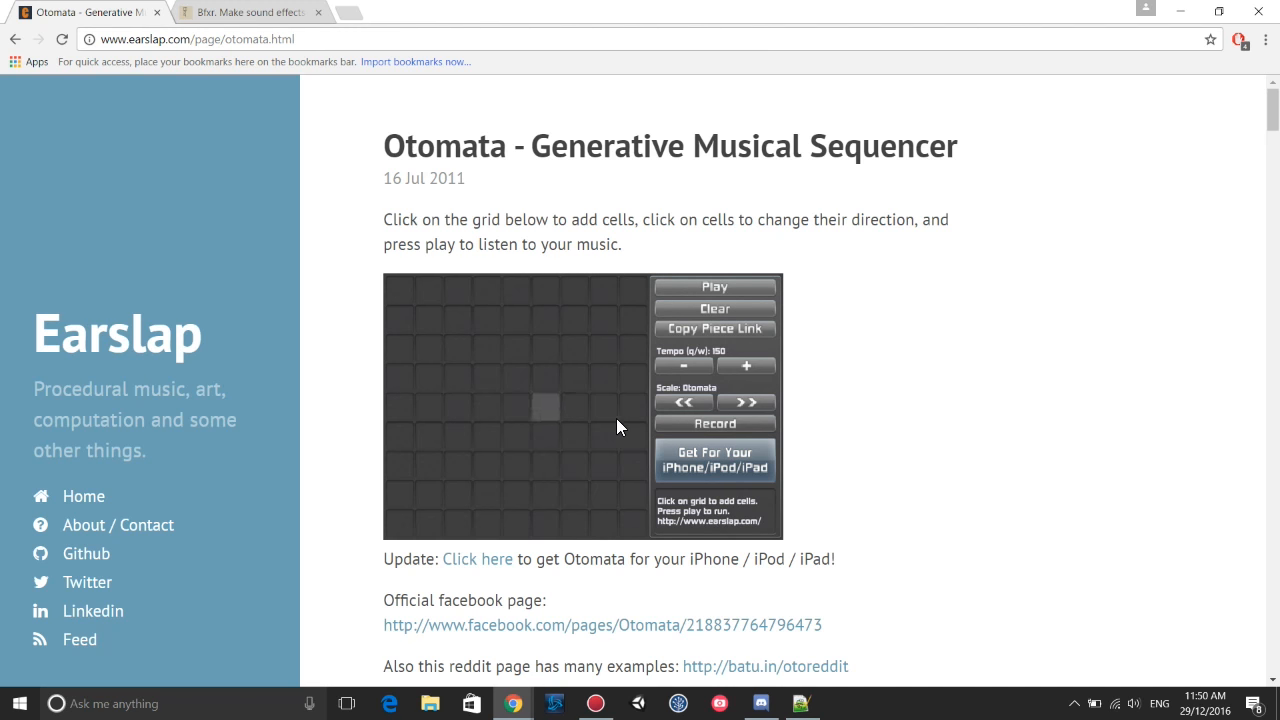
left_click(574, 377)
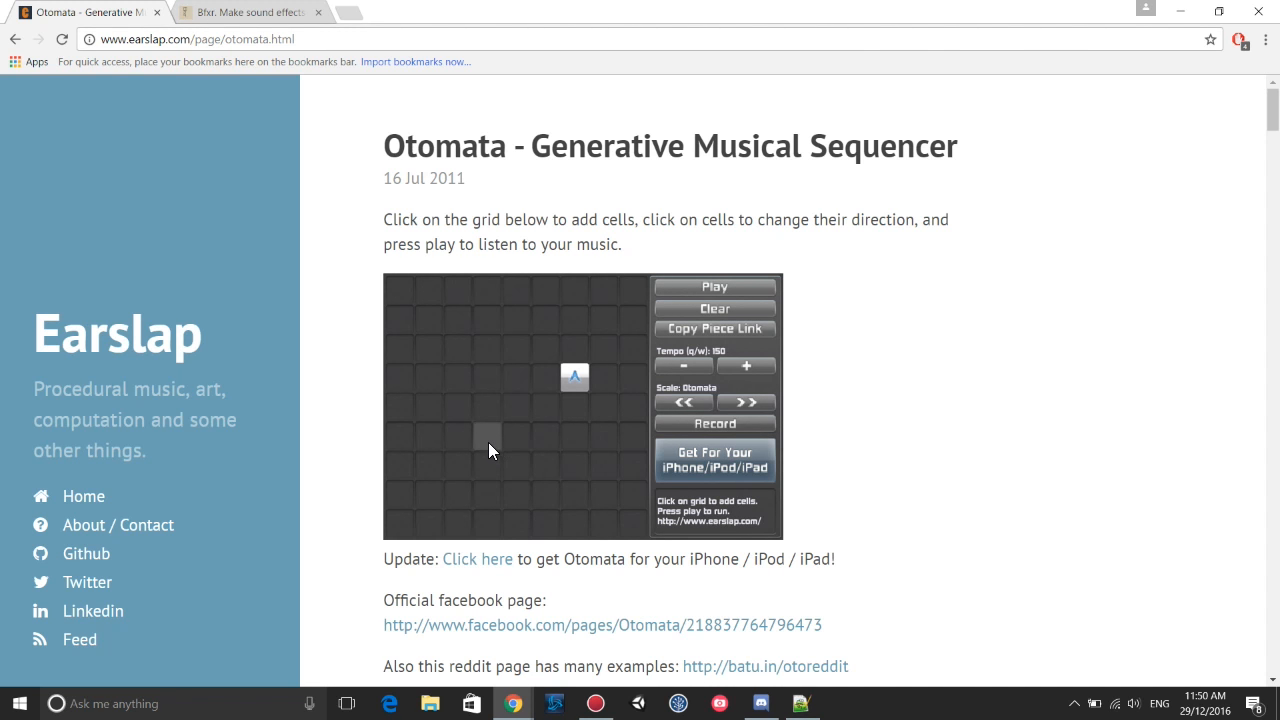
left_click(488, 435)
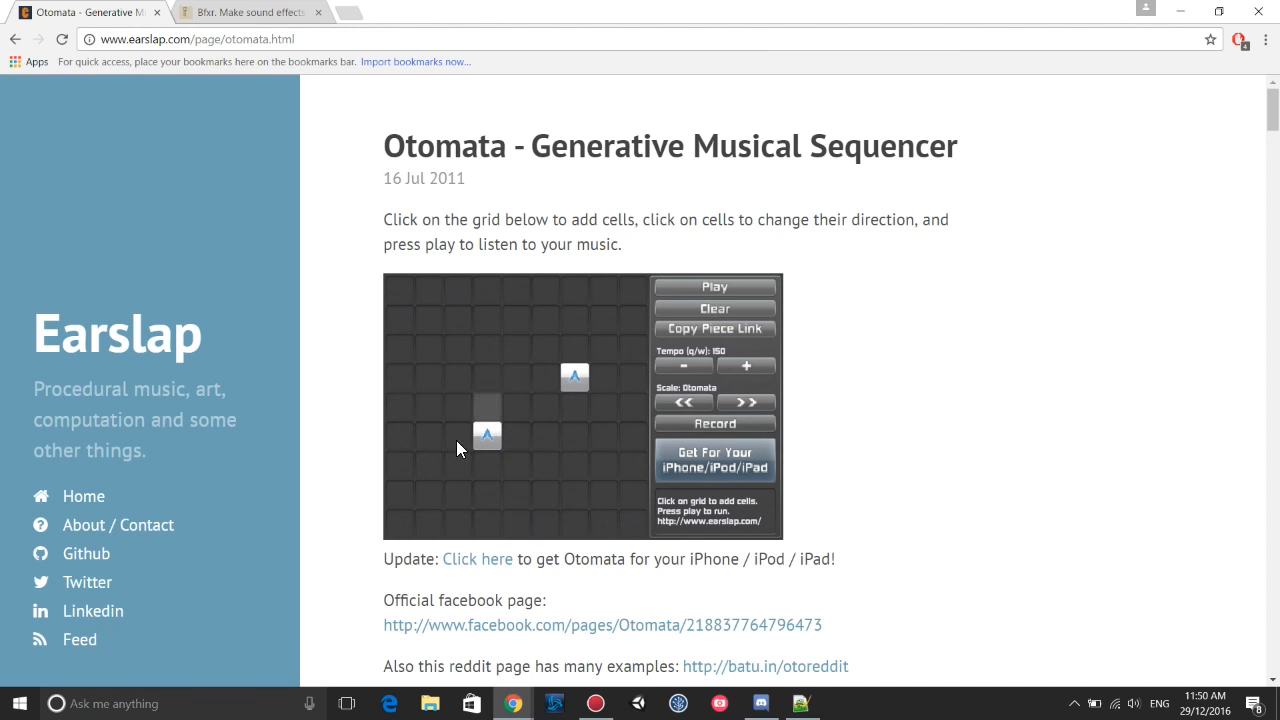
left_click(488, 435)
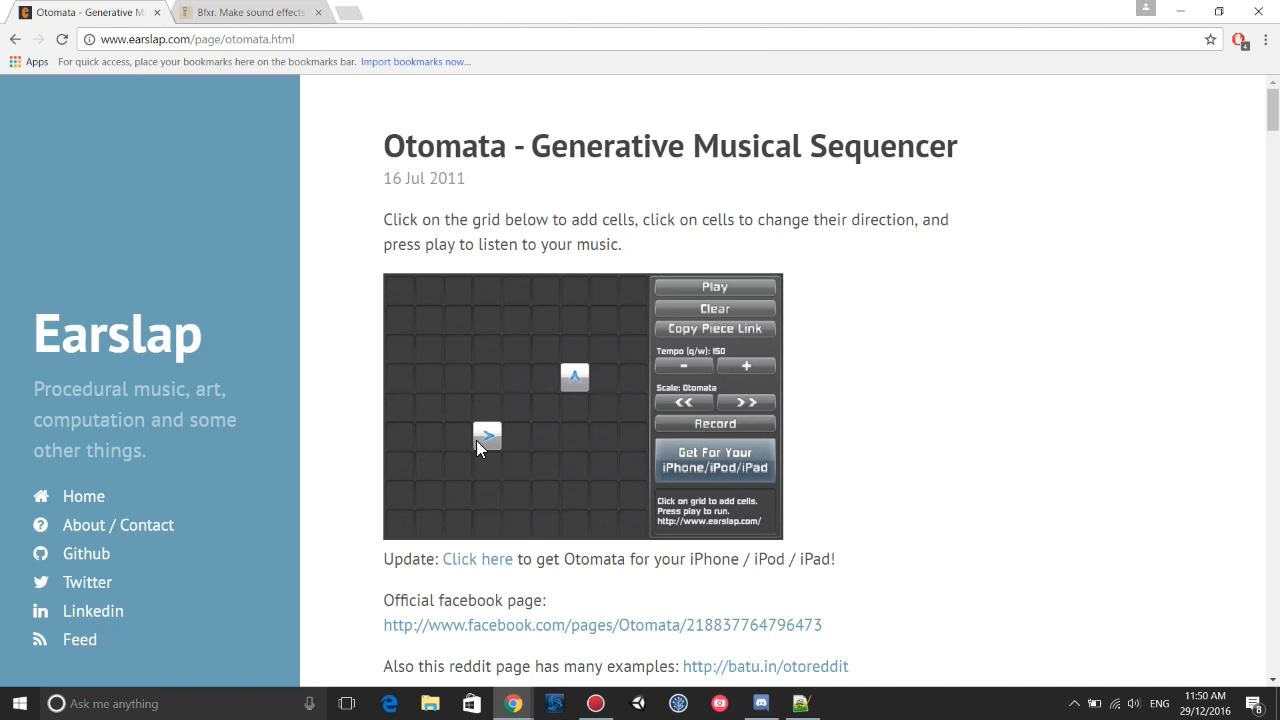
mouse_move(635, 290)
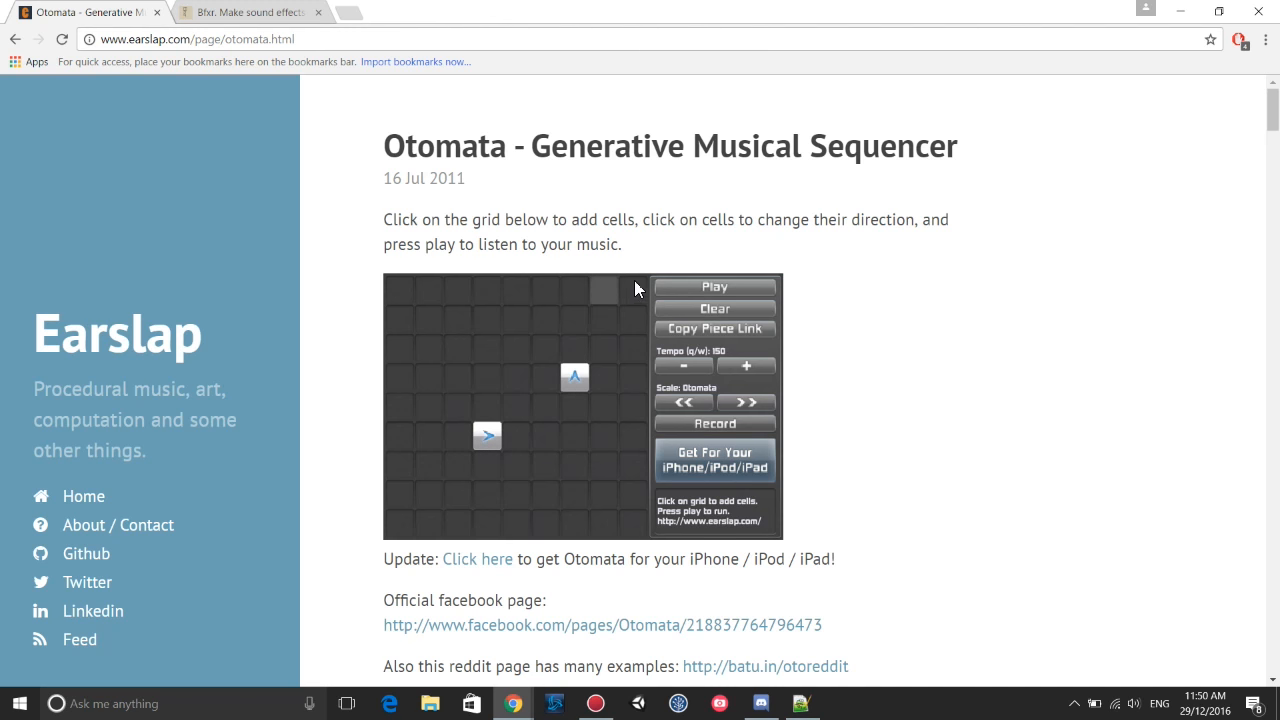
mouse_move(668, 468)
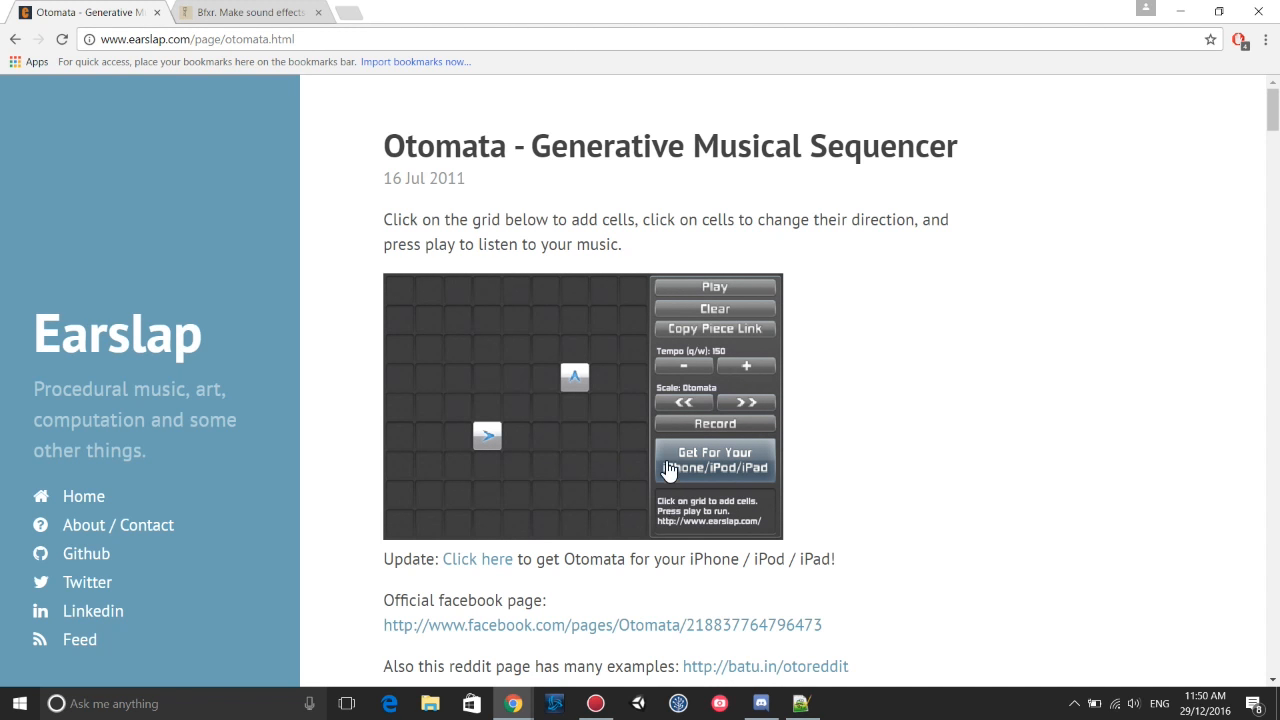
mouse_move(760, 350)
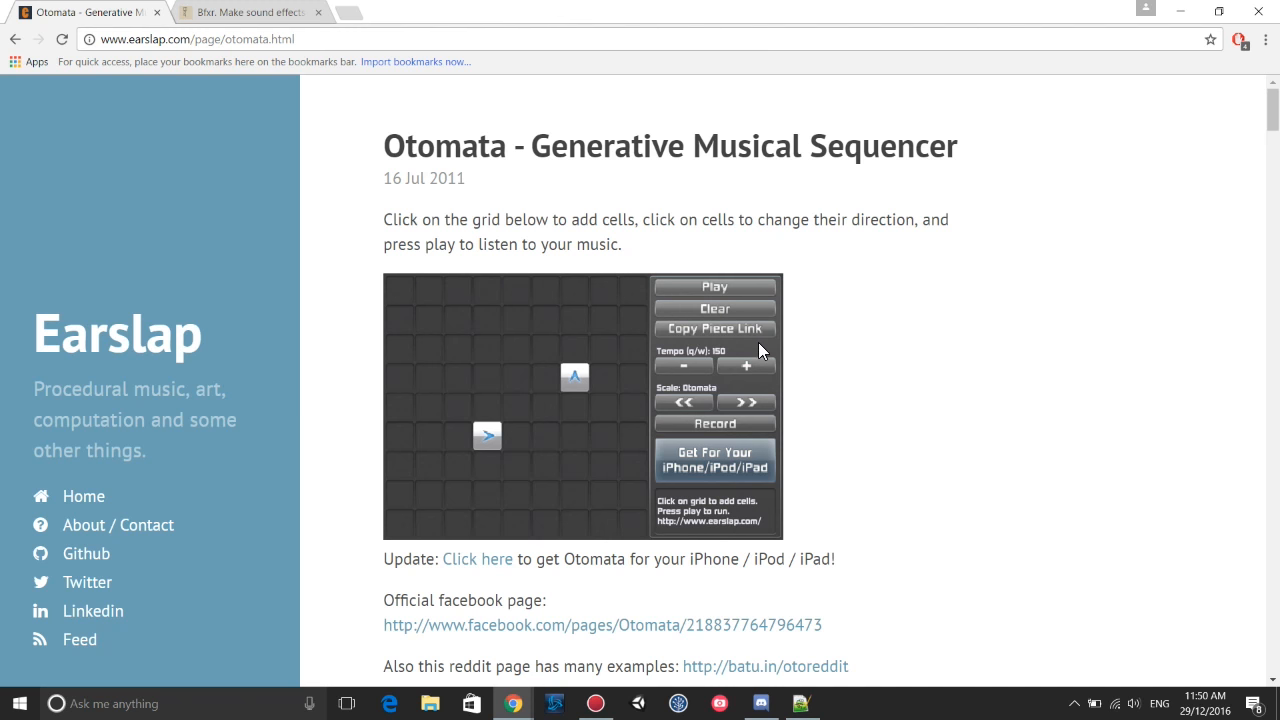
mouse_move(700, 395)
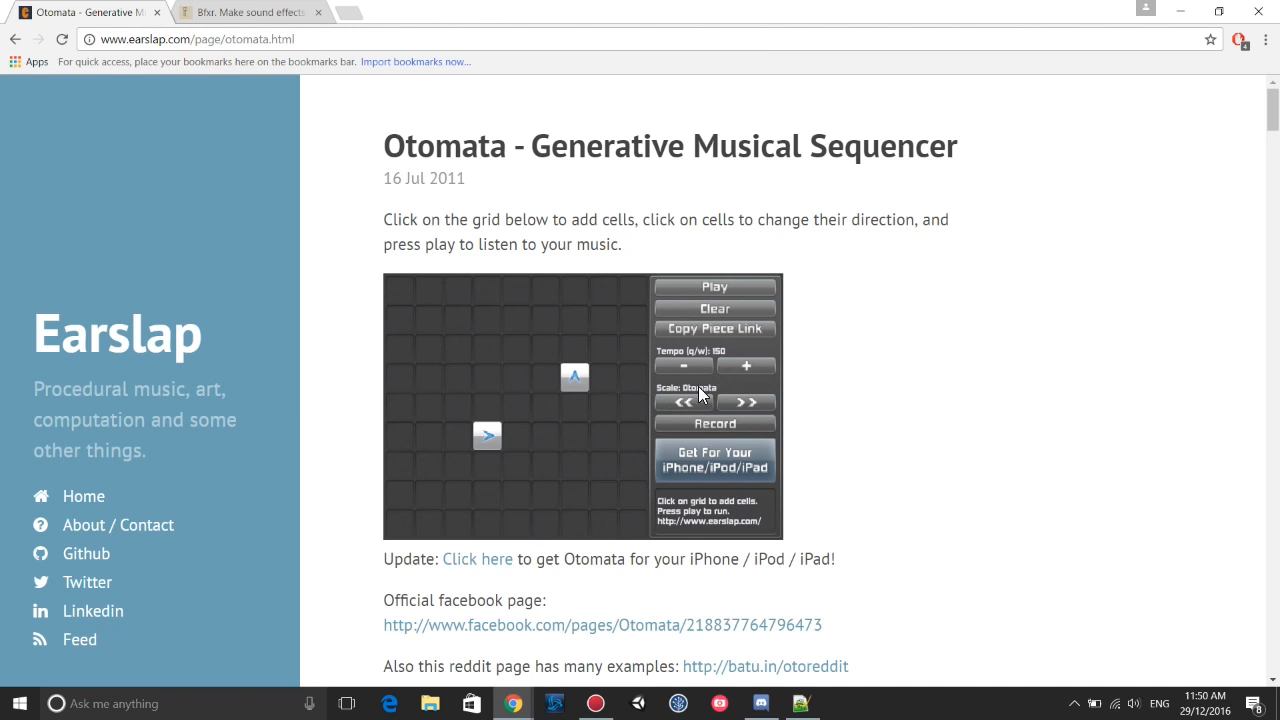
mouse_move(683, 366)
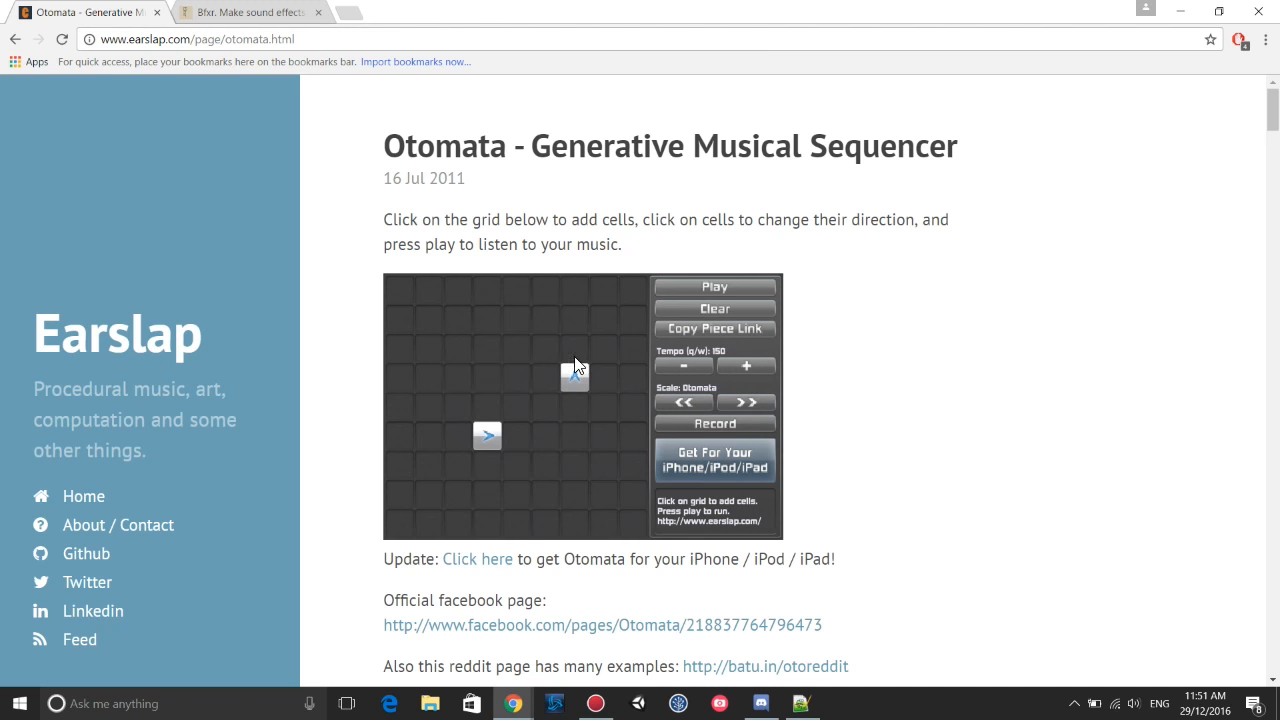
left_click(575, 377)
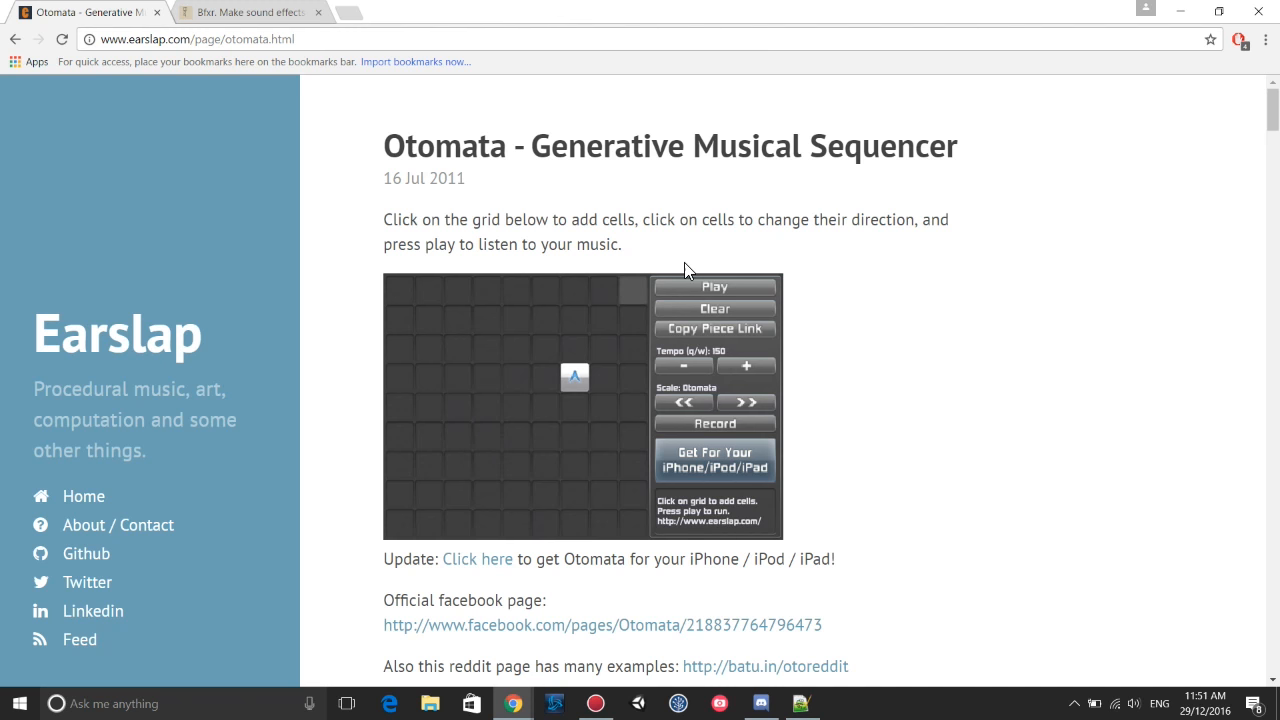
Play the tune, stop it, add another cell and play again with the new cells.
left_click(714, 287)
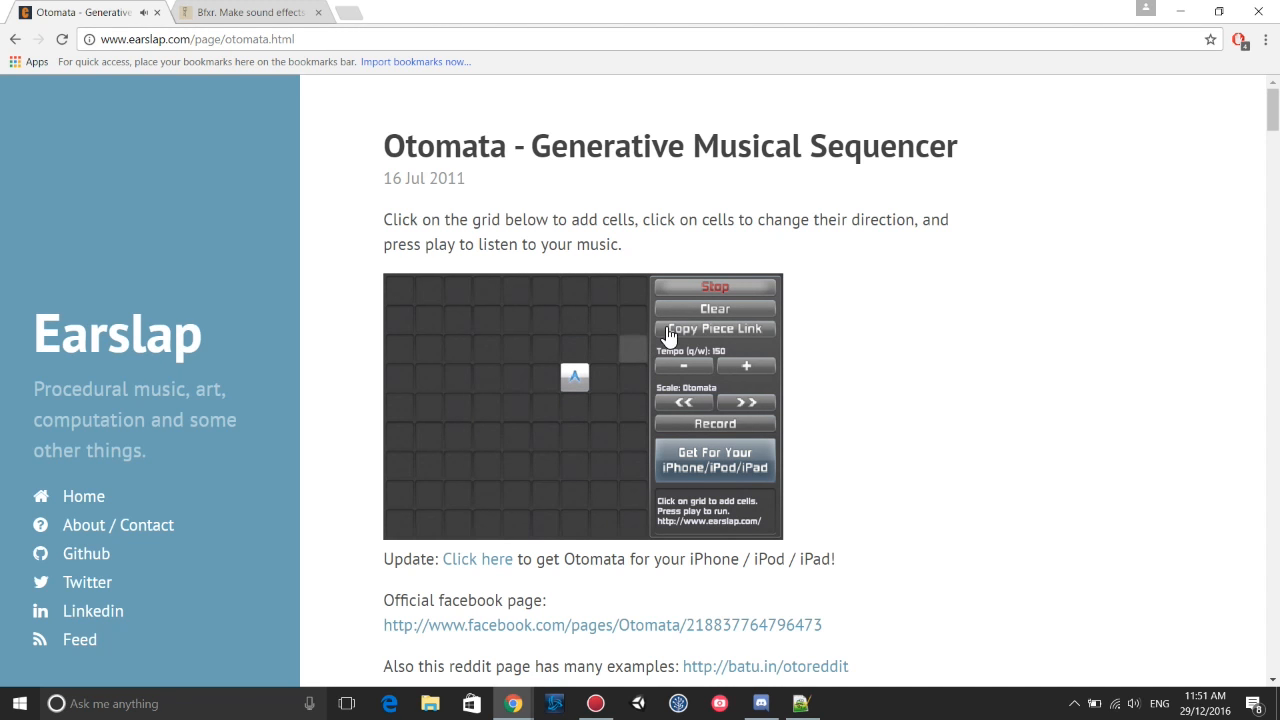
left_click(715, 286)
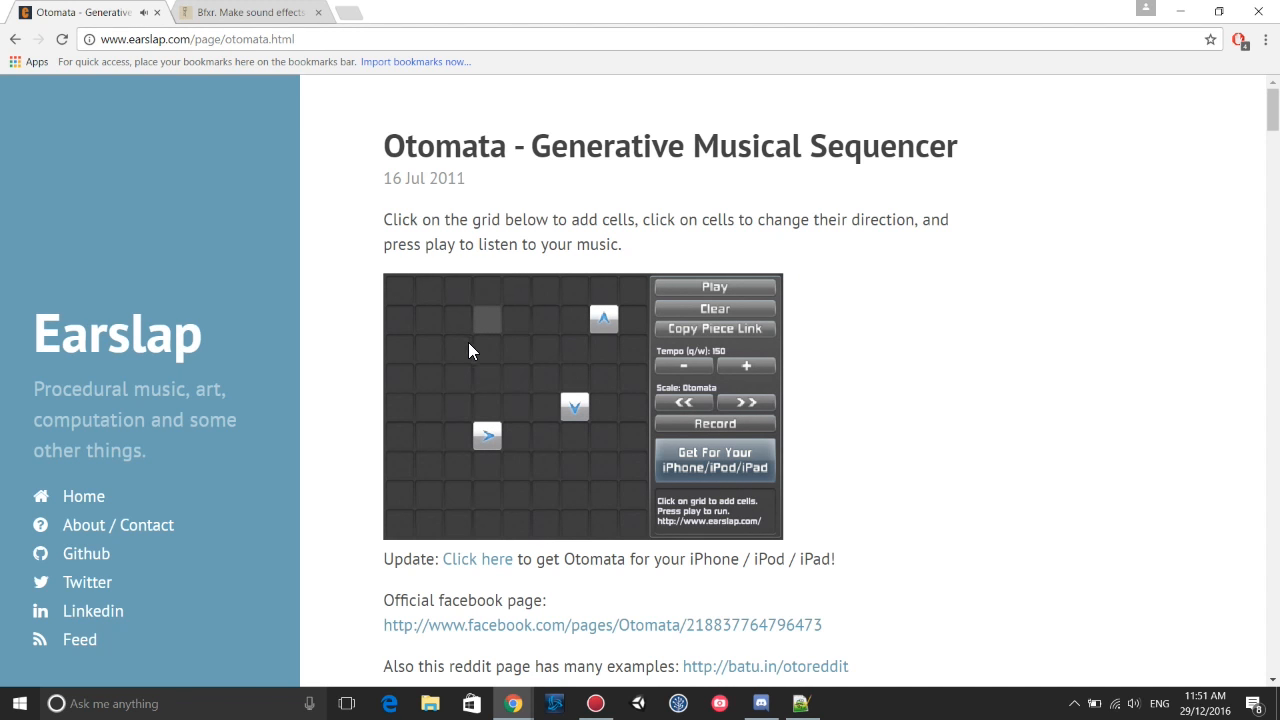
left_click(488, 318)
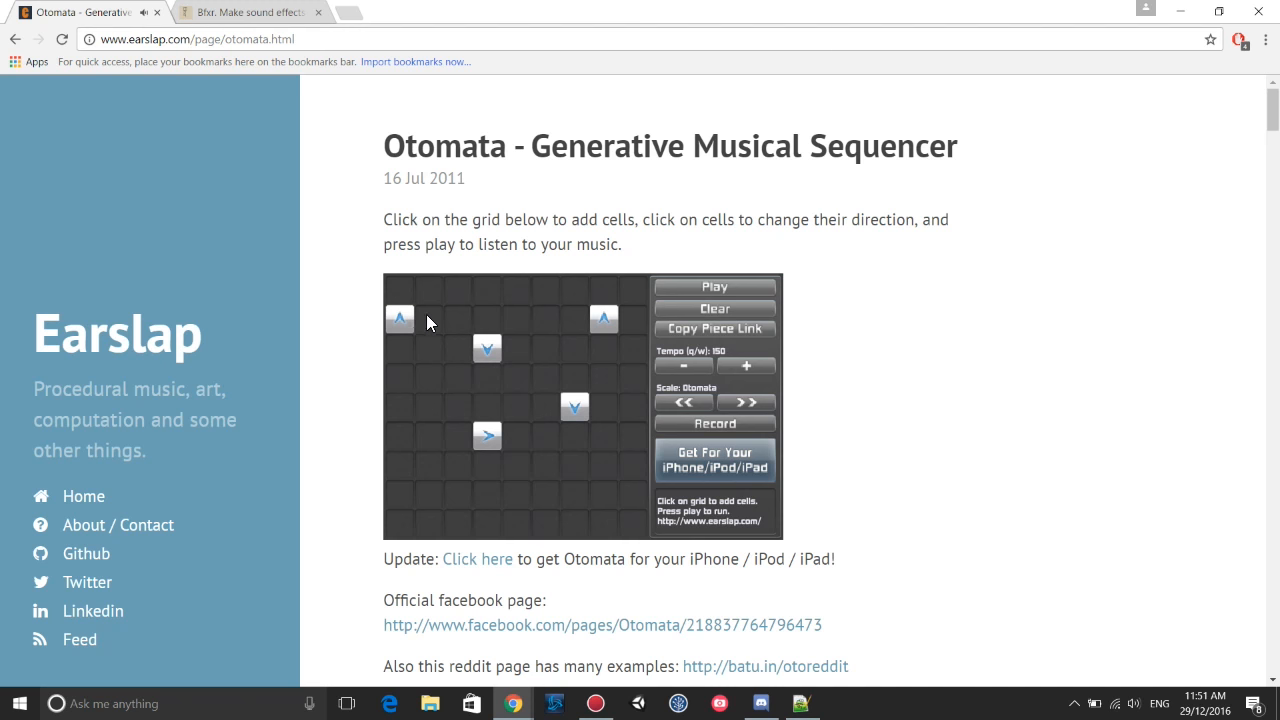
left_click(715, 286)
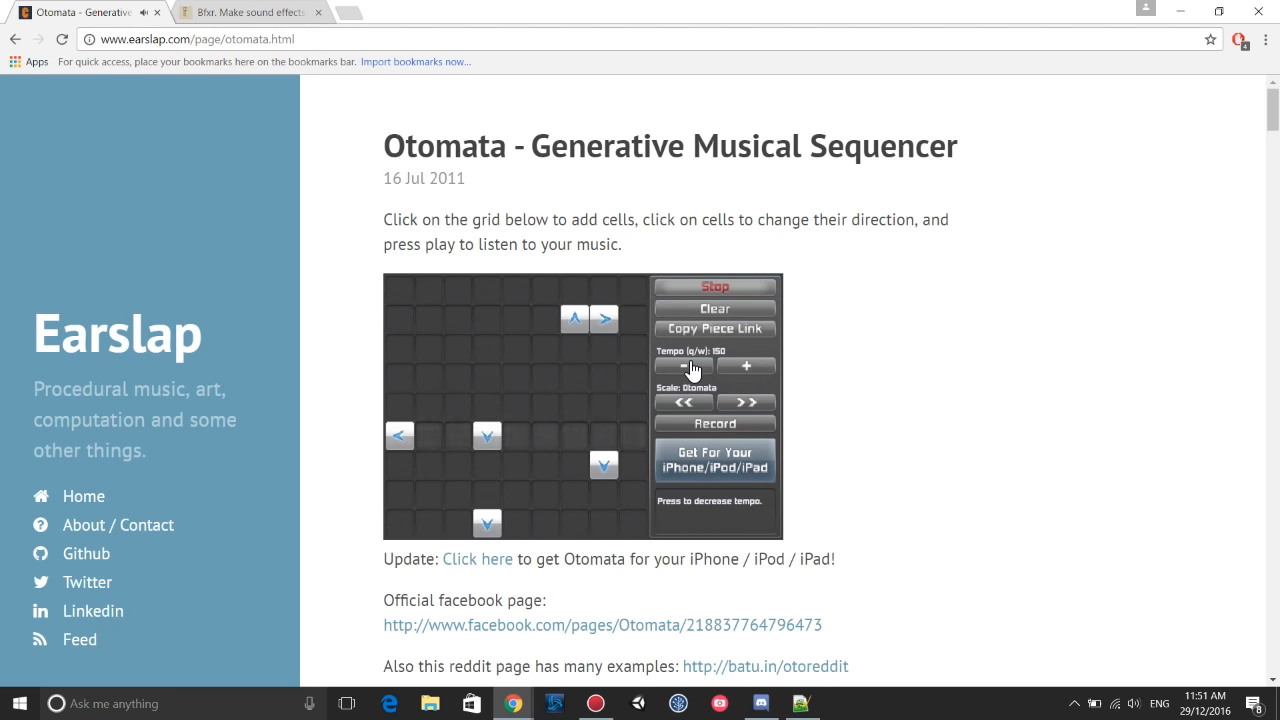
Lower the tempo to 130 and step the musical scale on to Otomata.
left_click(684, 366)
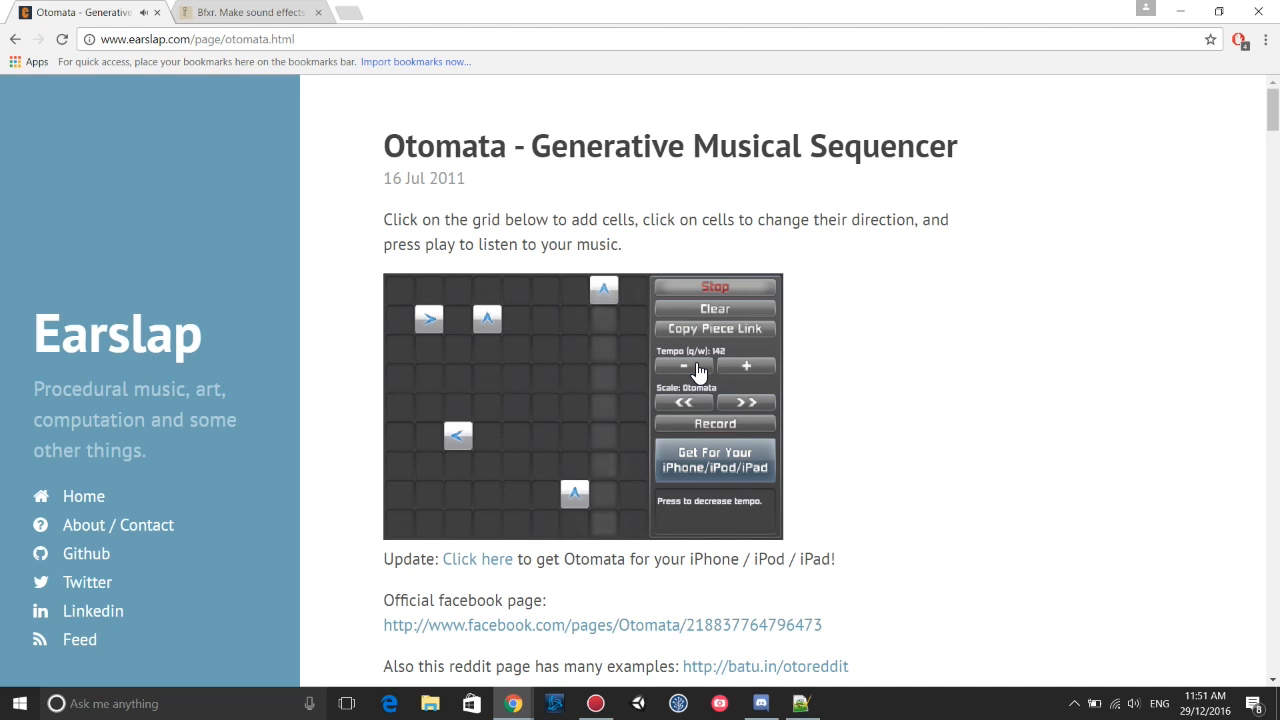
left_click(683, 366)
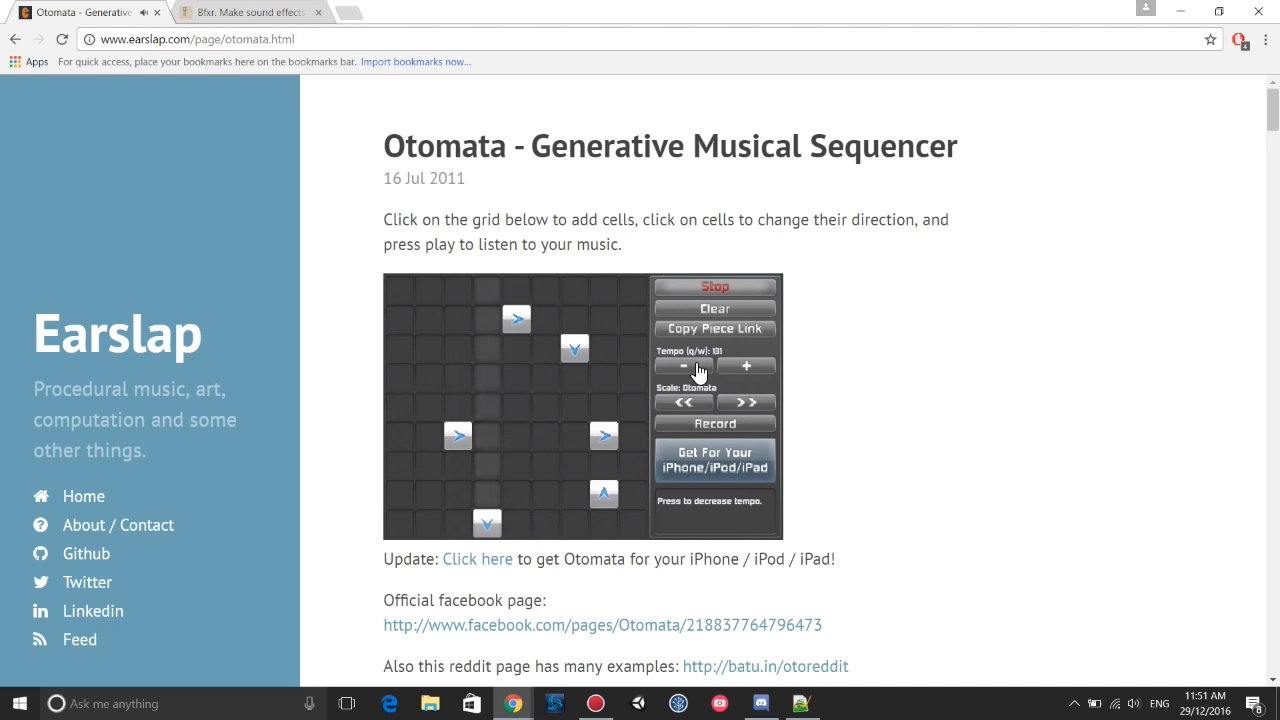
left_click(683, 365)
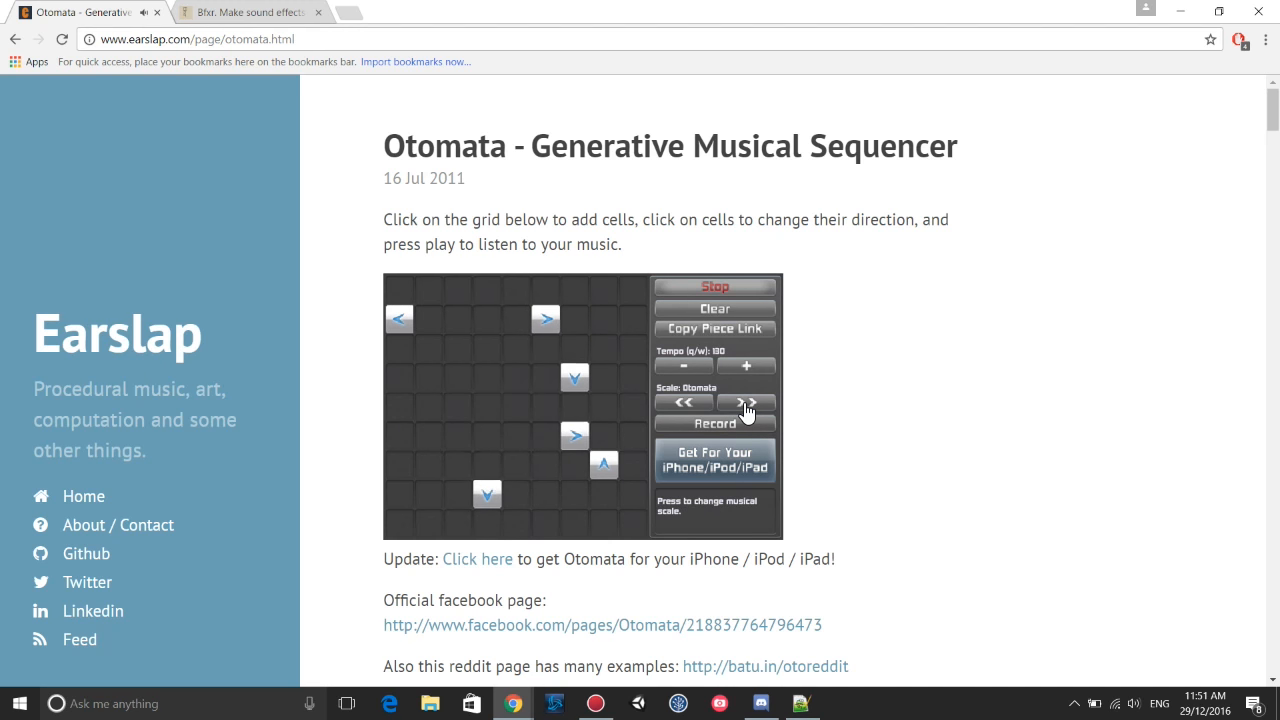
left_click(745, 403)
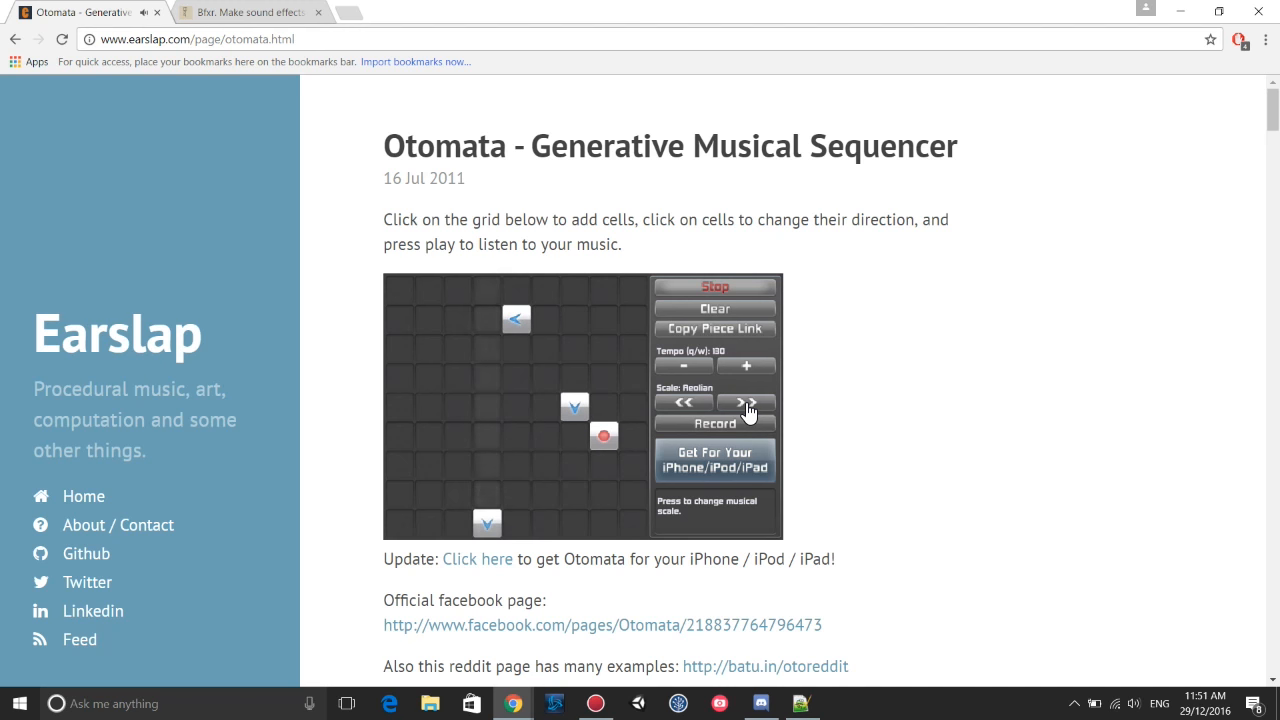
left_click(745, 402)
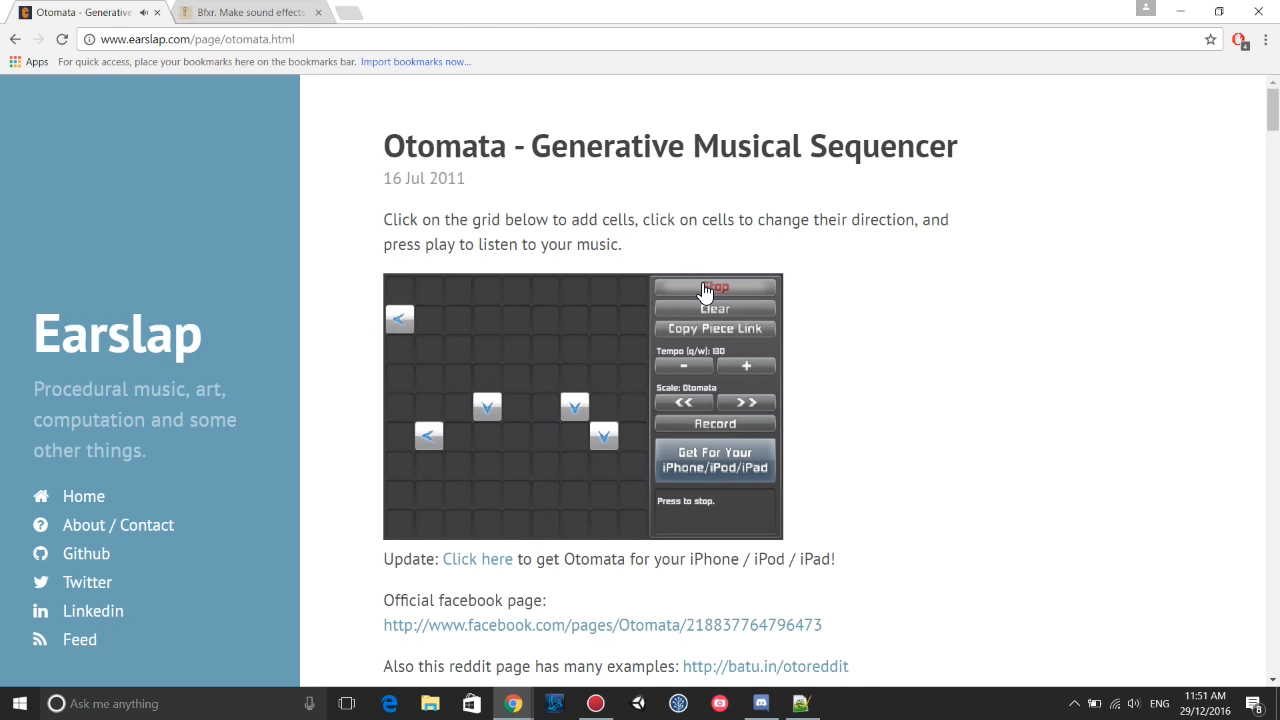
Stop the tune playing, leaving five arrow cells frozen at tempo 130.
left_click(715, 287)
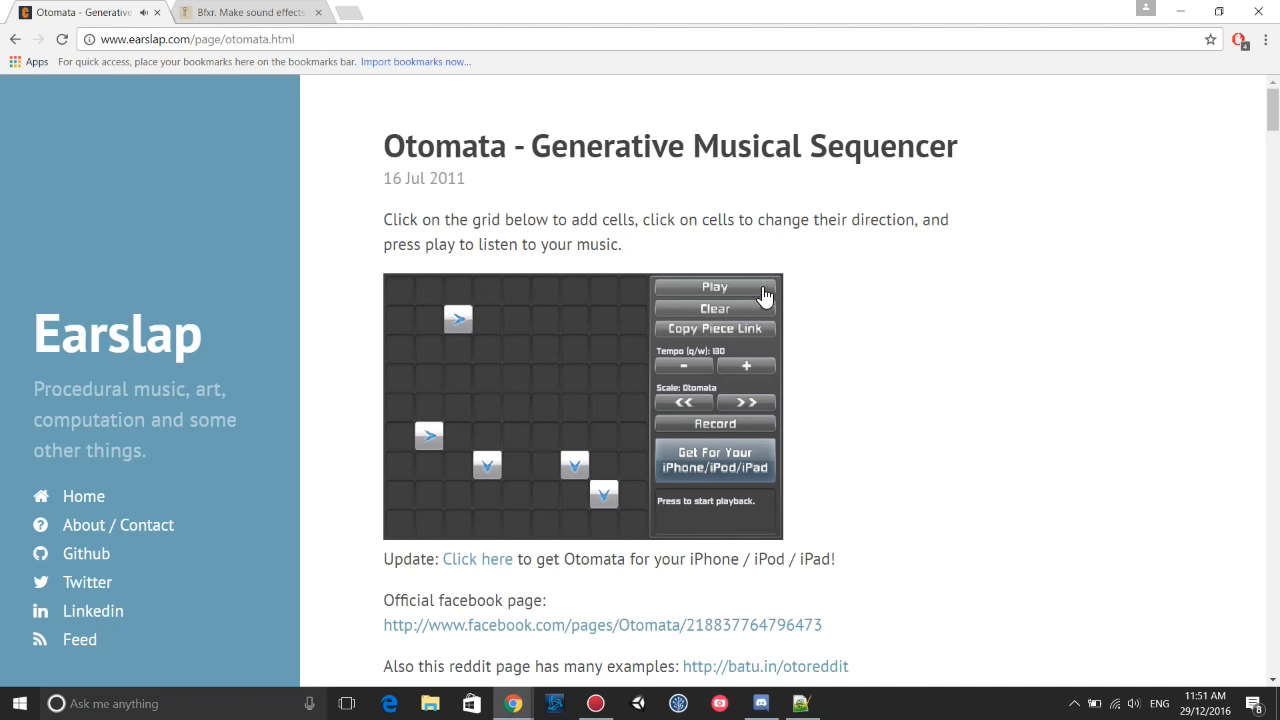
left_click(715, 423)
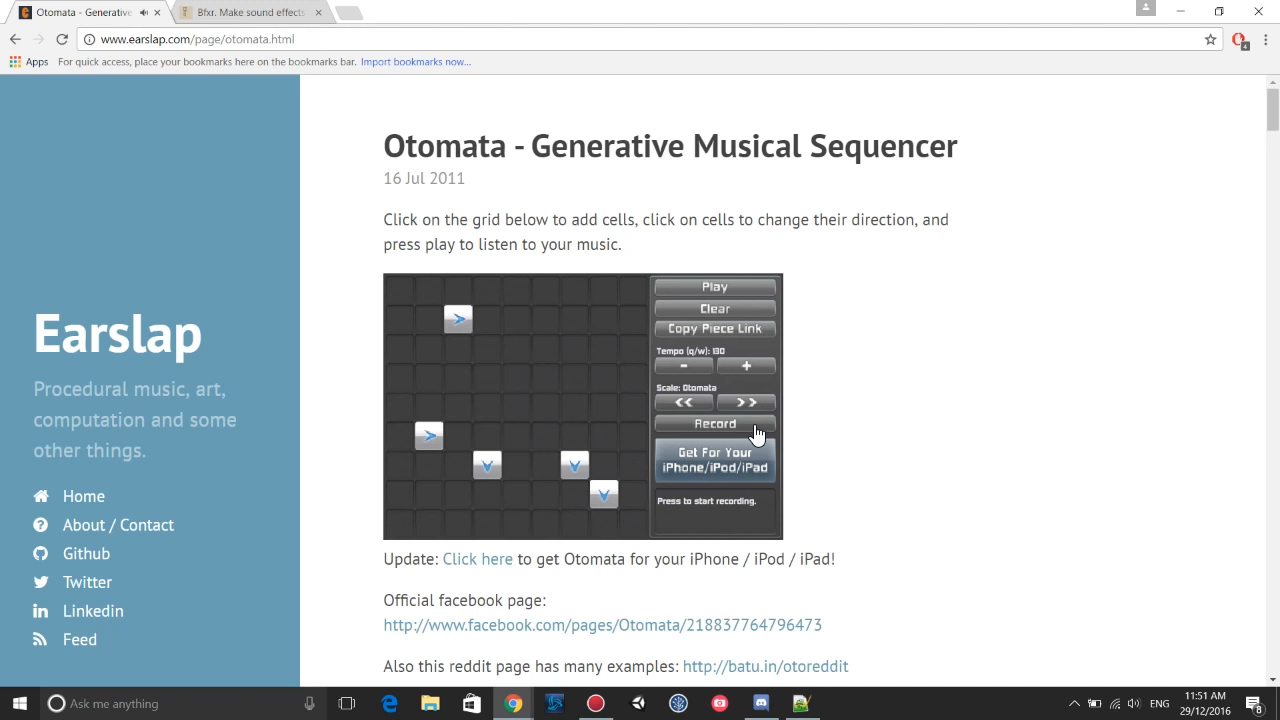
mouse_move(750, 428)
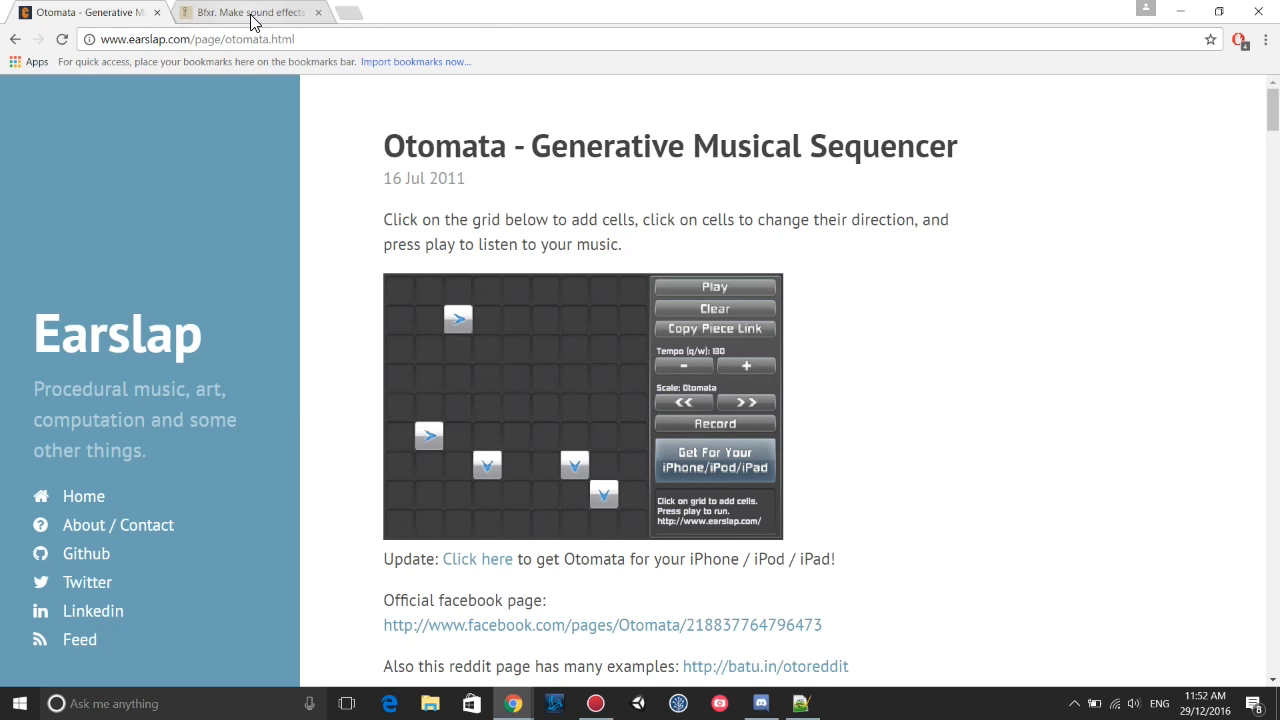
mouse_move(133, 525)
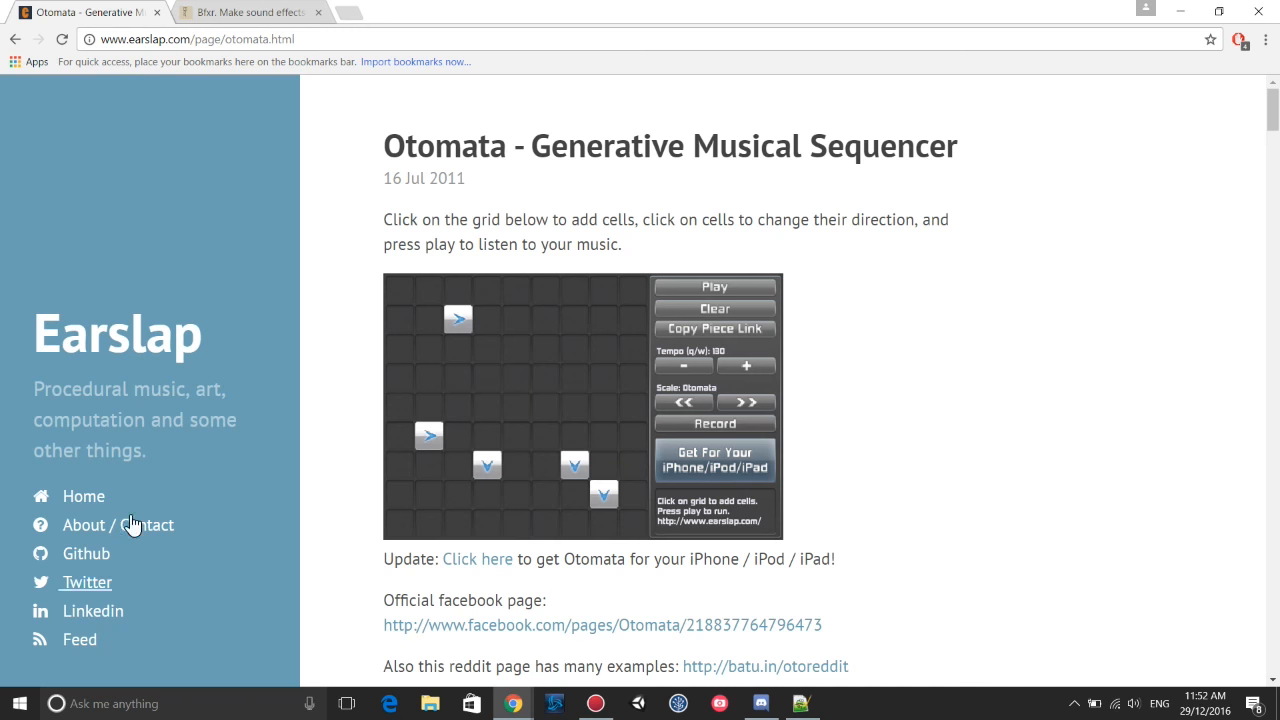
mouse_move(221, 9)
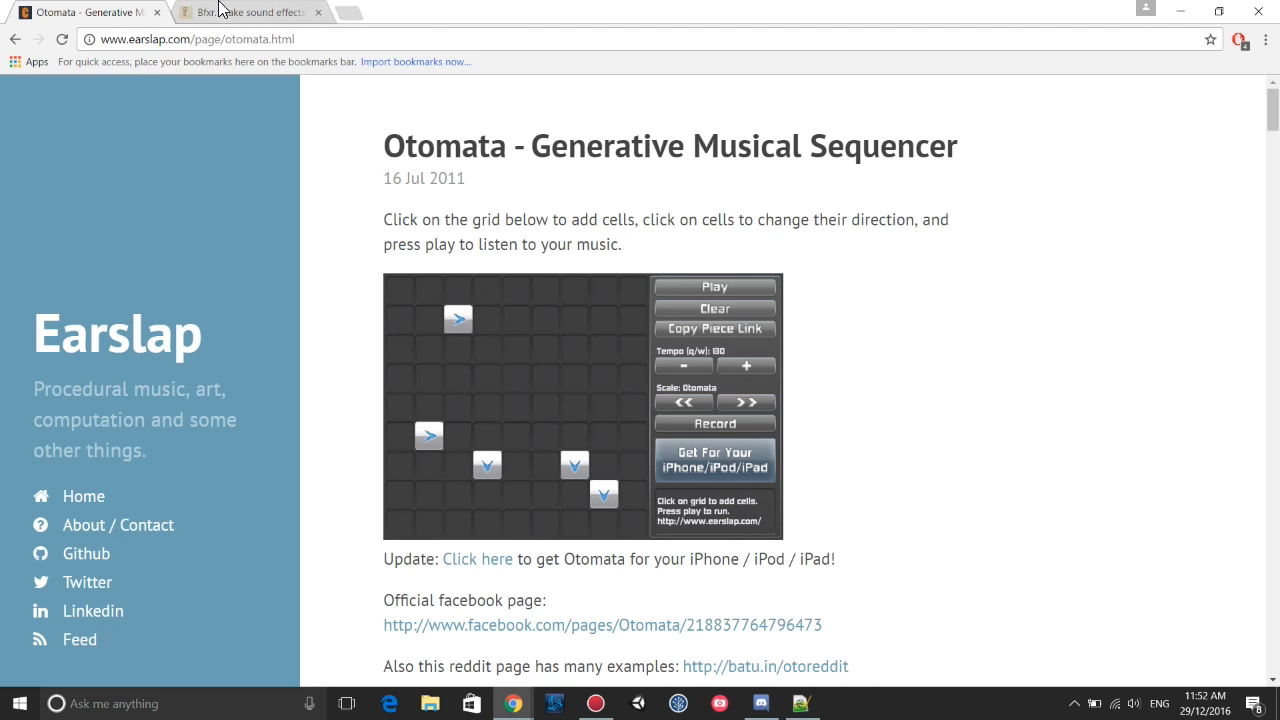
Switch to the Bfxr page and scroll through the Powerup35 sound's parameter list.
left_click(250, 11)
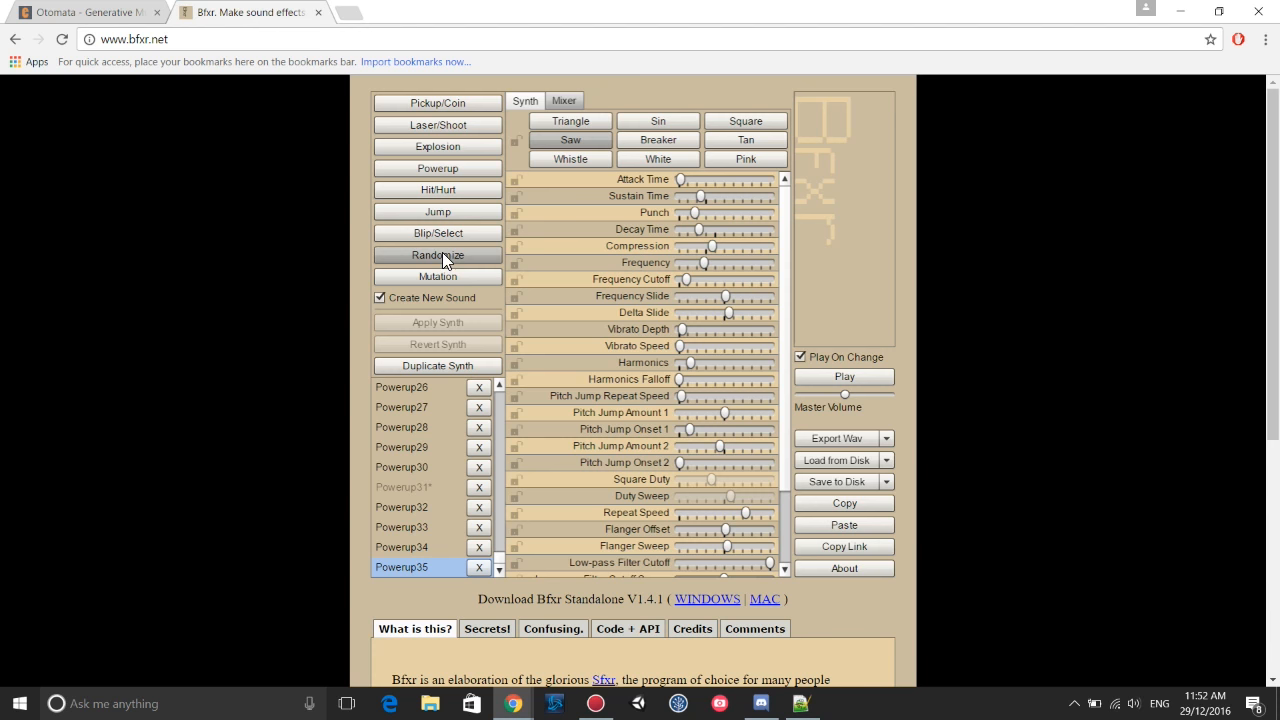
scroll("down", 3)
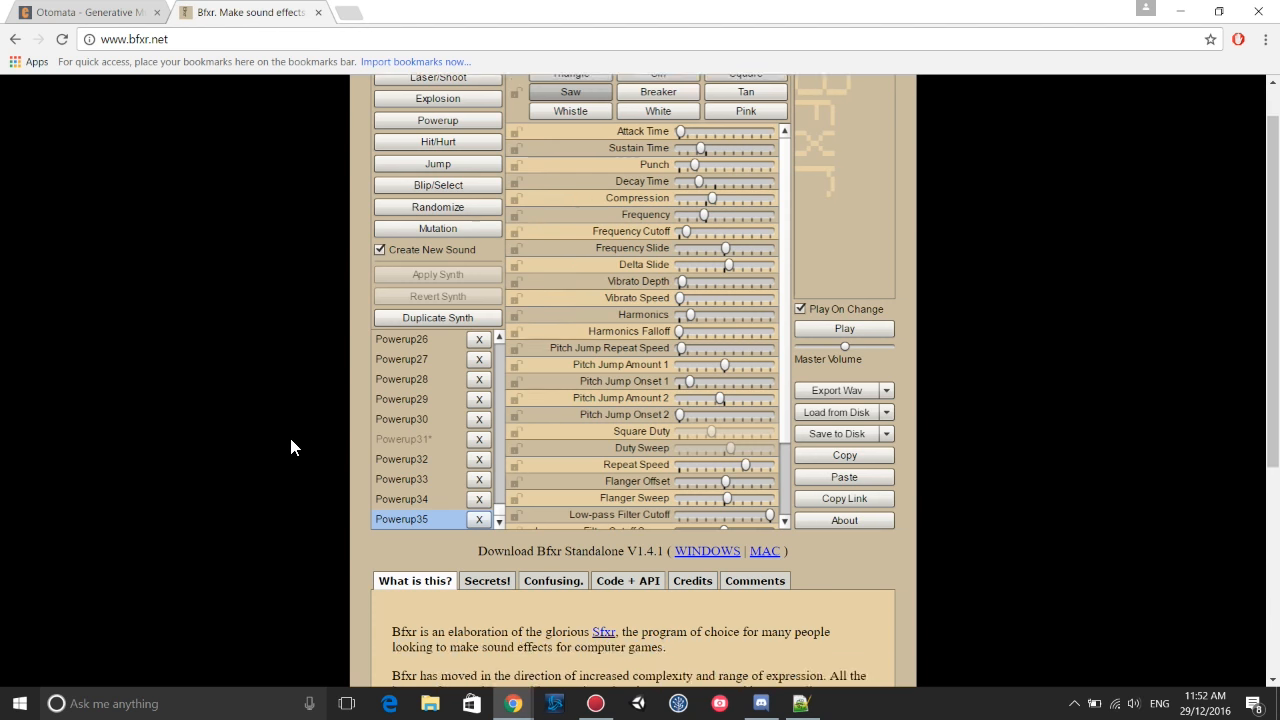
scroll("down", 3)
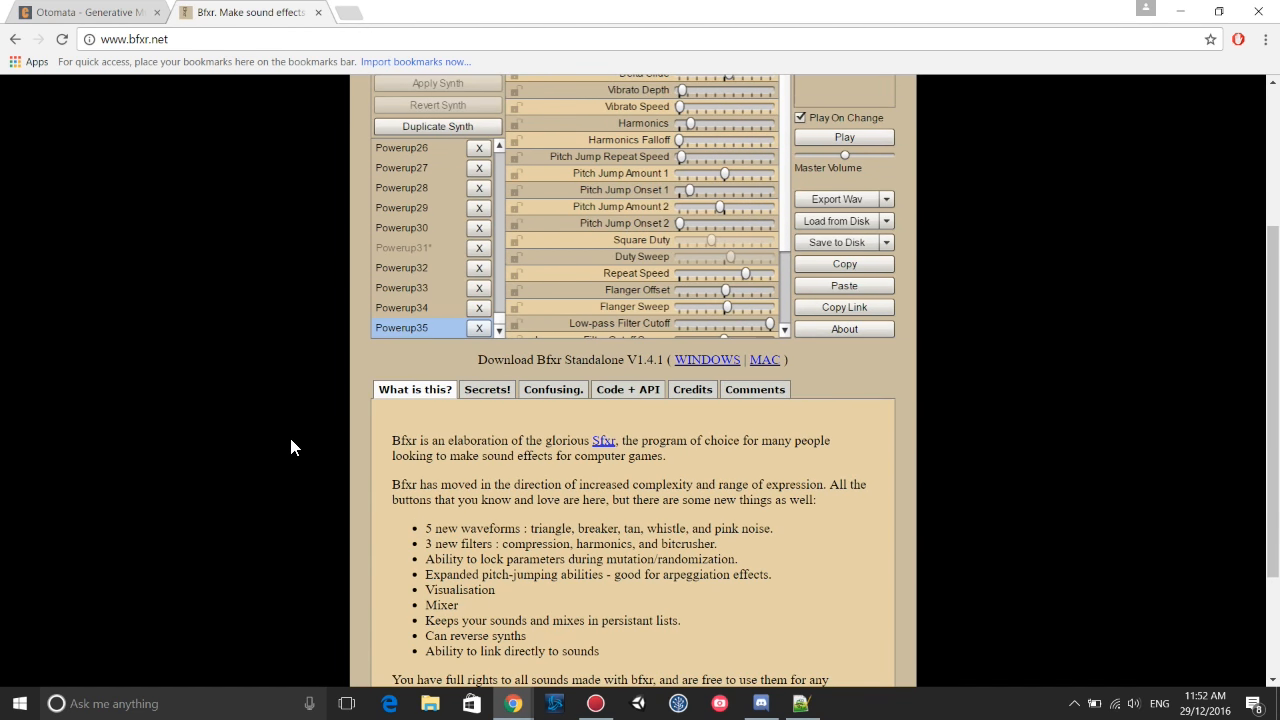
scroll("up", 3)
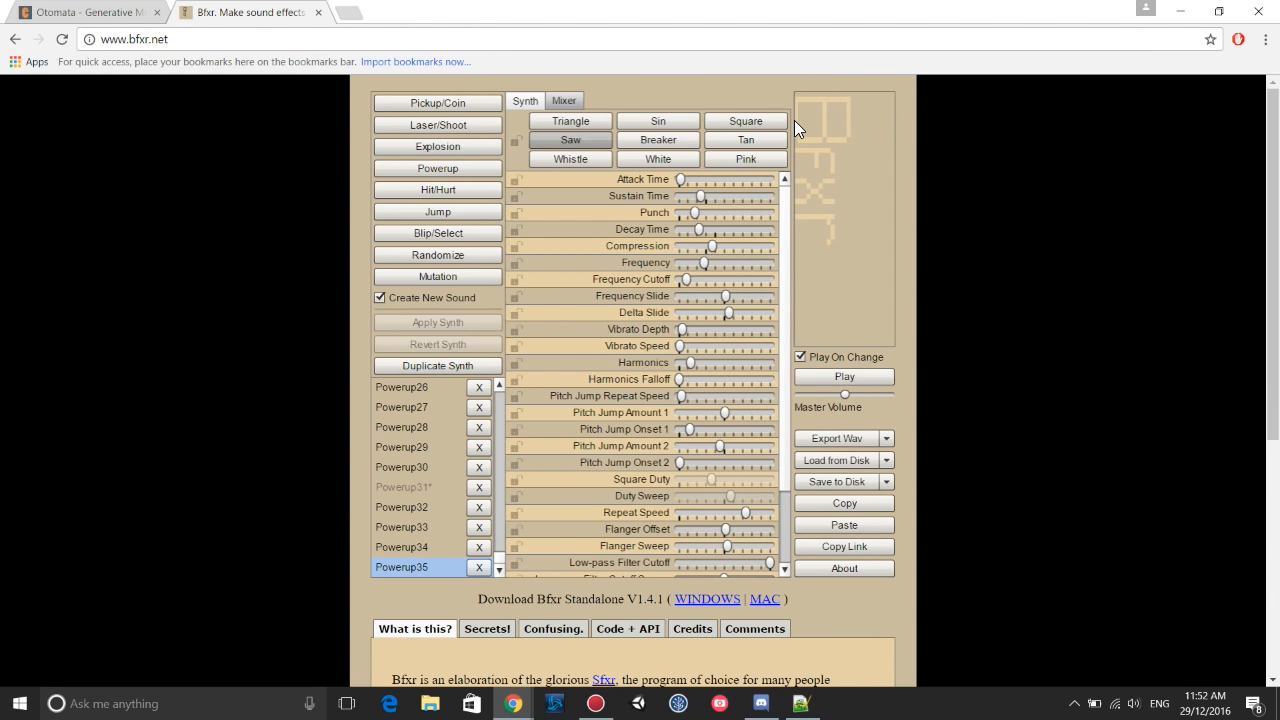
mouse_move(810, 113)
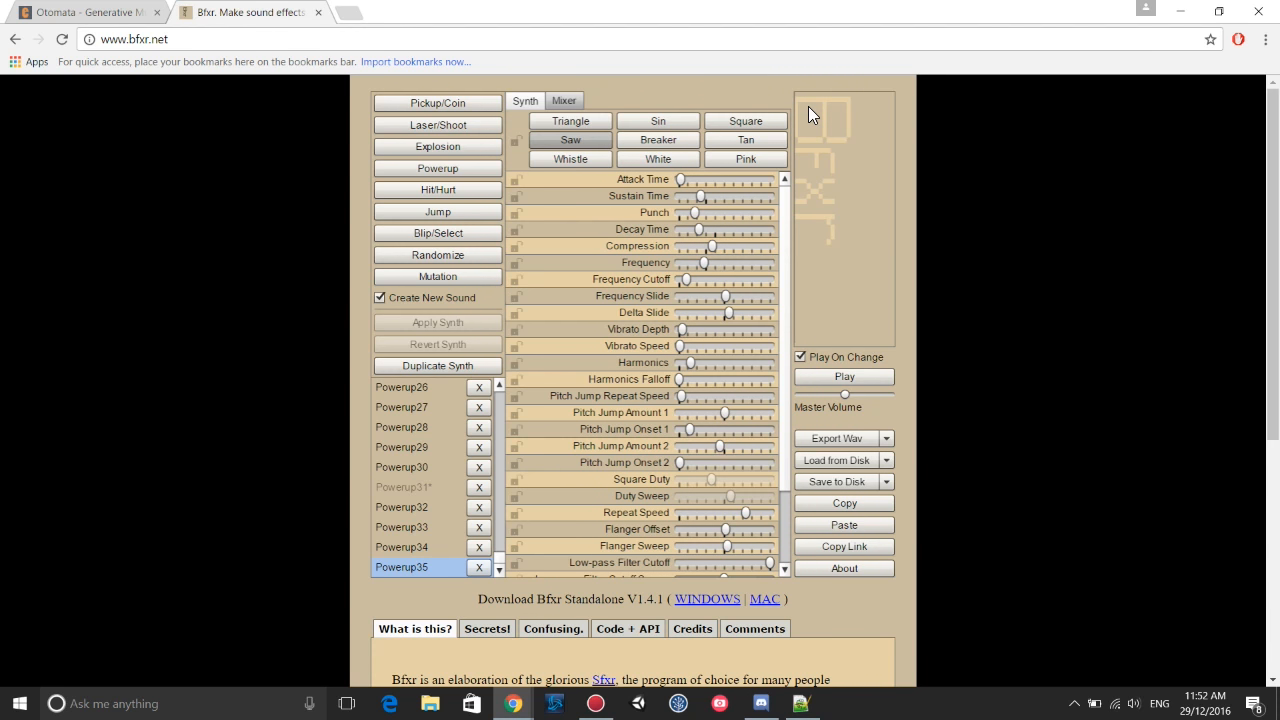
mouse_move(694, 320)
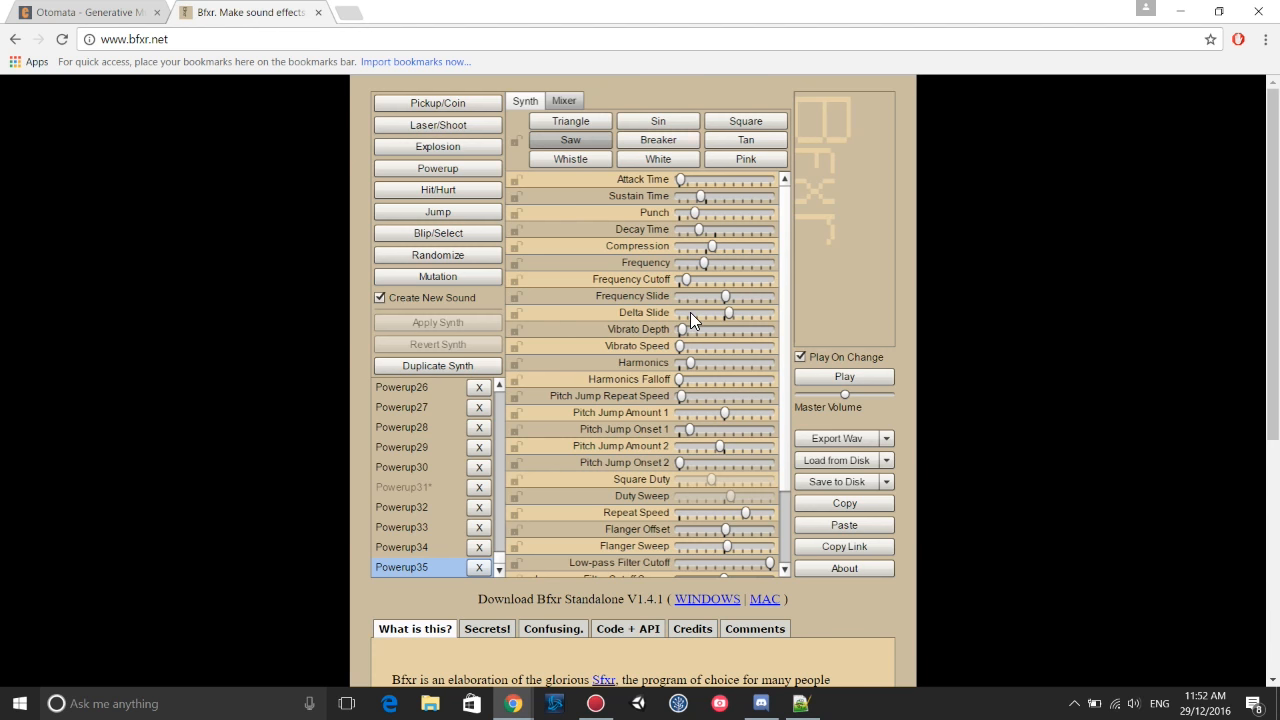
scroll("down", 3)
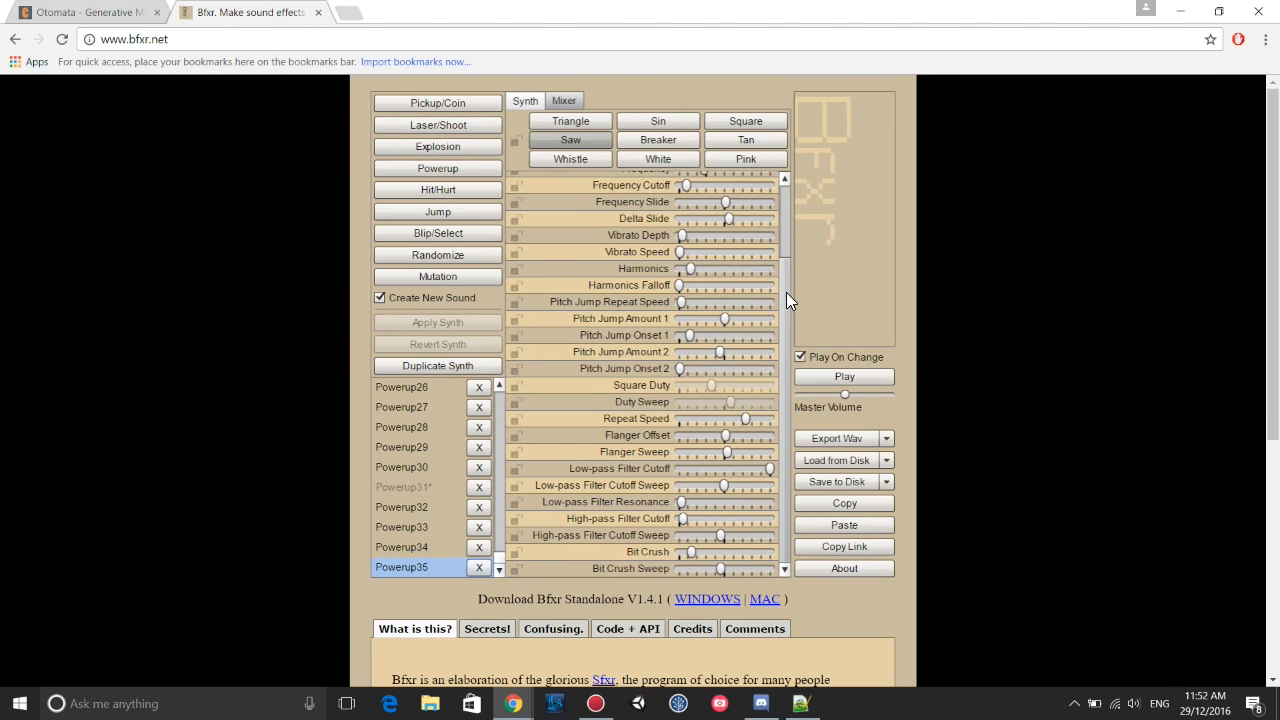
scroll("up", 3)
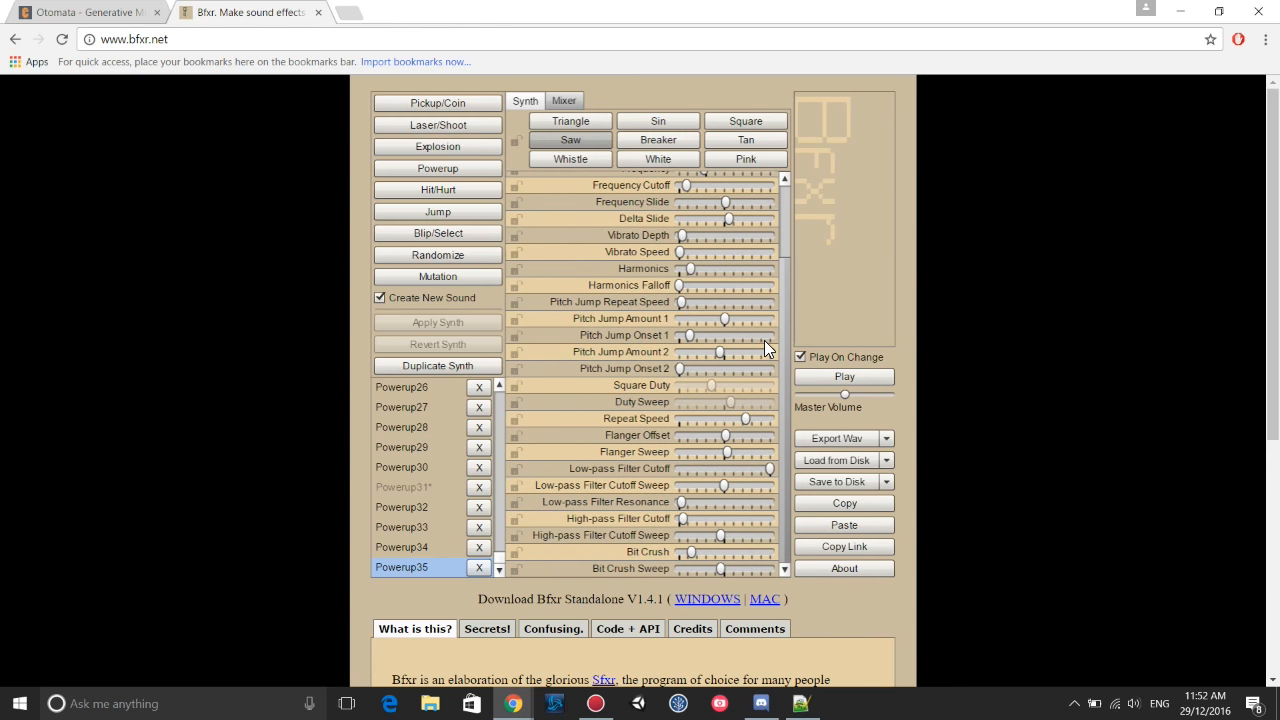
scroll("up", 3)
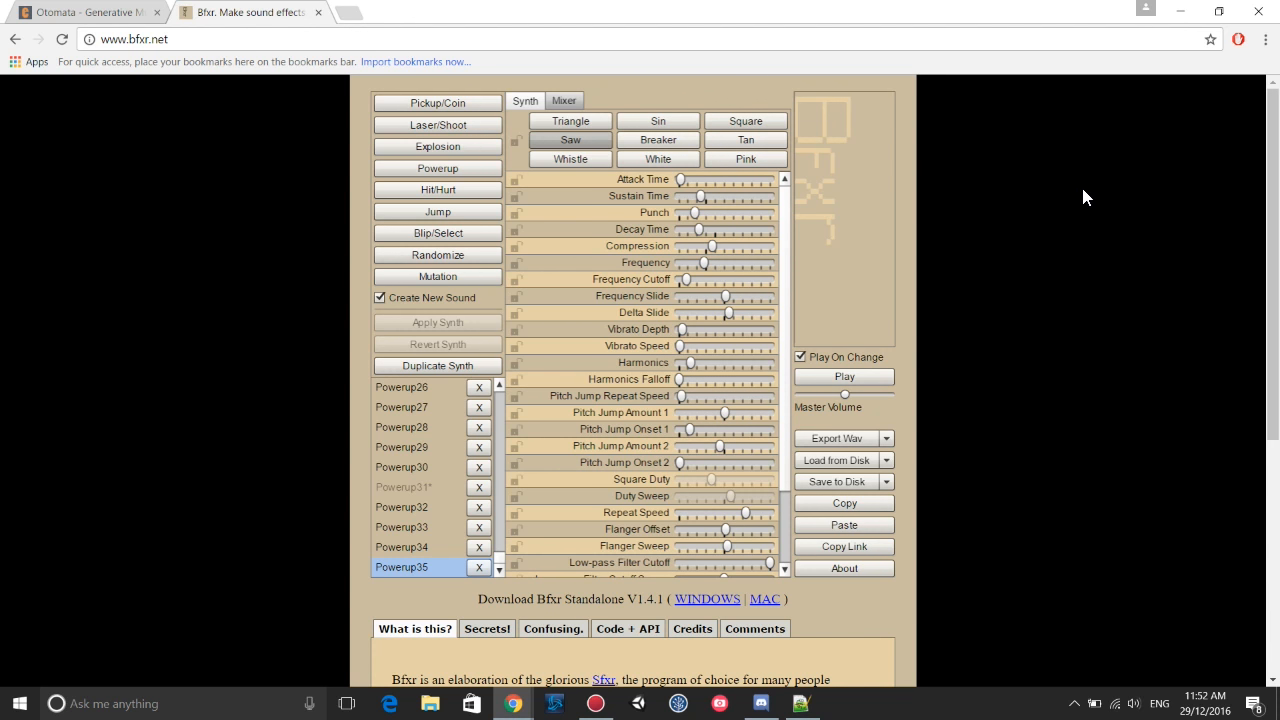
scroll("down", 3)
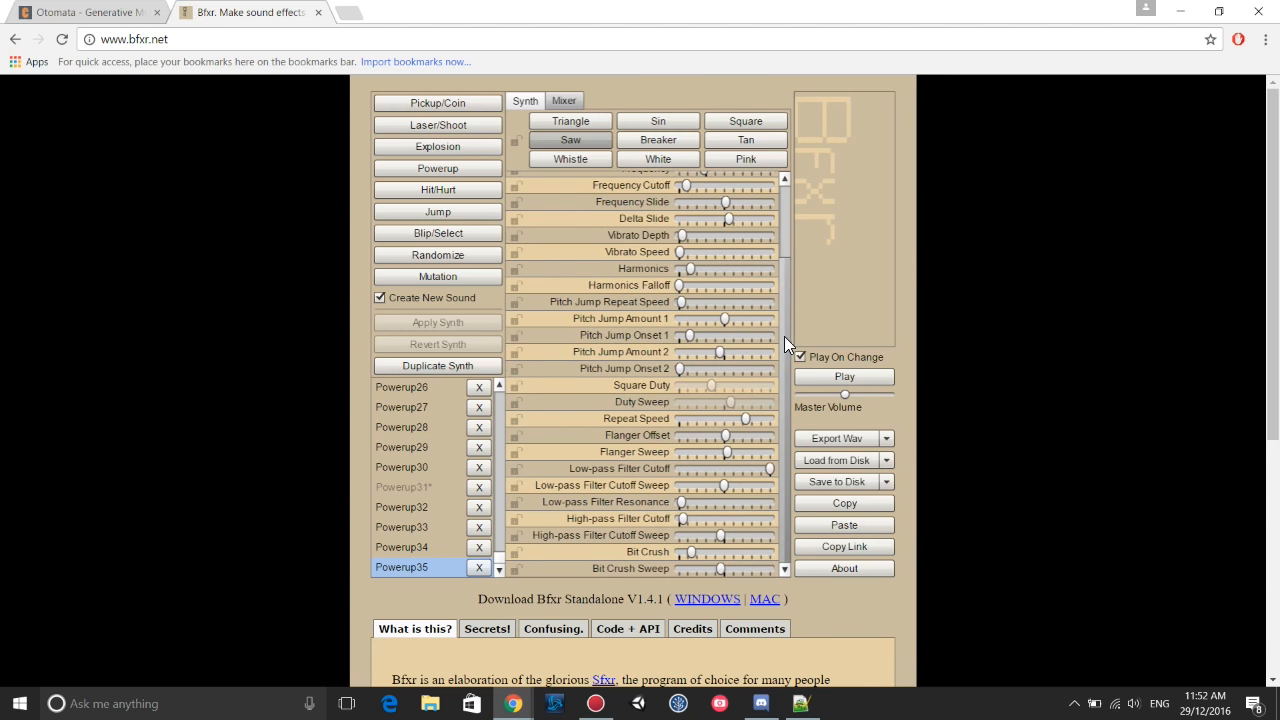
Generate a new Powerup37 sound and set its waveform to Breaker.
scroll("up", 3)
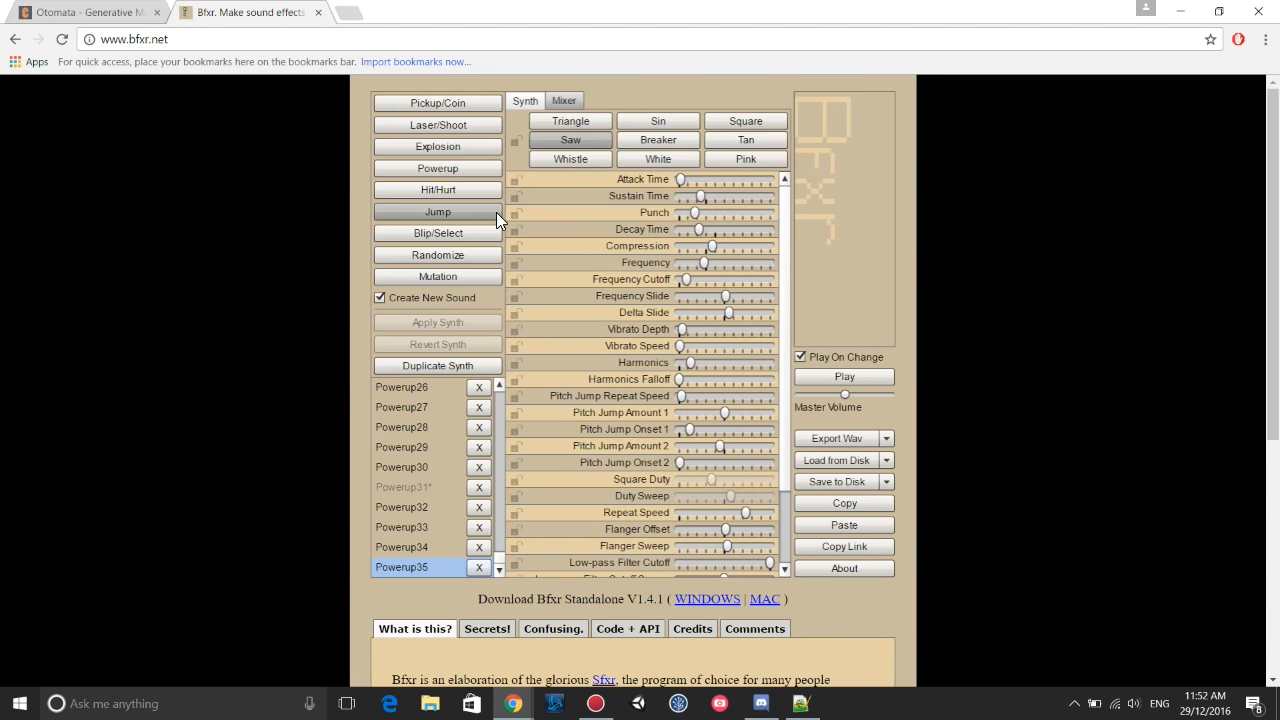
mouse_move(238, 337)
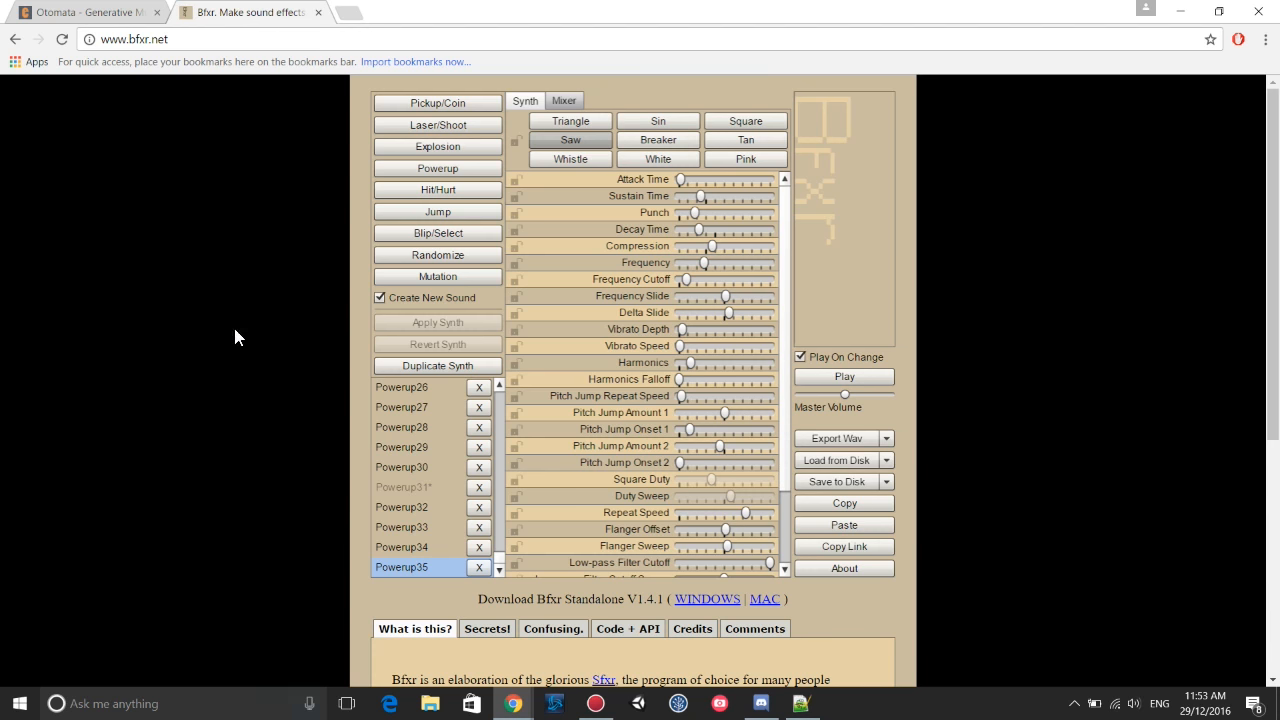
mouse_move(437, 168)
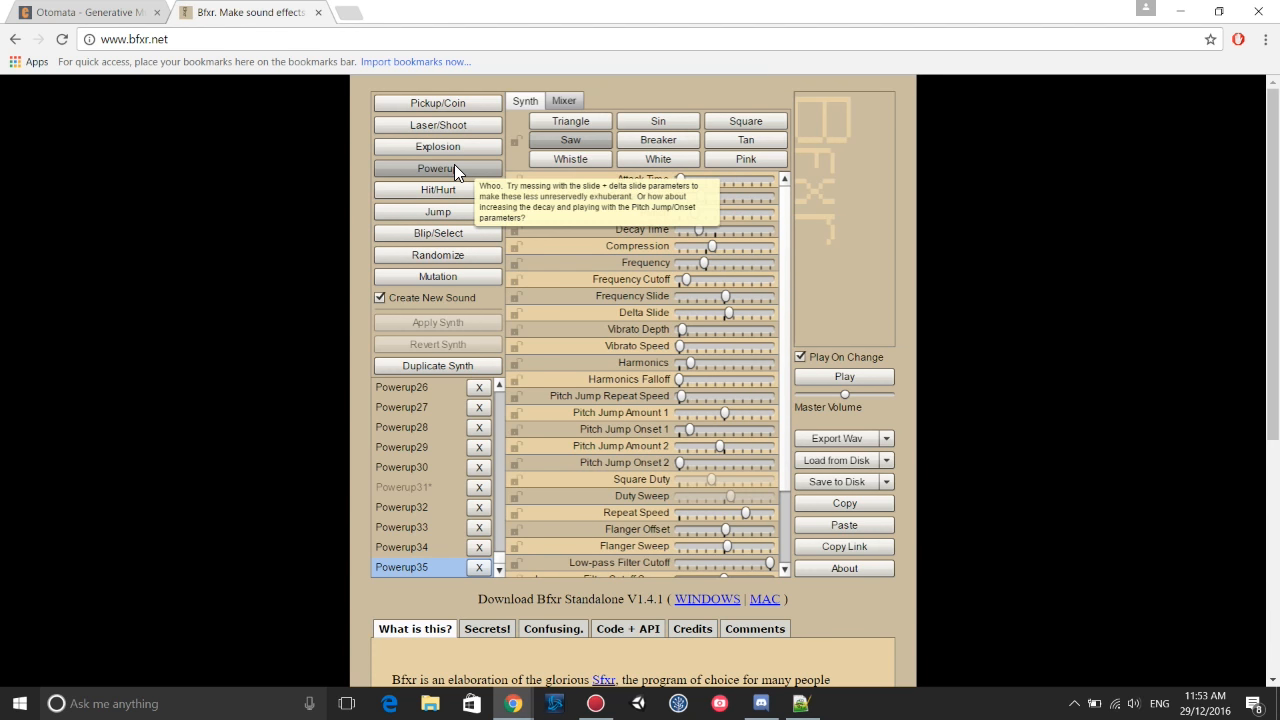
left_click(437, 168)
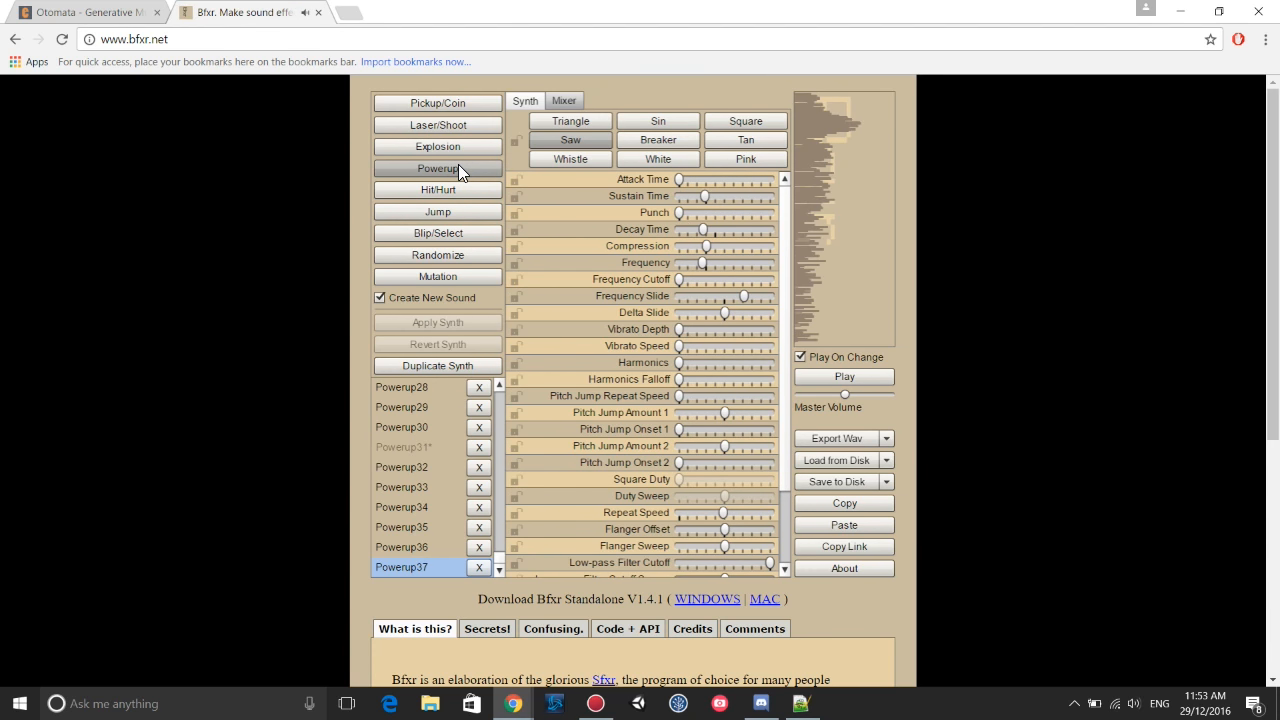
left_click(657, 158)
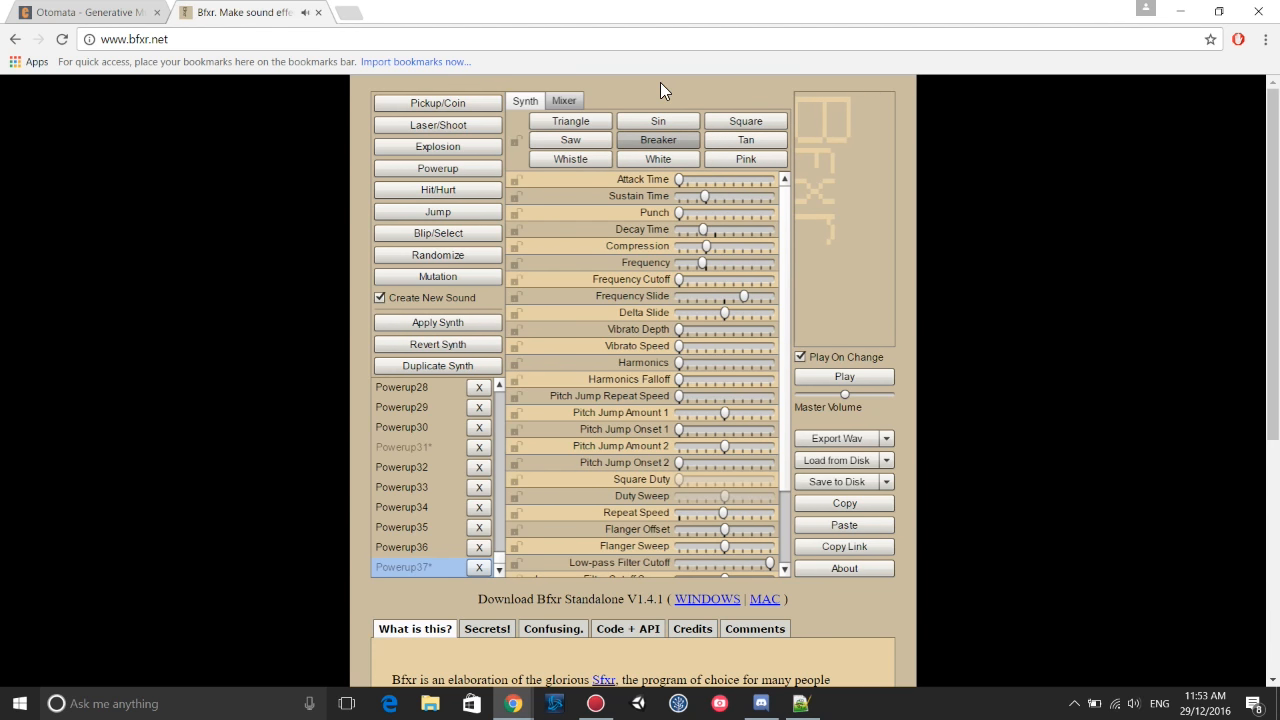
mouse_move(630, 183)
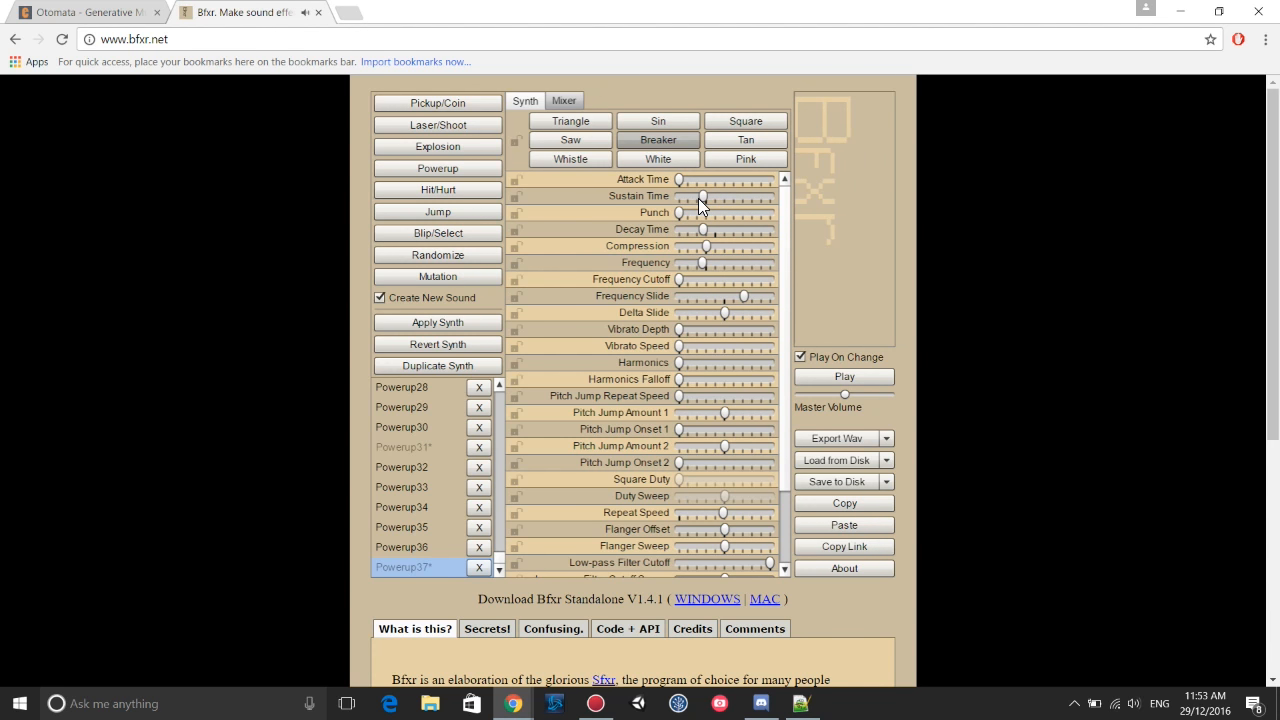
Shorten Powerup37's sustain time and scroll through the remaining sliders.
left_click_drag(680, 212, 720, 212)
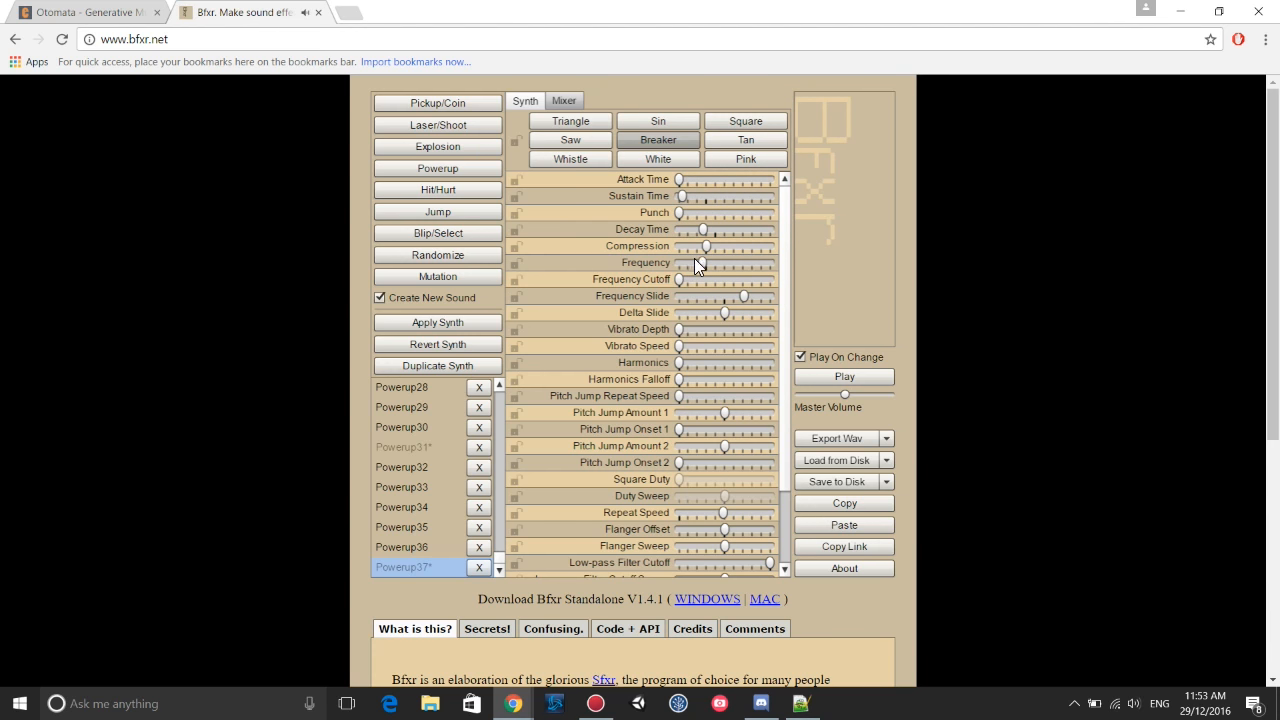
mouse_move(730, 265)
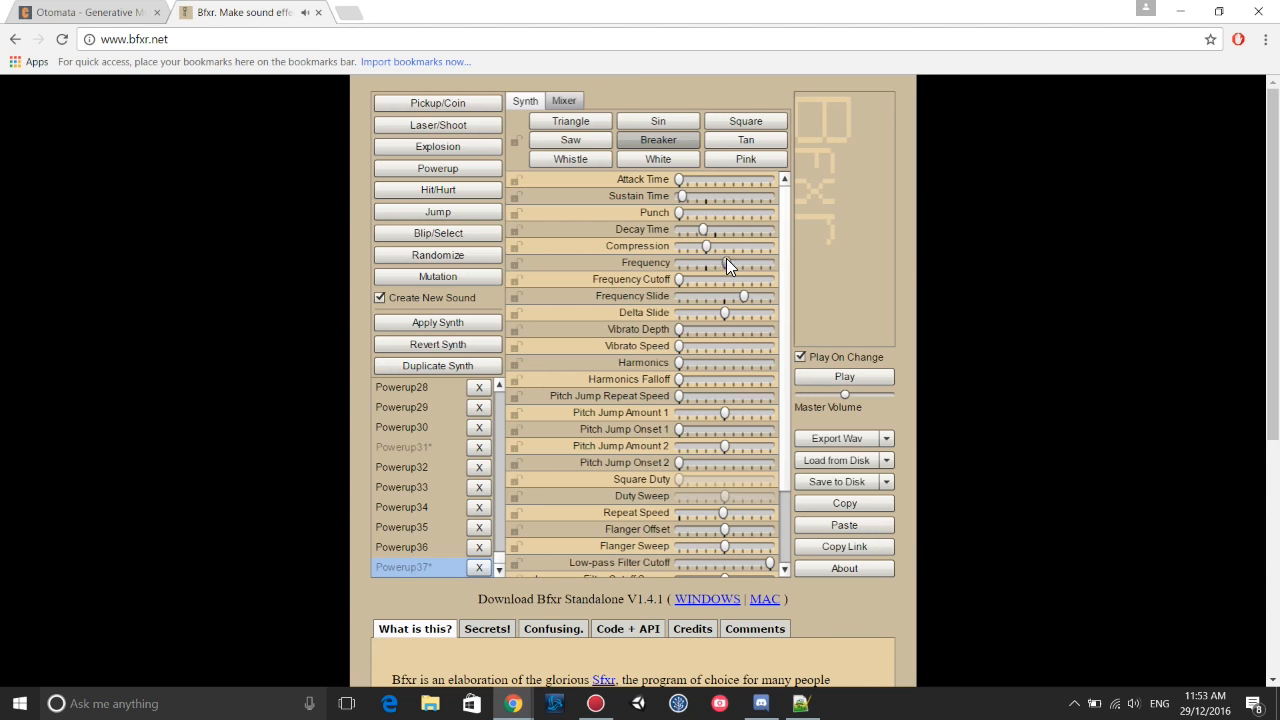
mouse_move(688, 265)
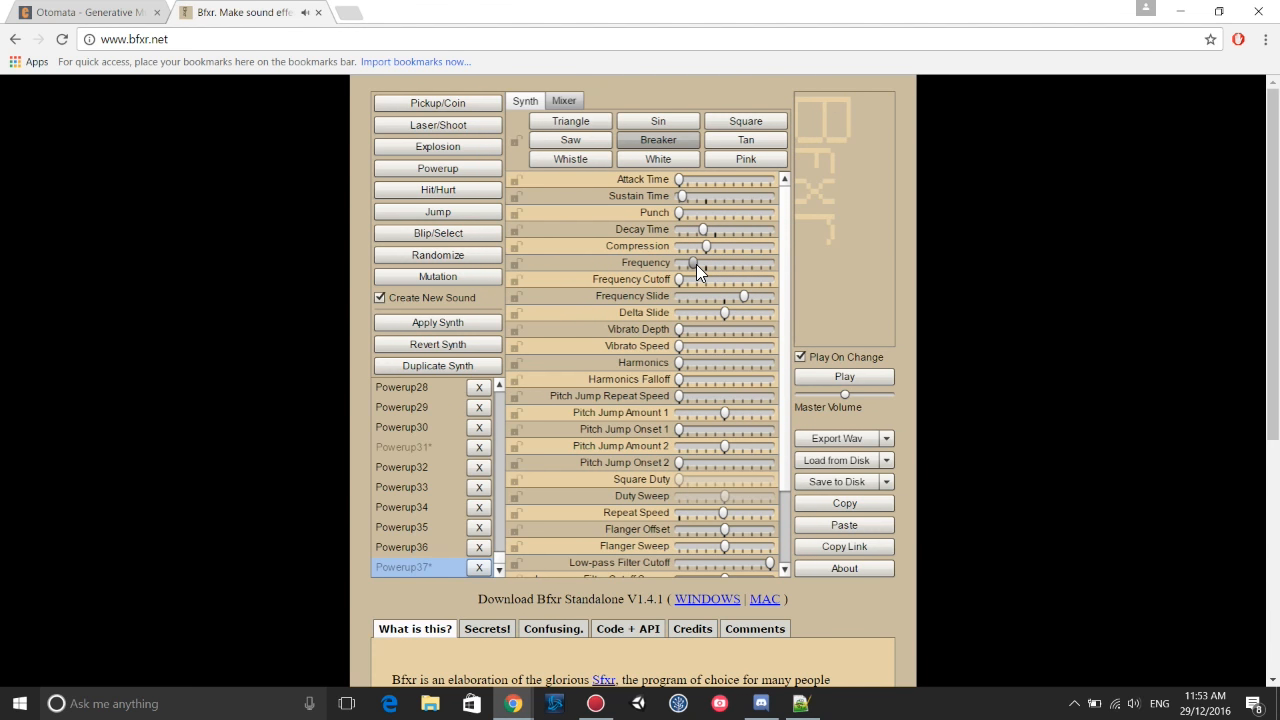
mouse_move(705, 252)
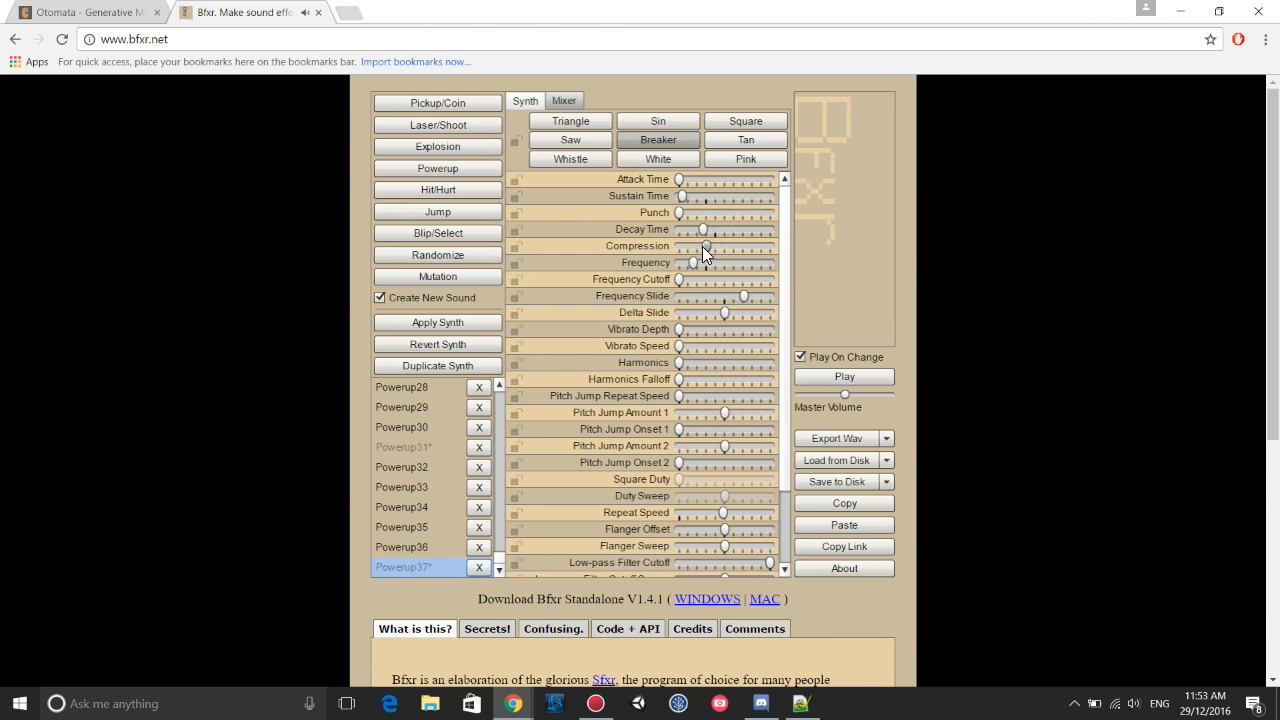
mouse_move(785, 381)
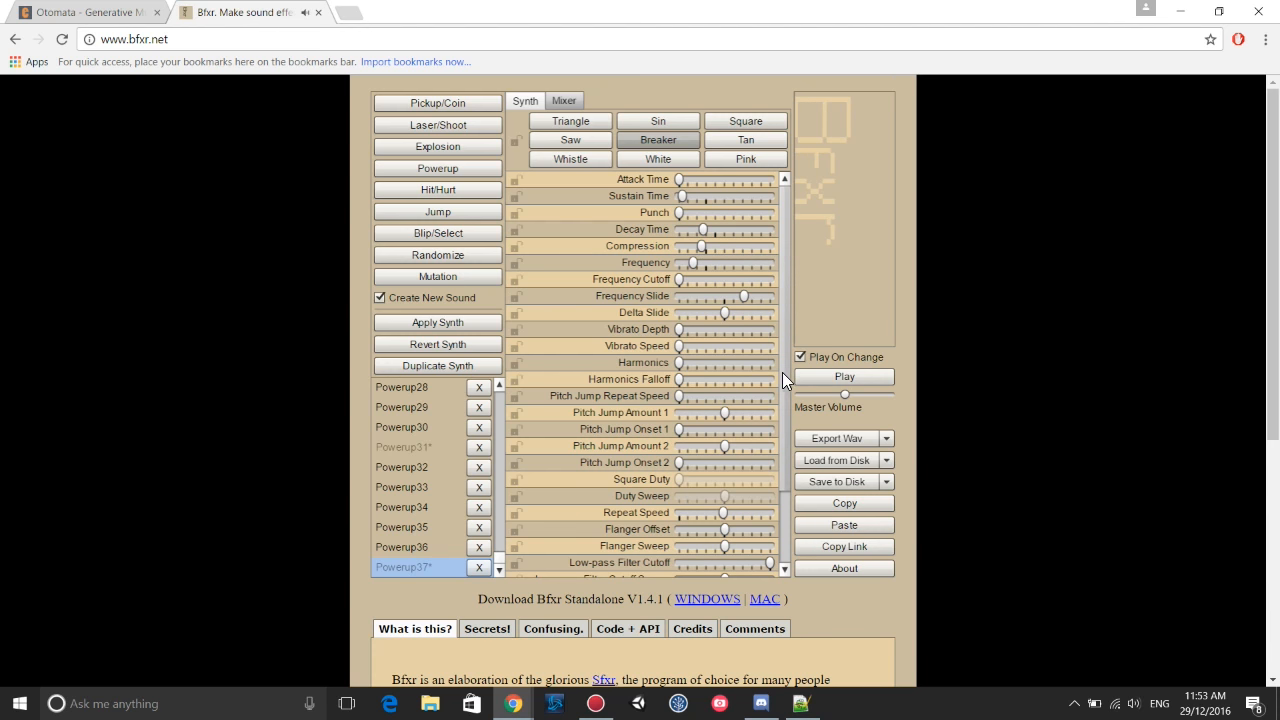
scroll("down", 3)
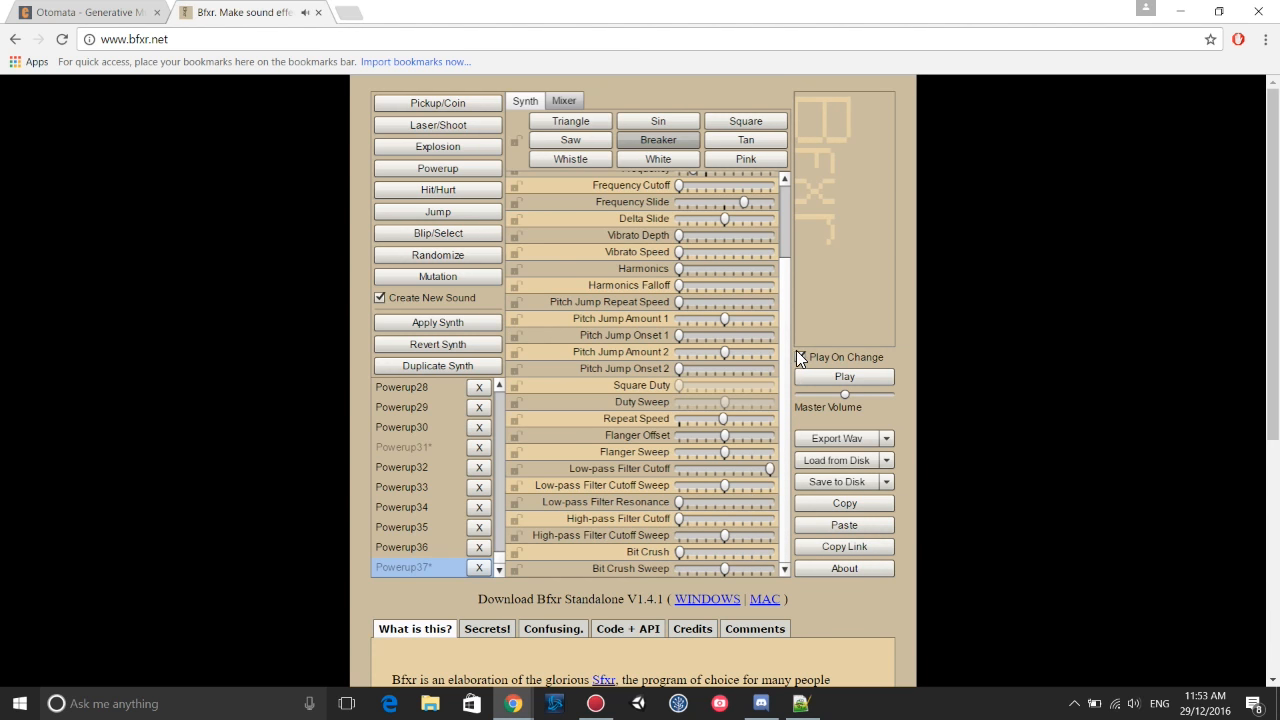
scroll("up", 3)
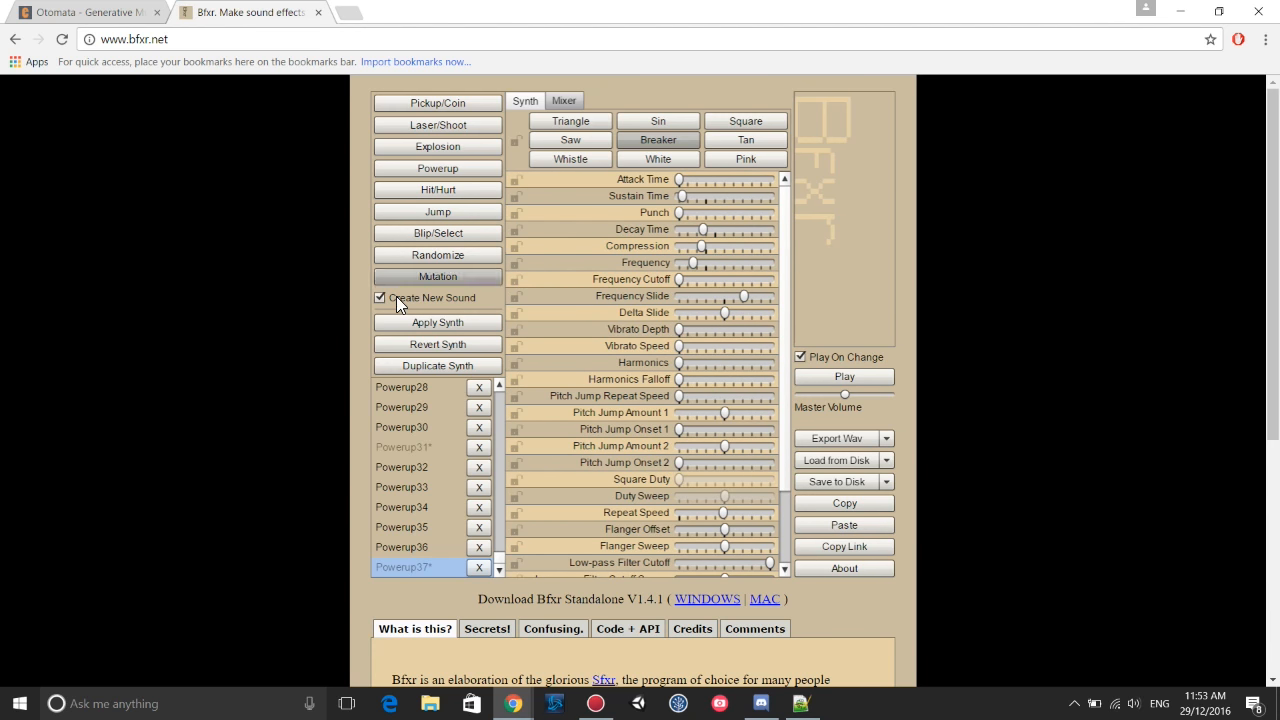
Mutate the current sound, then generate random sounds Randomize and Randomize2.
left_click(437, 276)
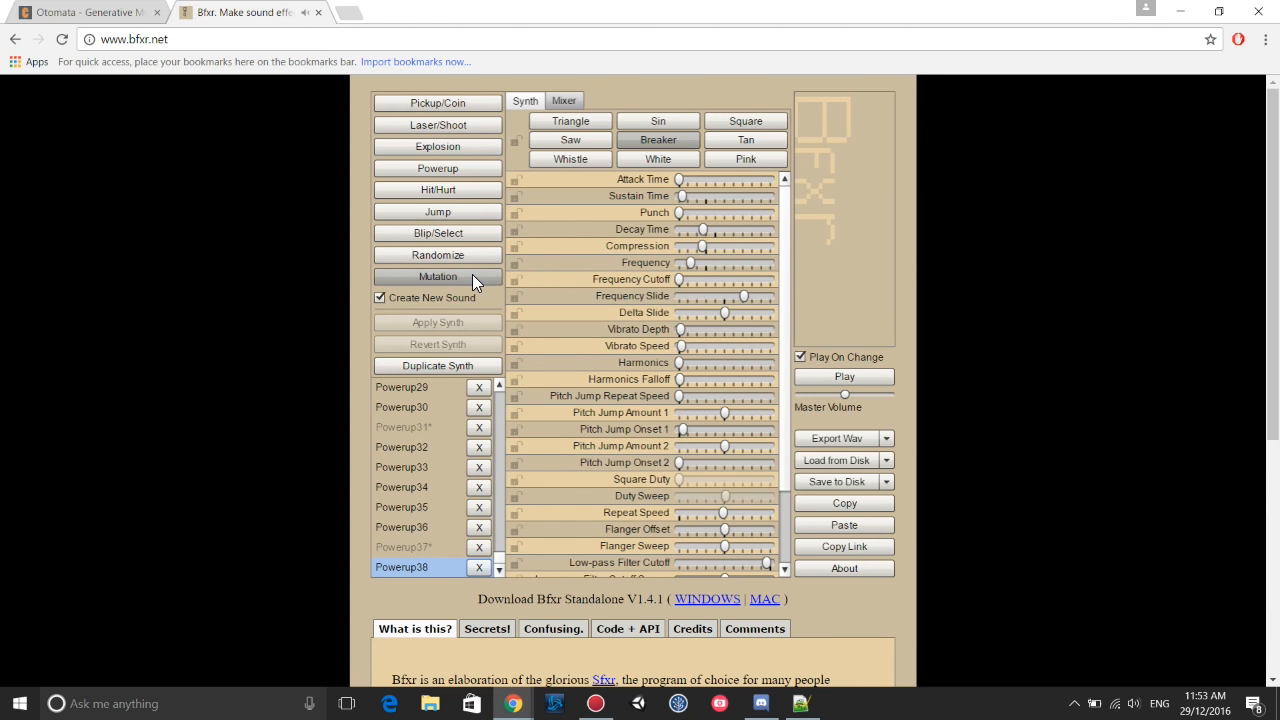
left_click(437, 255)
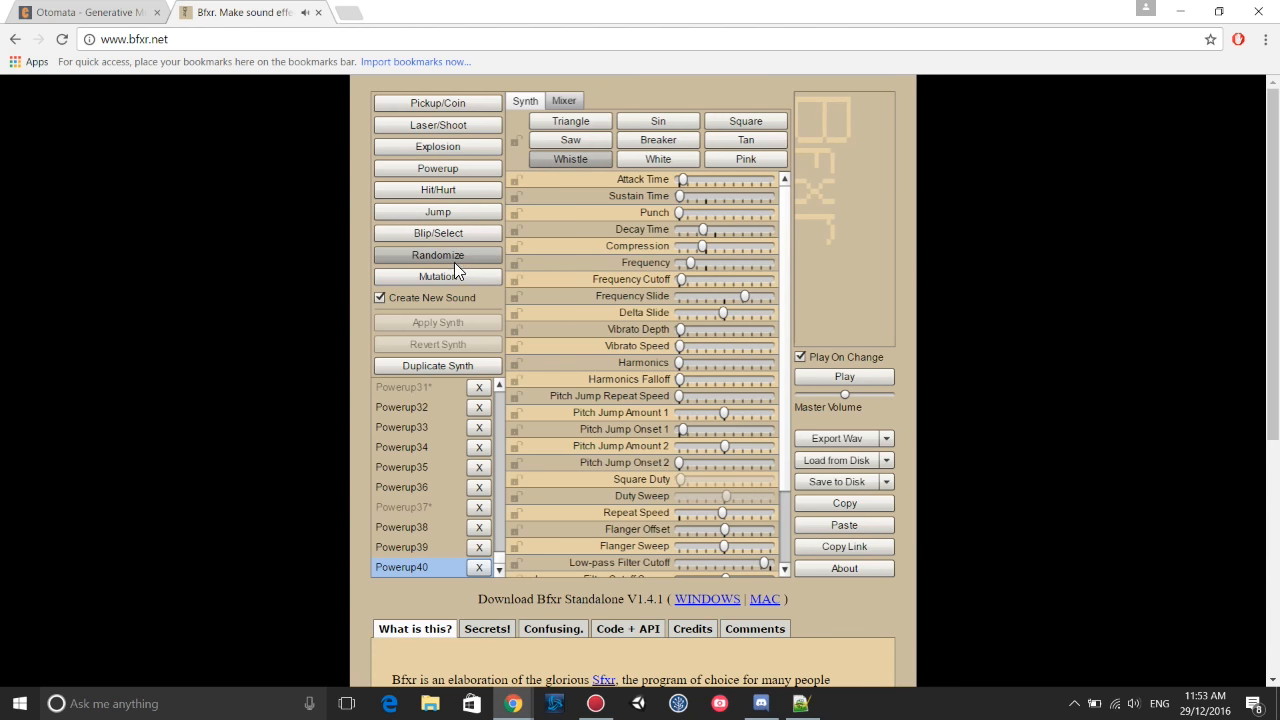
mouse_move(446, 211)
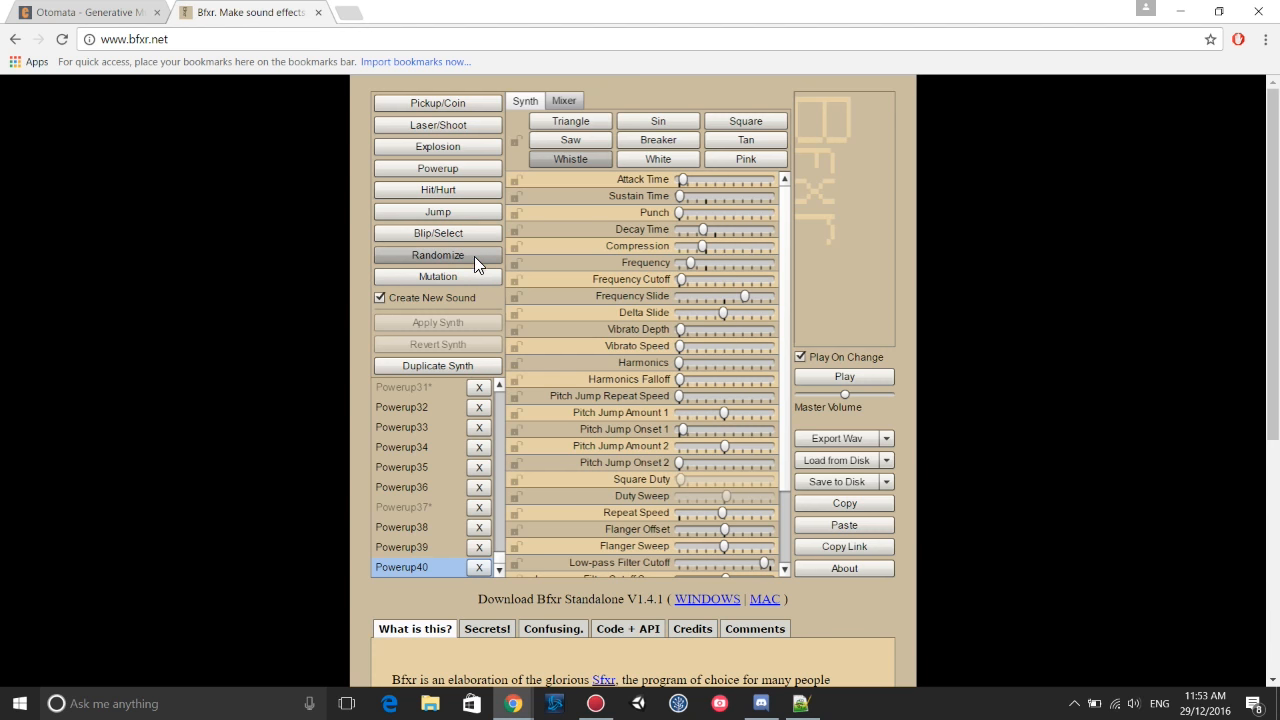
mouse_move(490, 271)
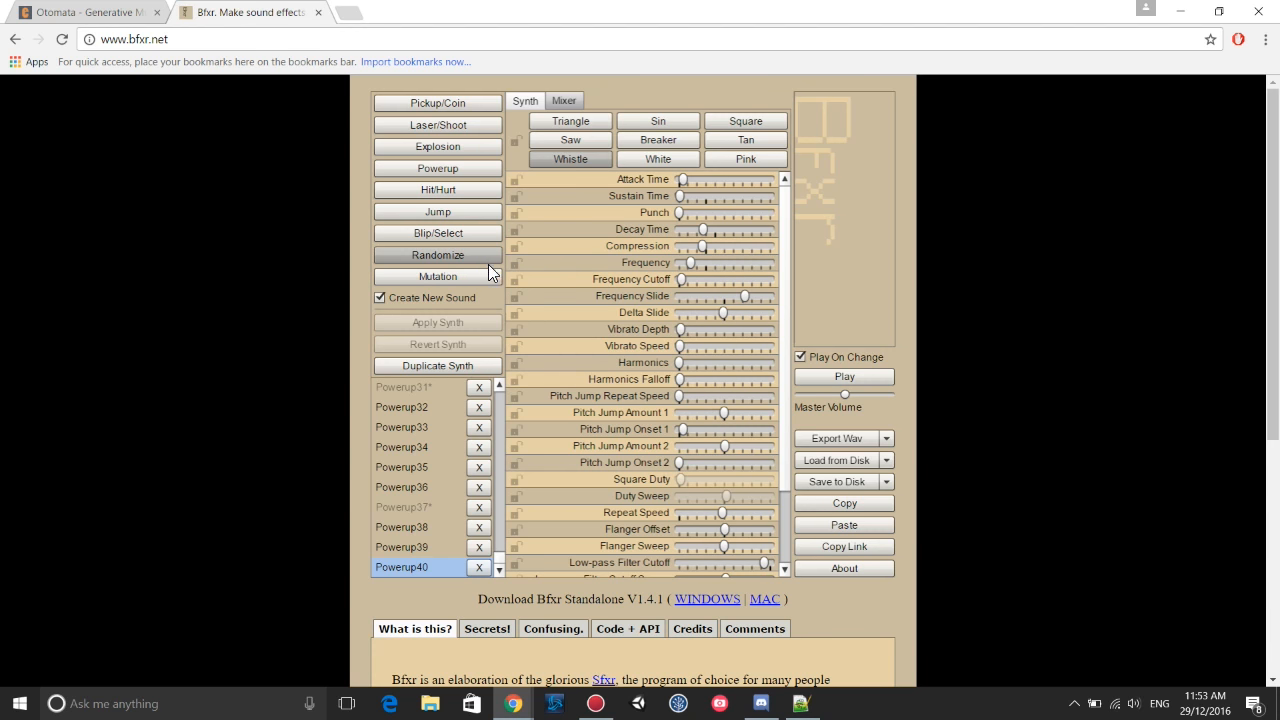
left_click(437, 254)
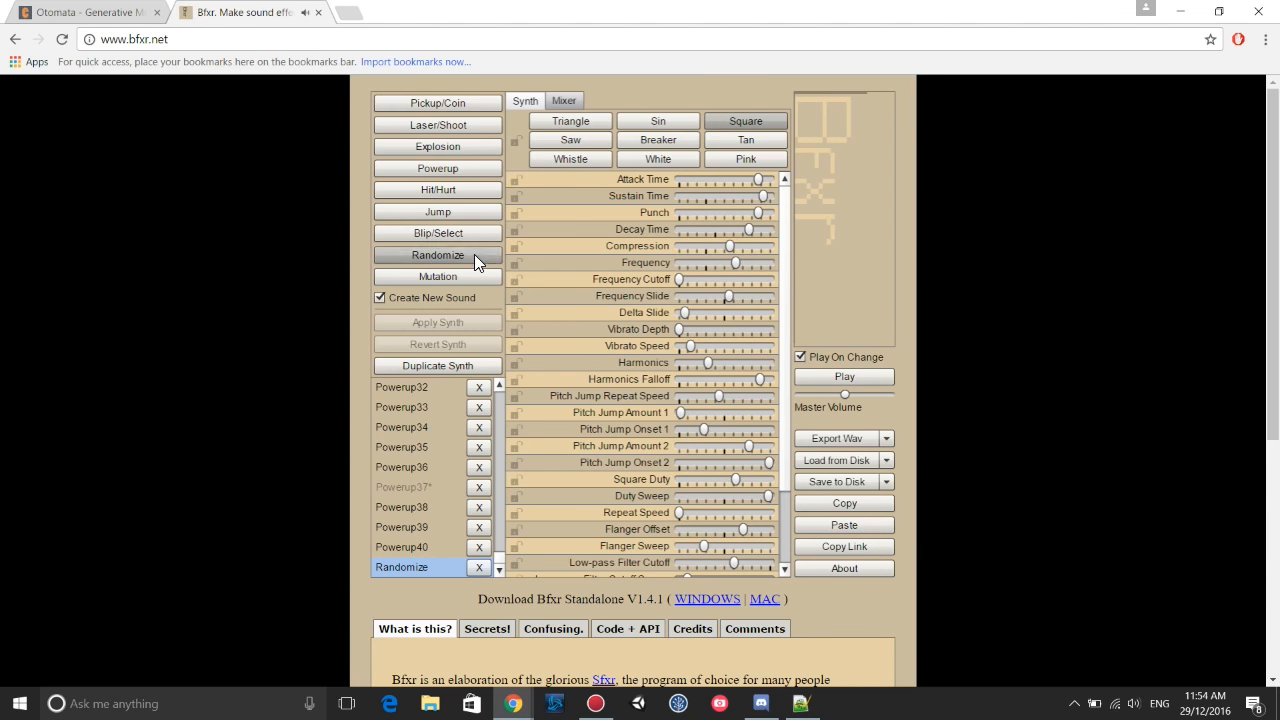
left_click(437, 255)
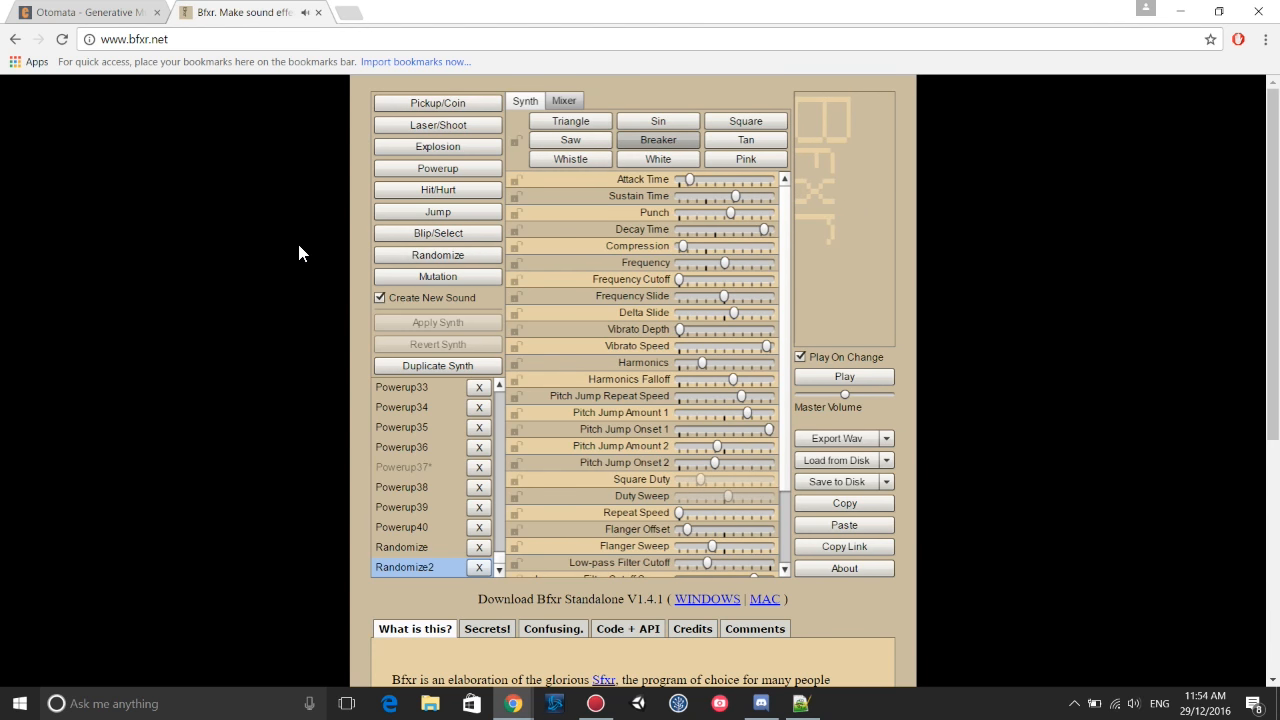
mouse_move(427, 268)
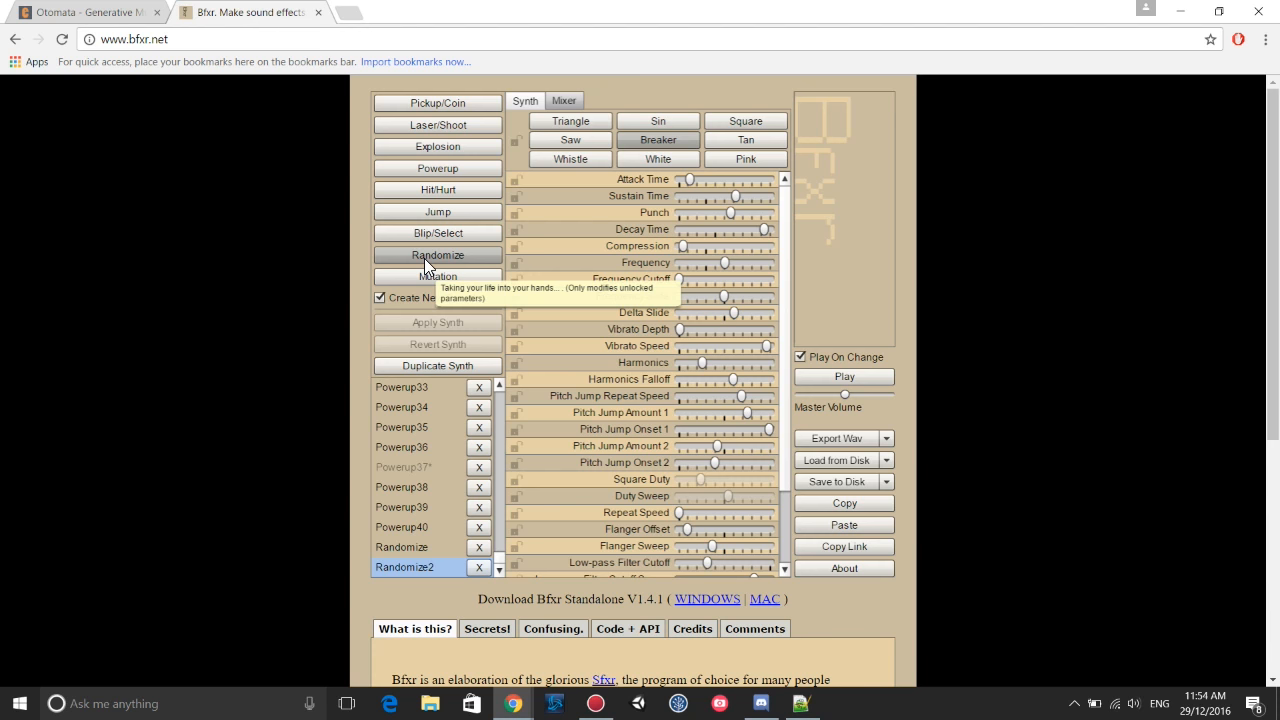
mouse_move(449, 190)
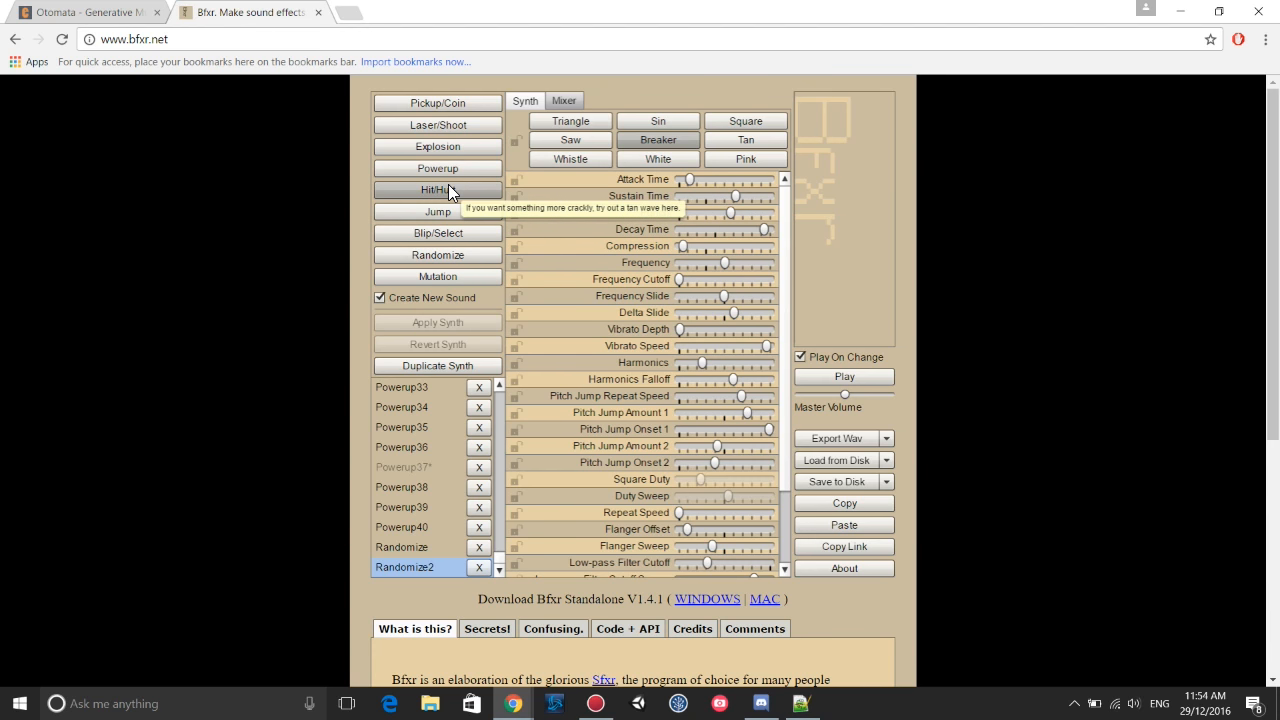
Generate new Hit_Hurt sounds up to Hit_Hurt23 and scroll their parameters.
left_click(437, 189)
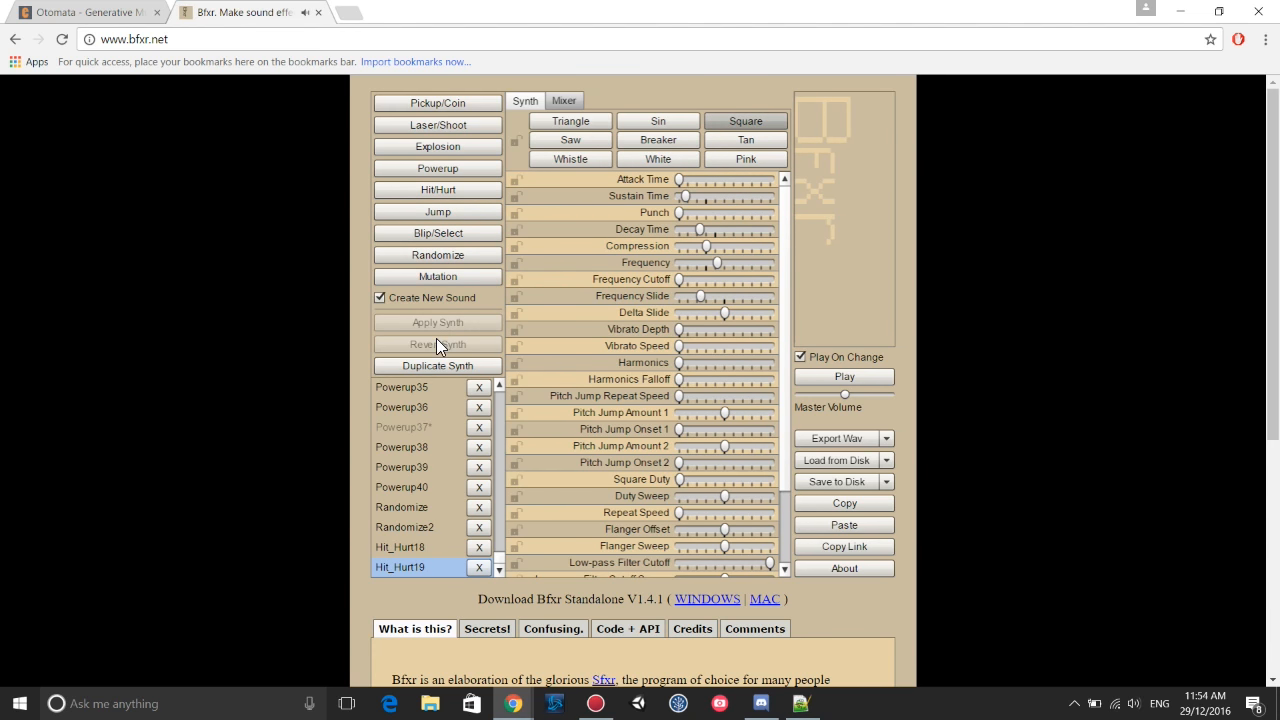
left_click(437, 276)
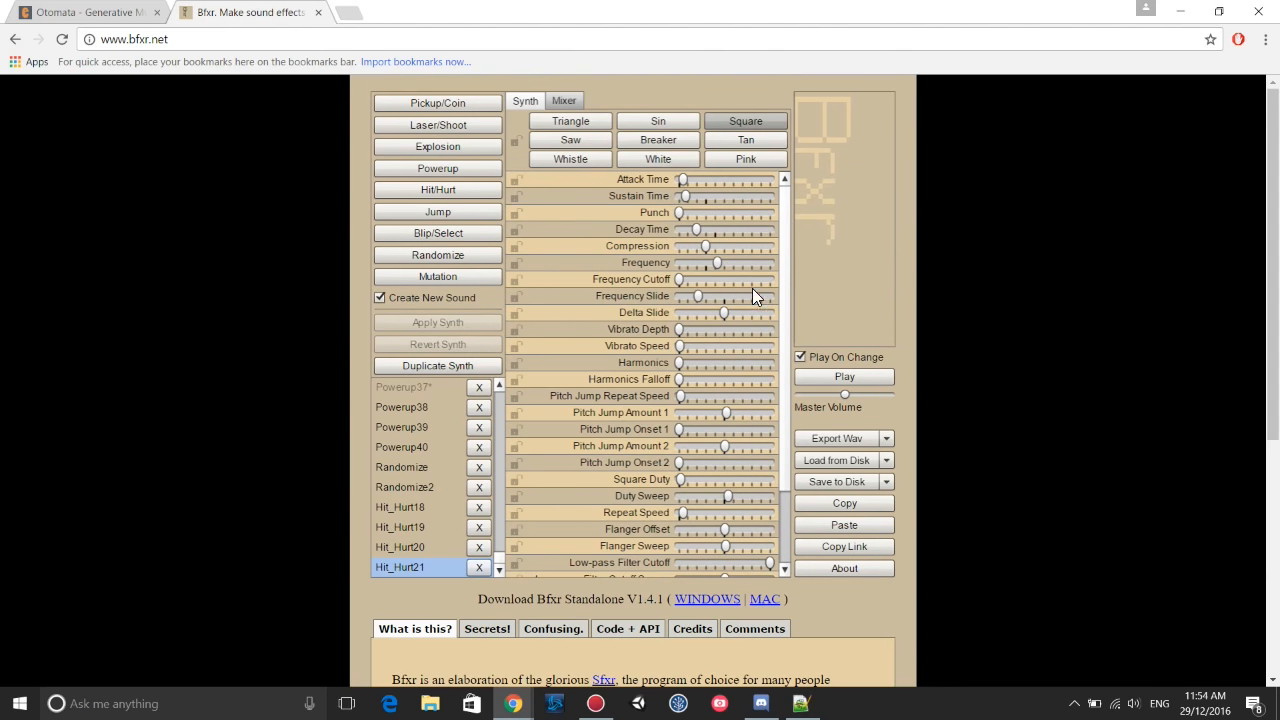
mouse_move(685, 356)
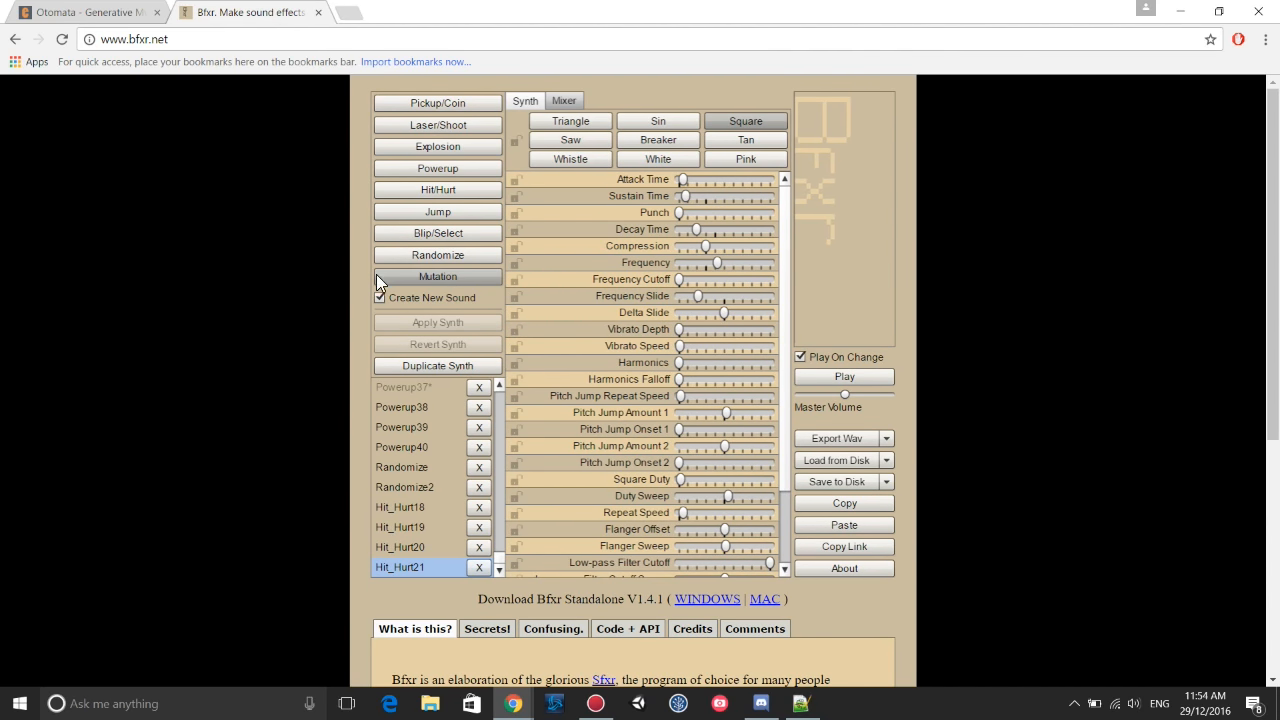
mouse_move(755, 210)
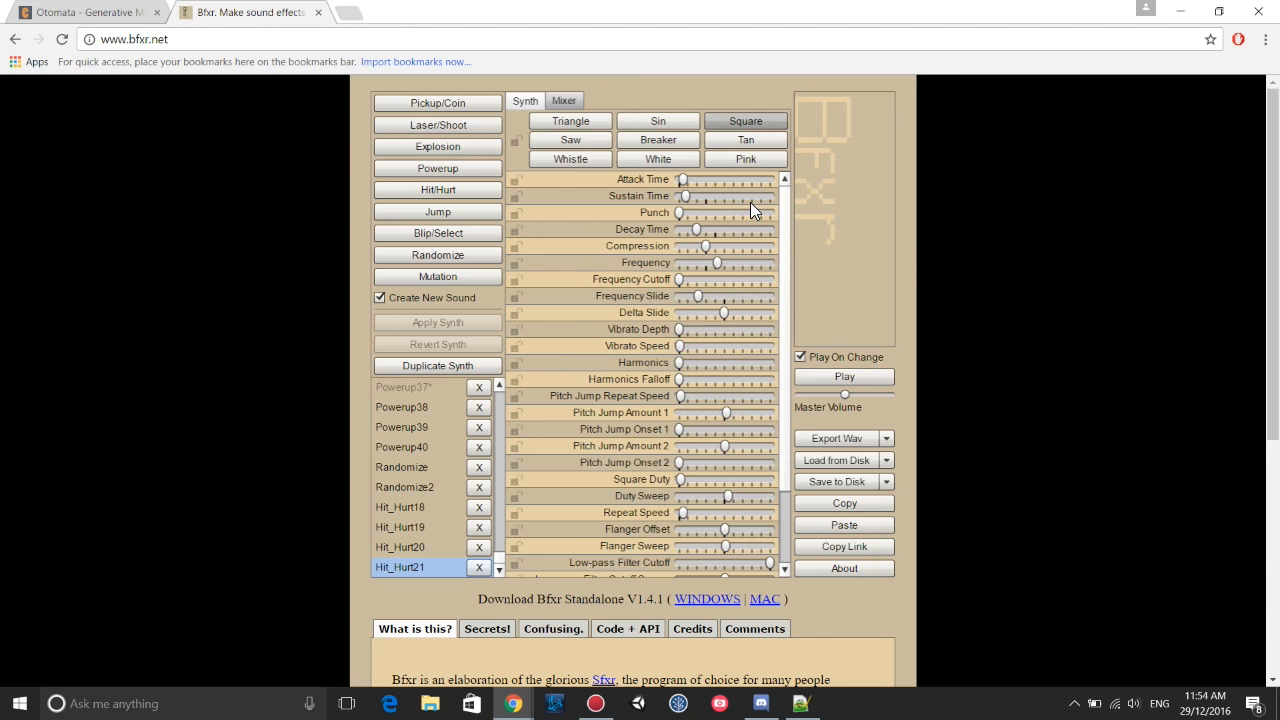
mouse_move(463, 210)
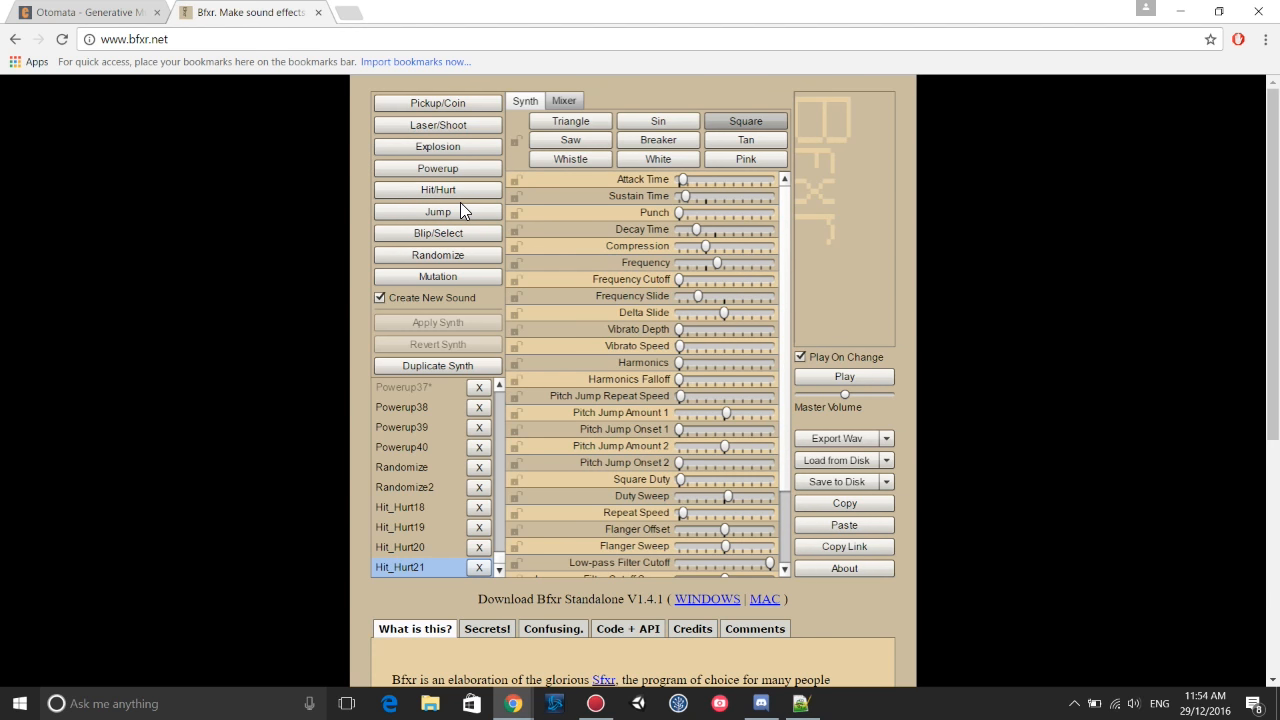
left_click(437, 211)
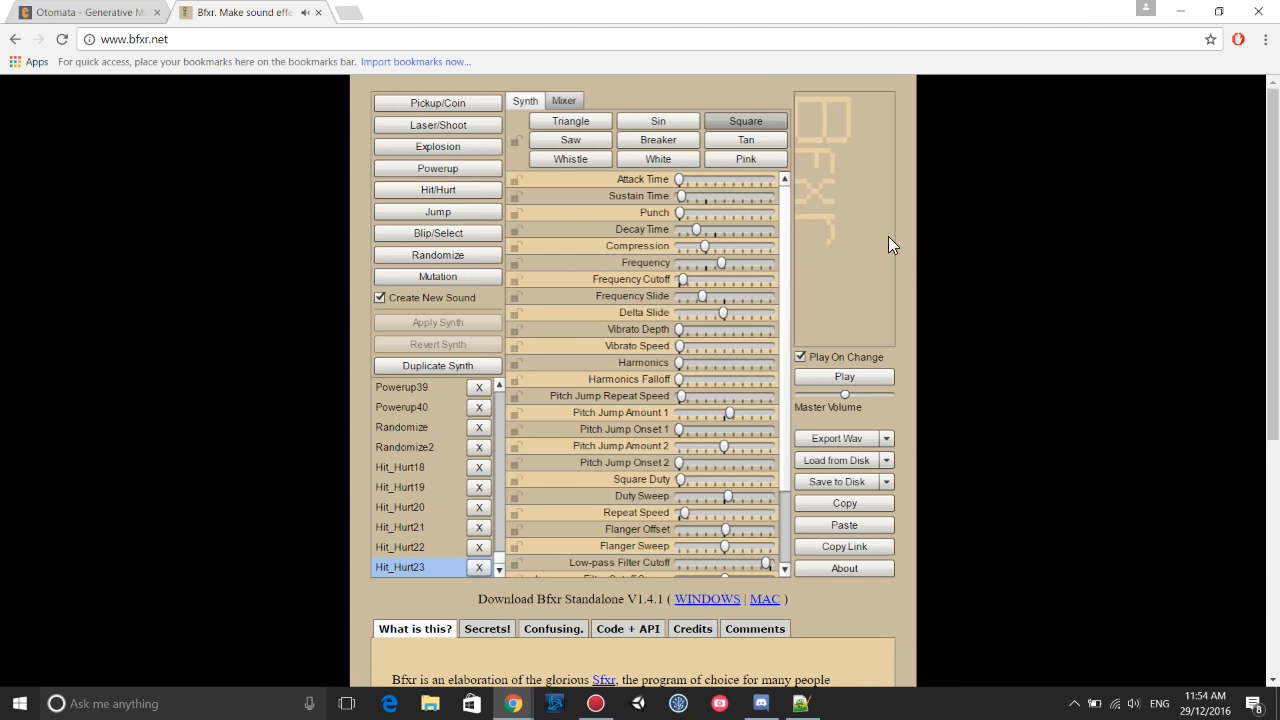
scroll("down", 3)
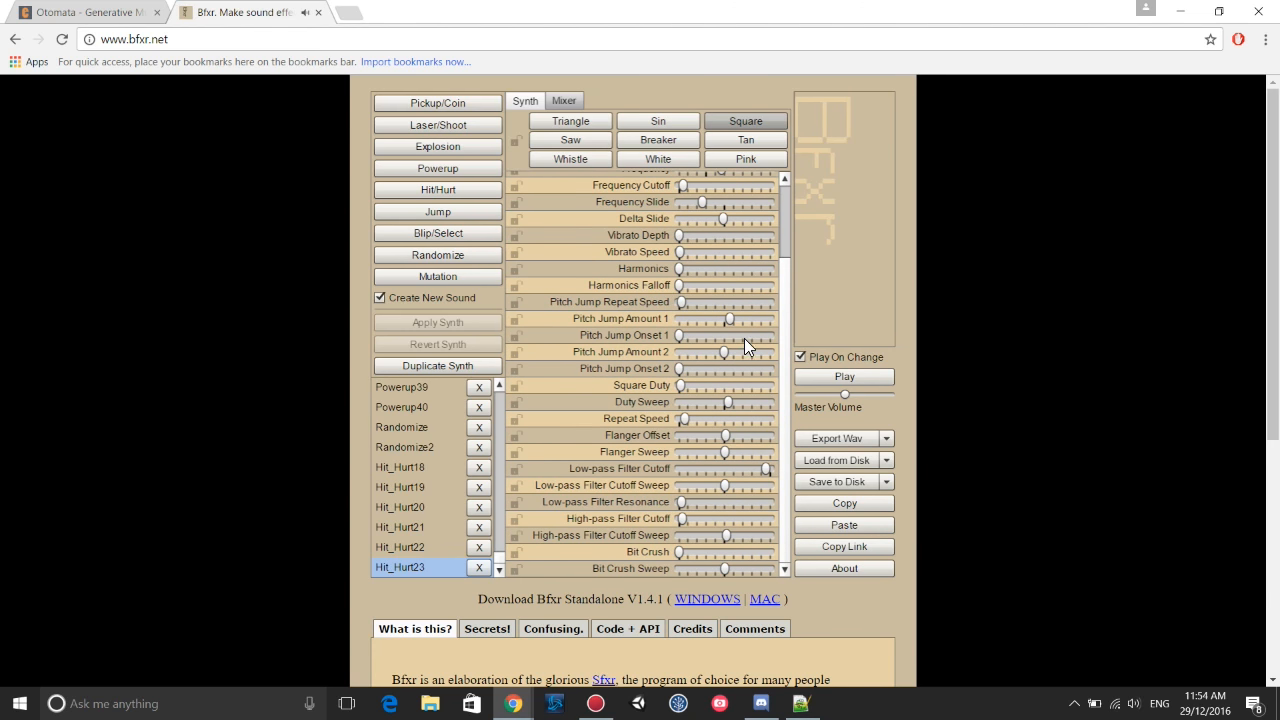
scroll("up", 3)
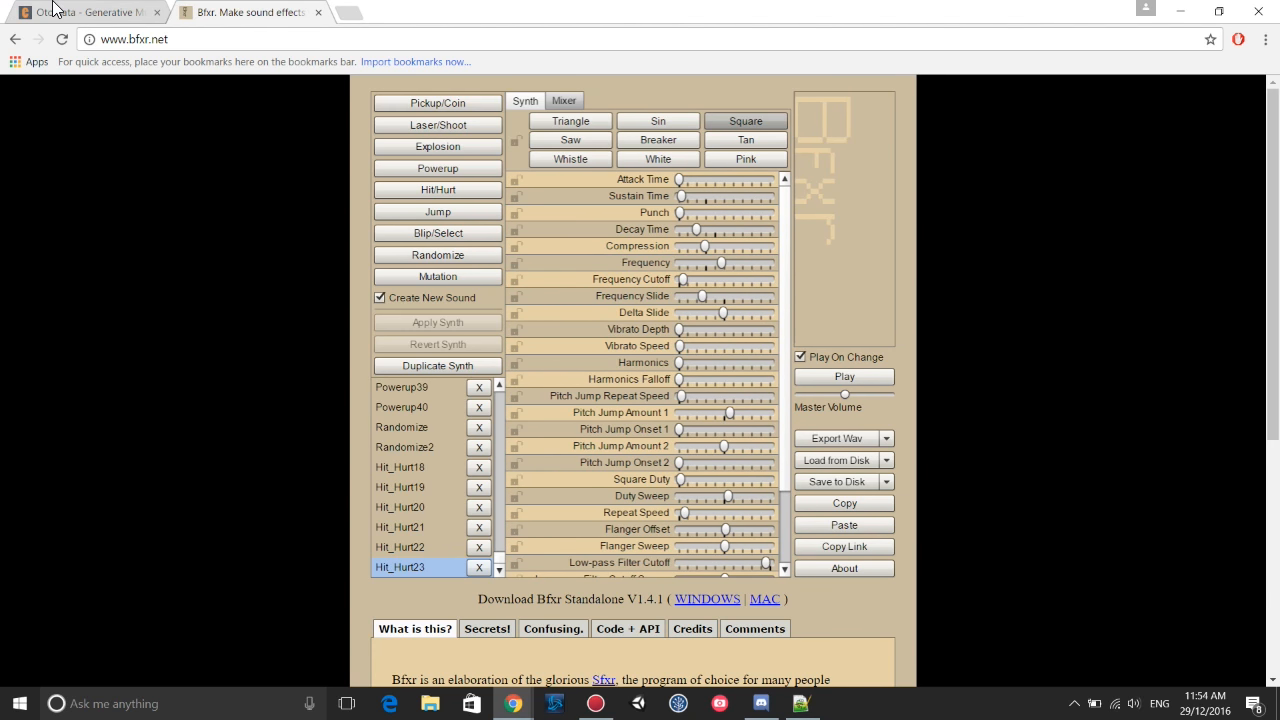
left_click(85, 11)
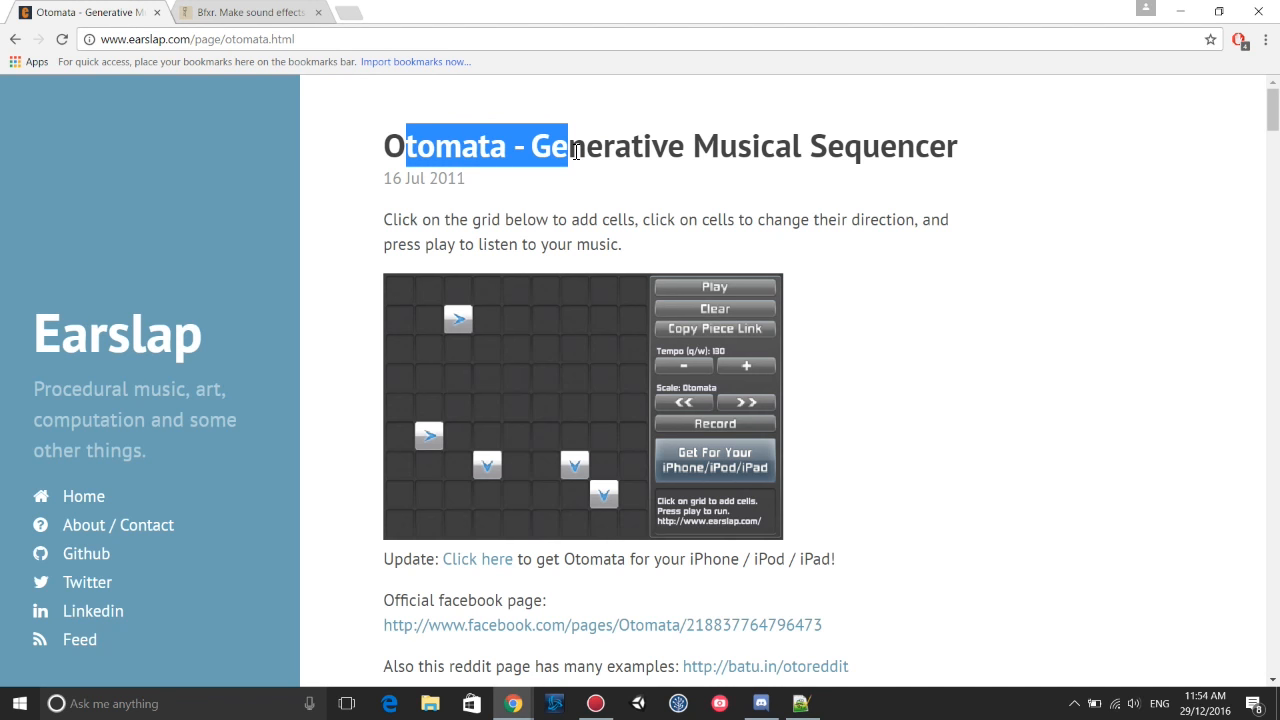
left_click(607, 145)
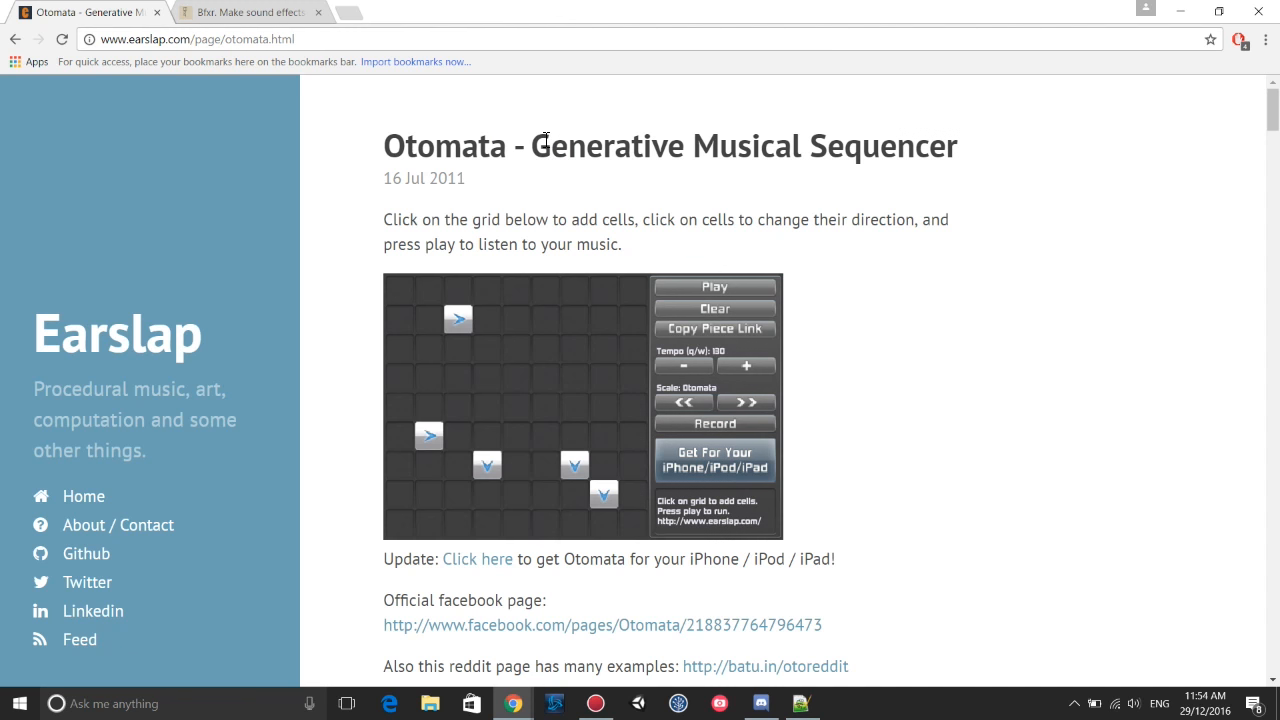
mouse_move(558, 197)
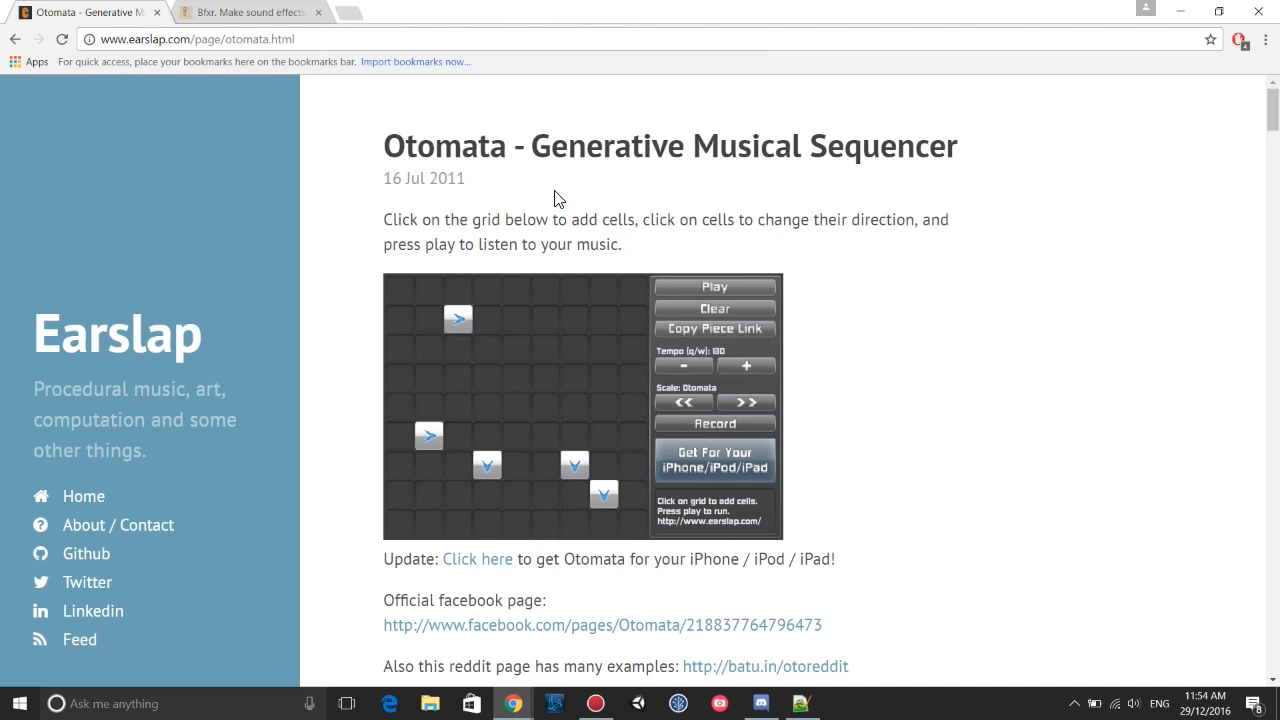
mouse_move(708, 147)
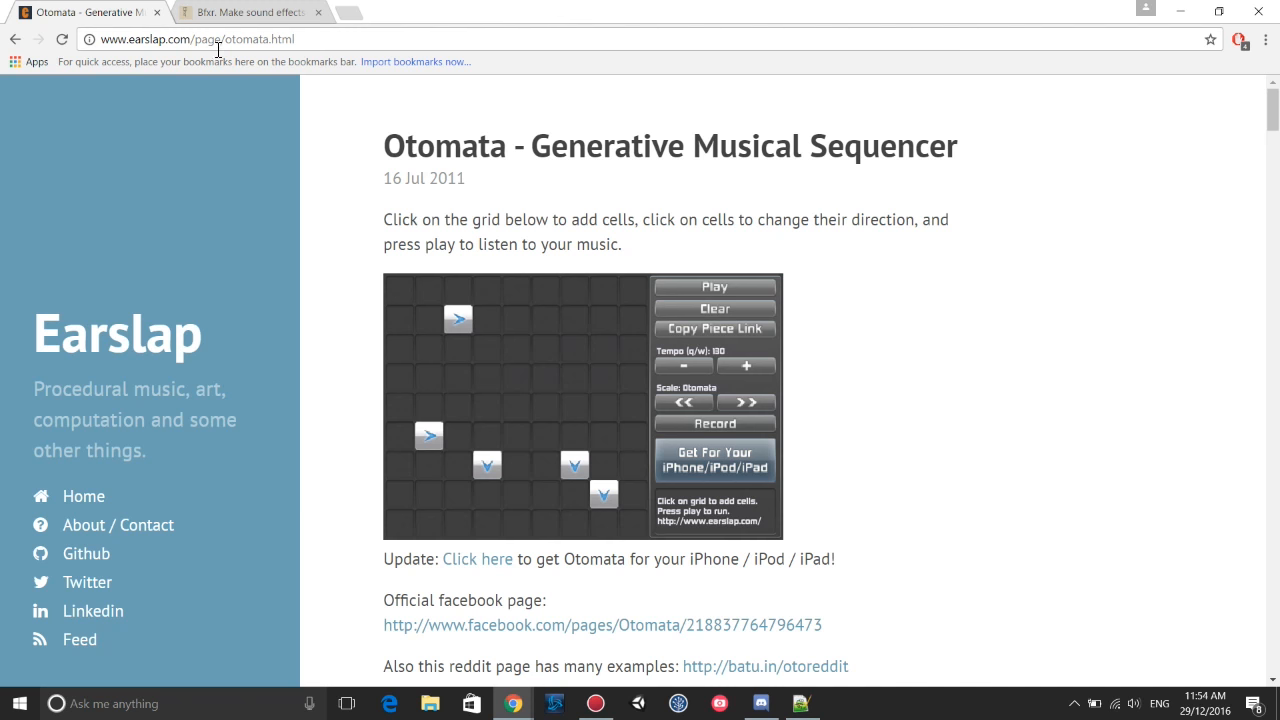
left_click(250, 11)
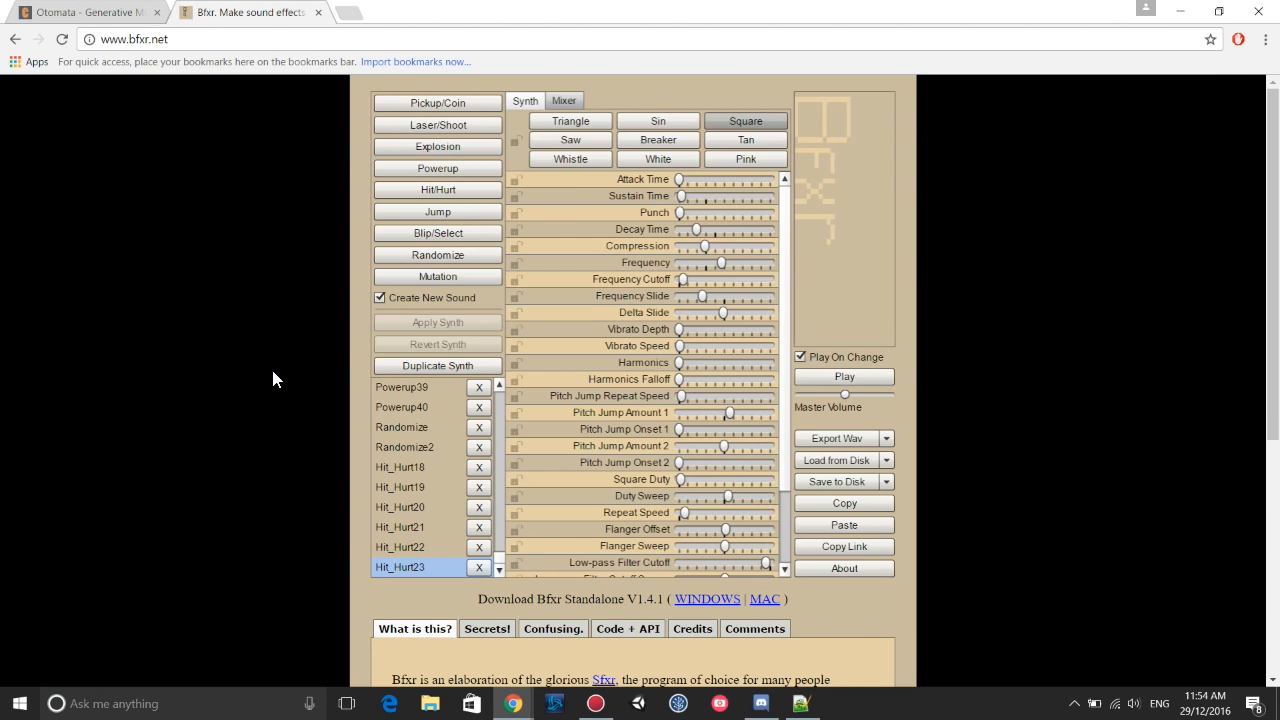
mouse_move(268, 349)
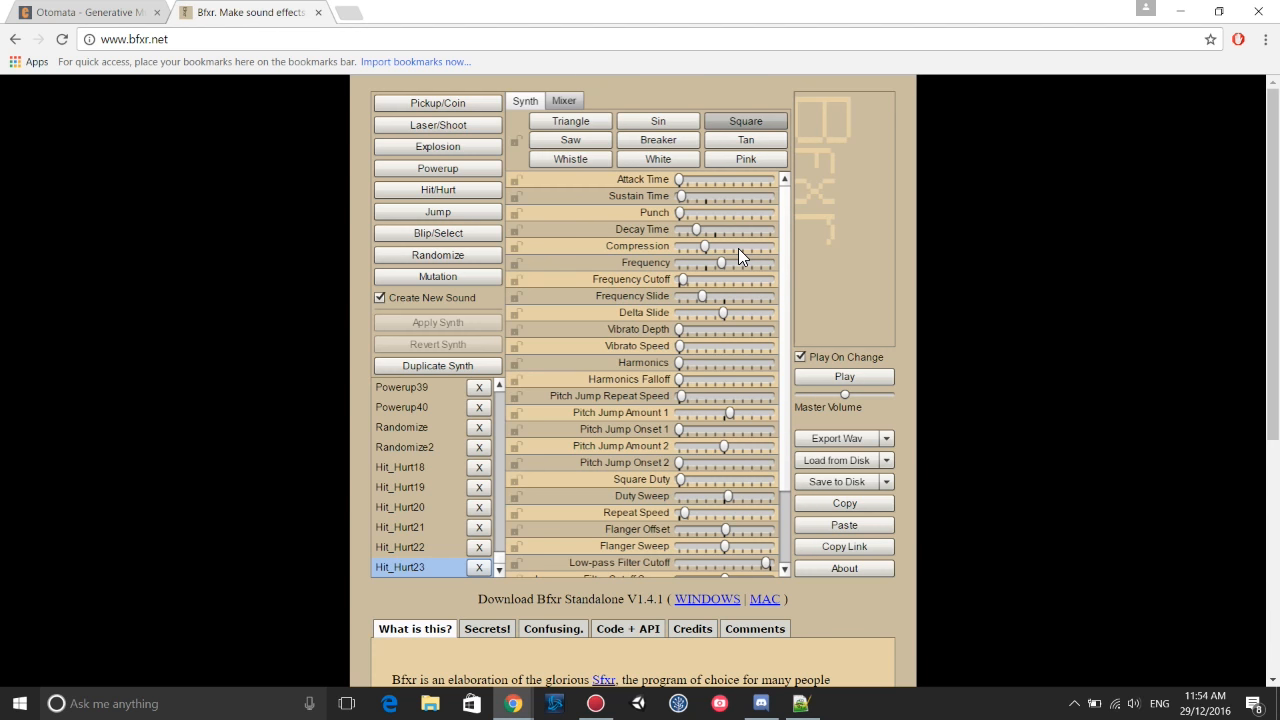
mouse_move(1008, 269)
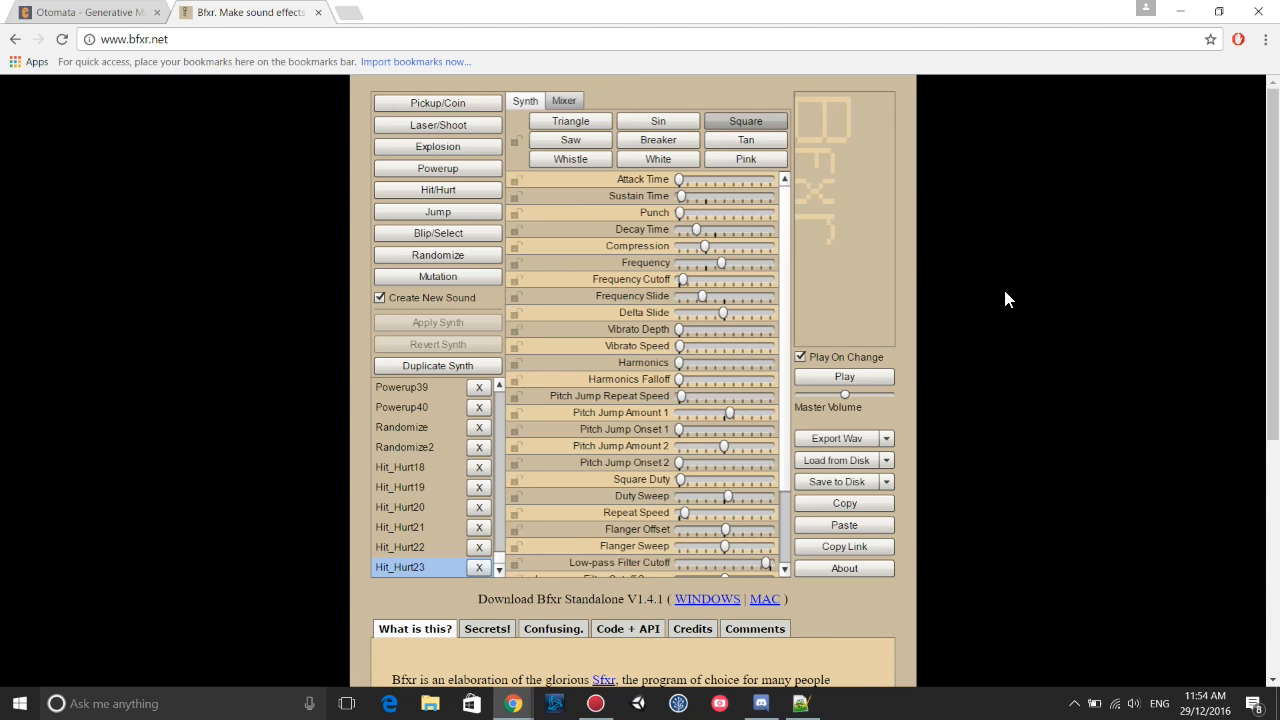
mouse_move(1015, 309)
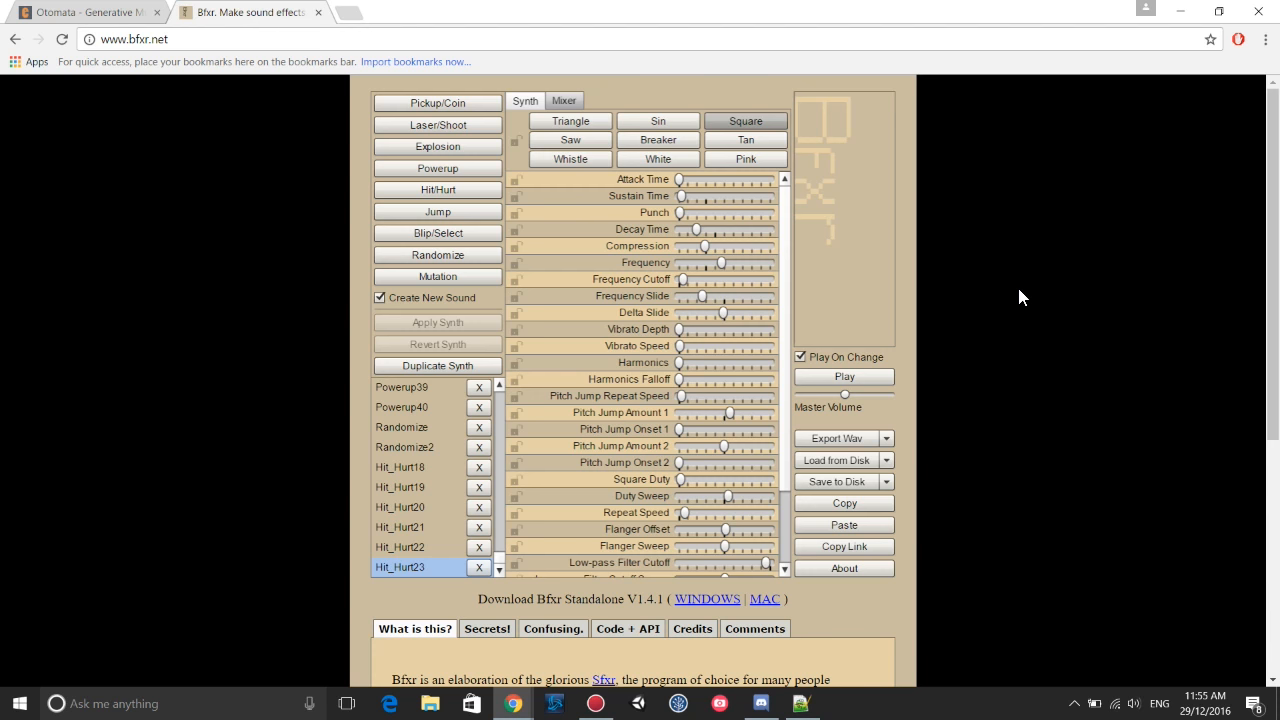
left_click(85, 12)
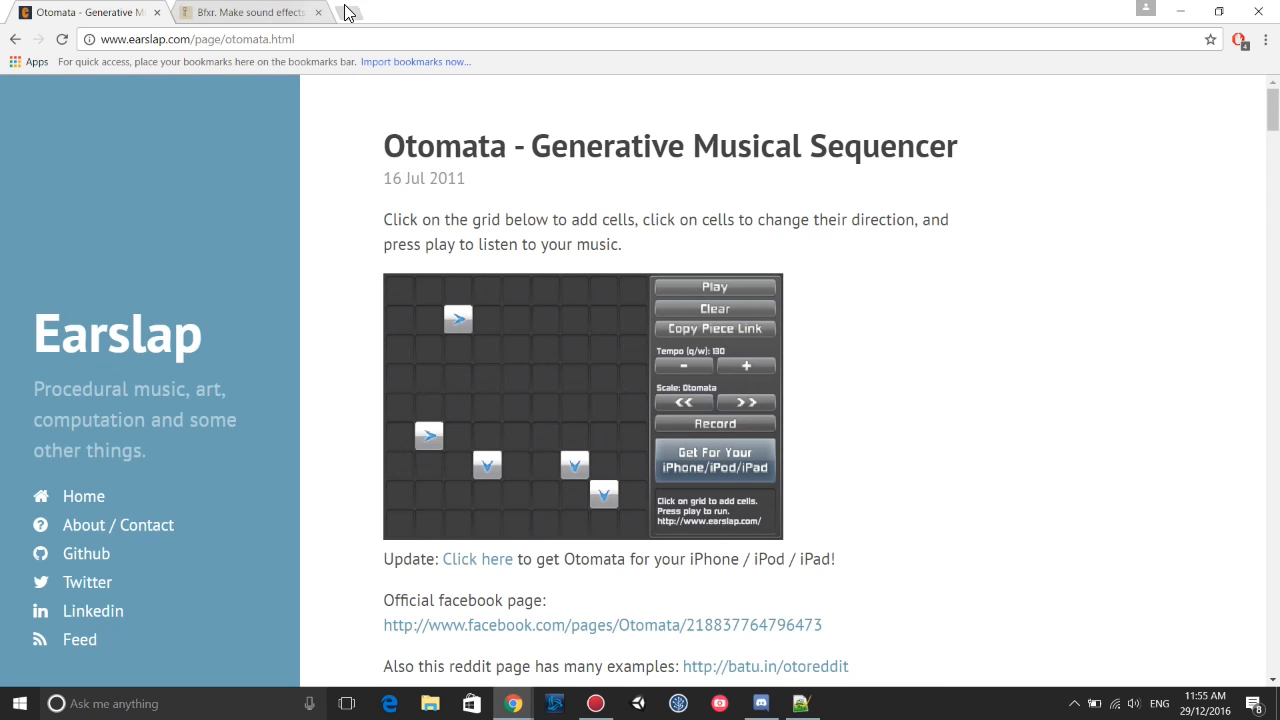
left_click(245, 11)
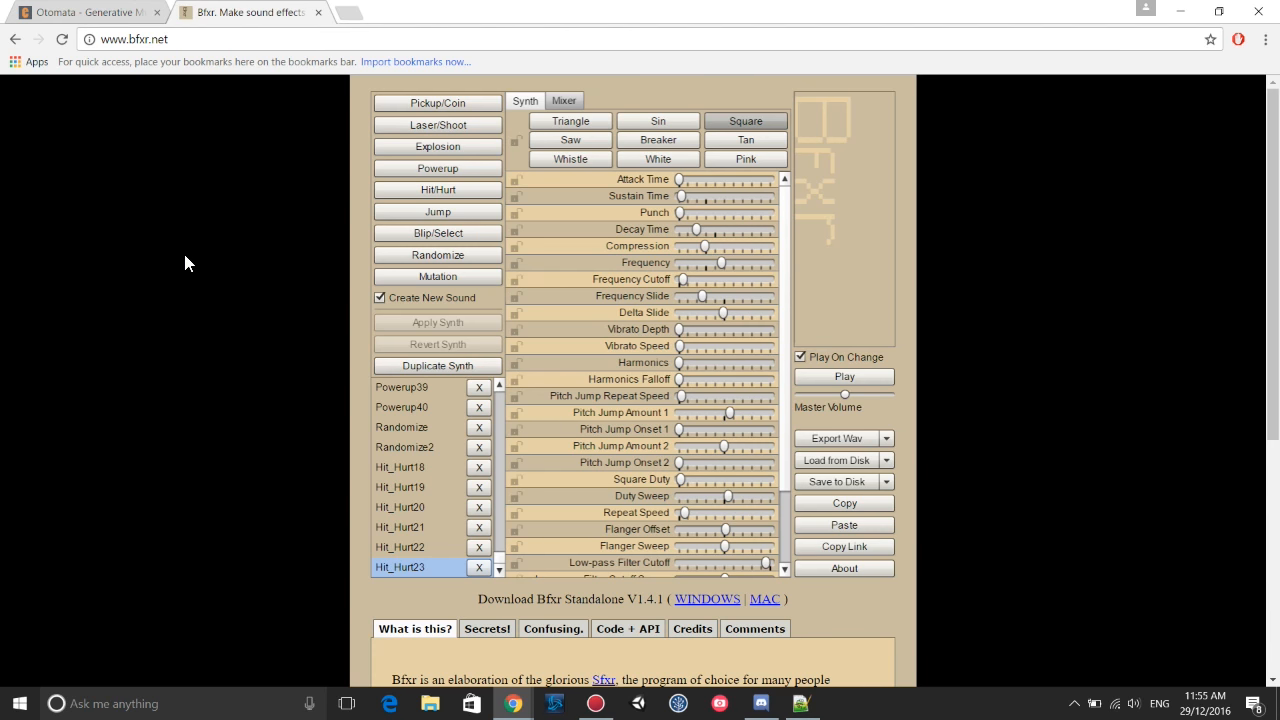
Scroll down to Bfxr's 'What is this?' description, back up, and switch to the Otomata page.
scroll("down", 3)
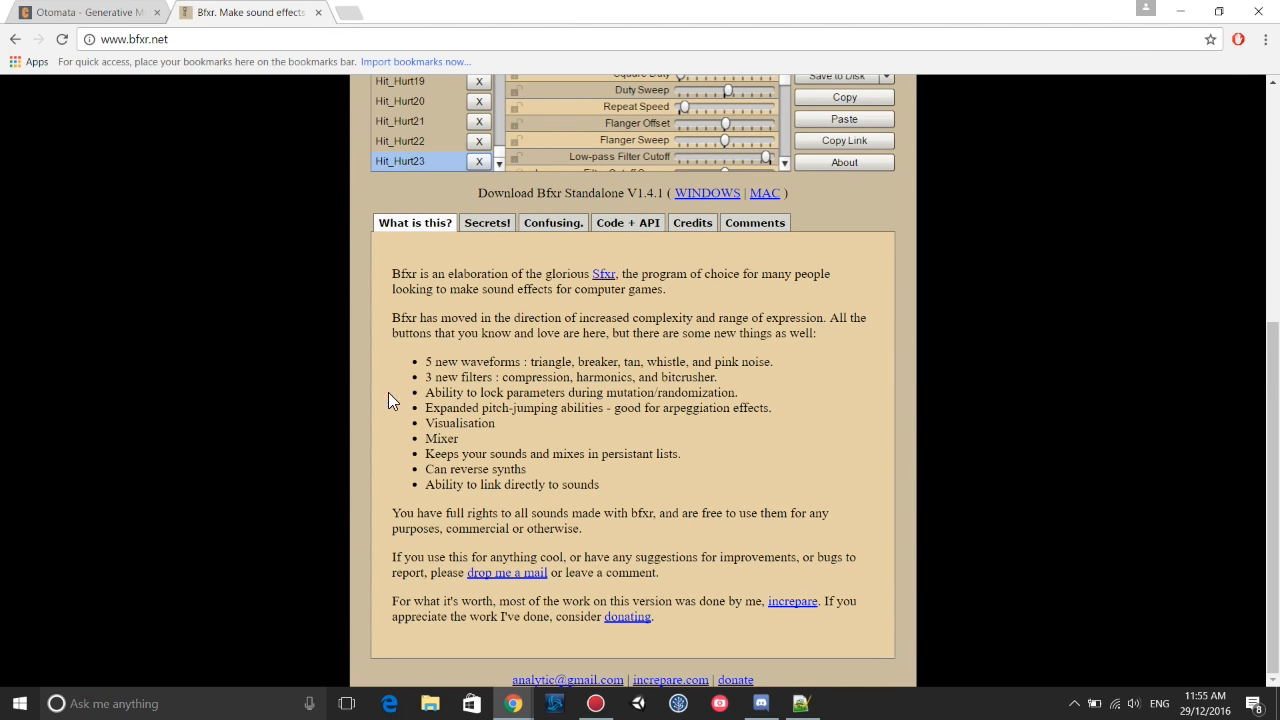
scroll("up", 3)
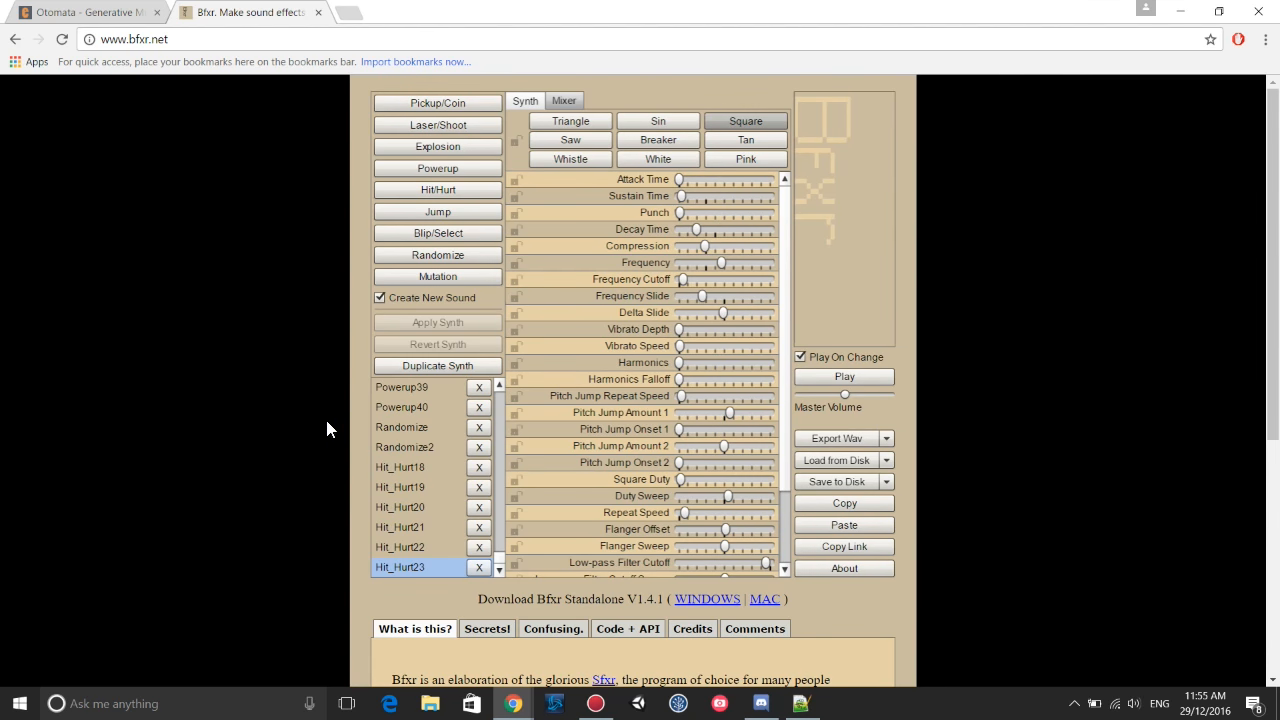
scroll("down", 3)
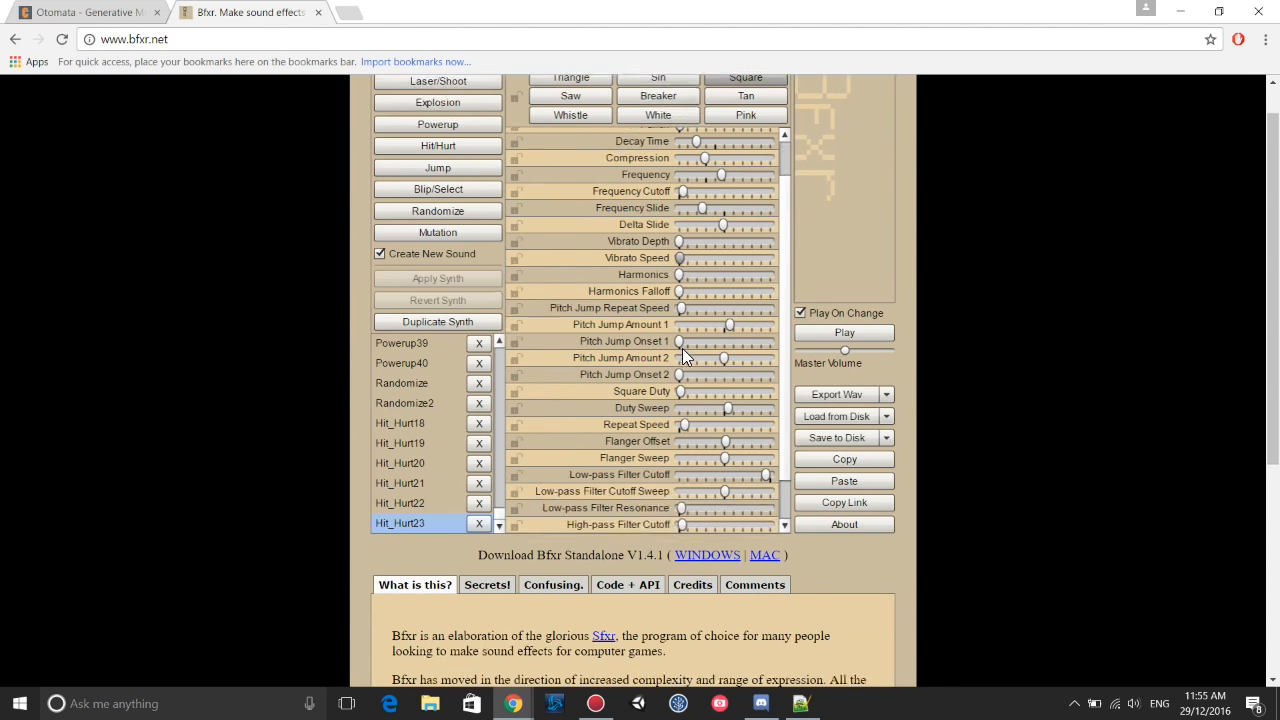
scroll("down", 3)
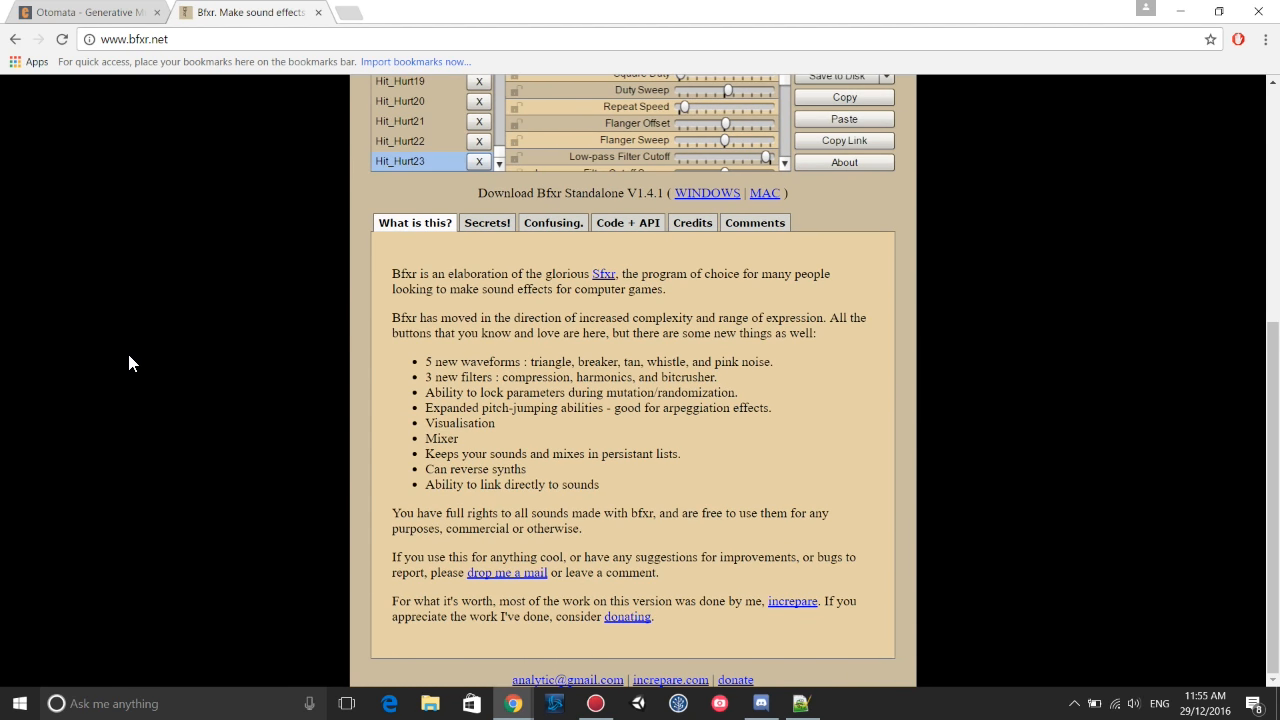
mouse_move(644, 295)
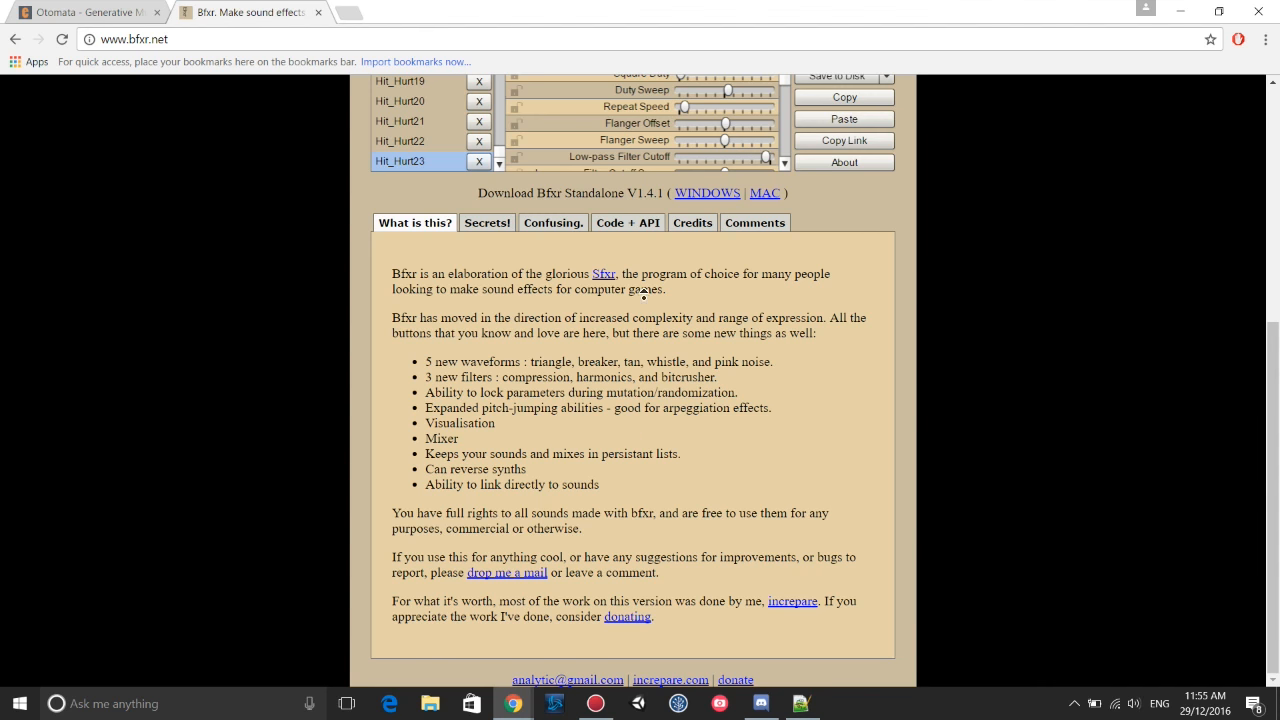
scroll("up", 3)
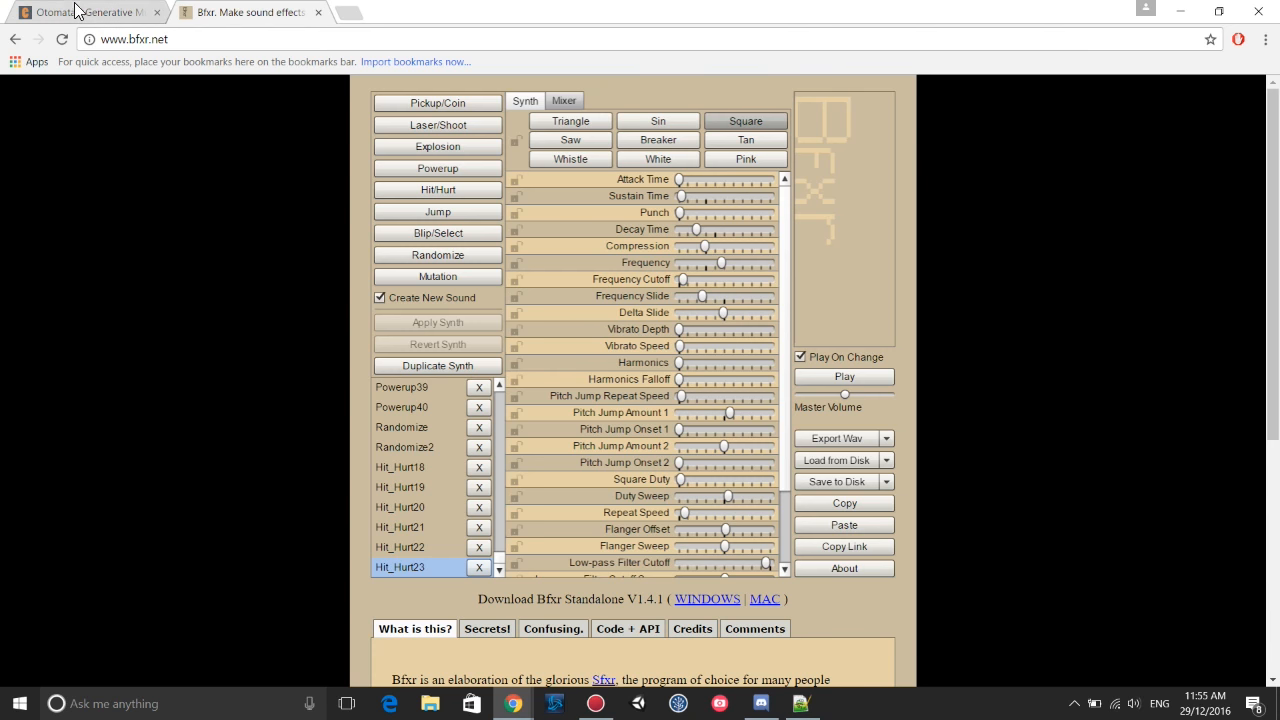
left_click(85, 12)
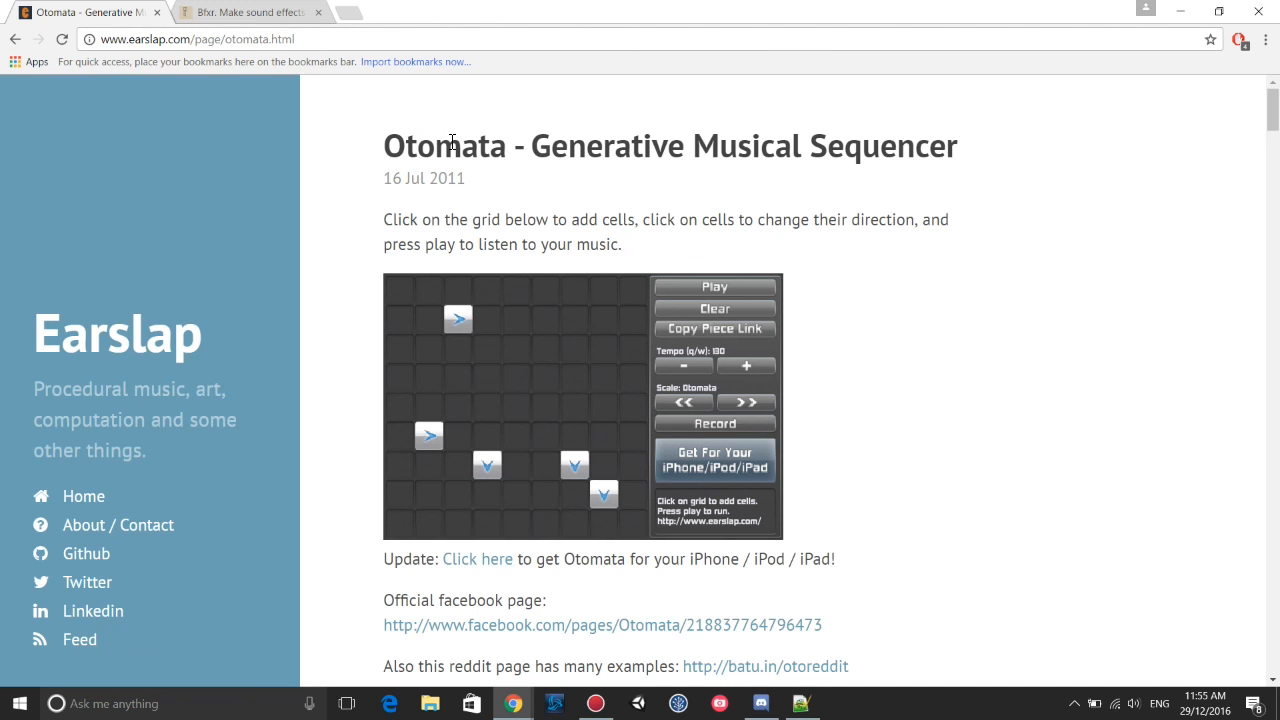
mouse_move(385, 128)
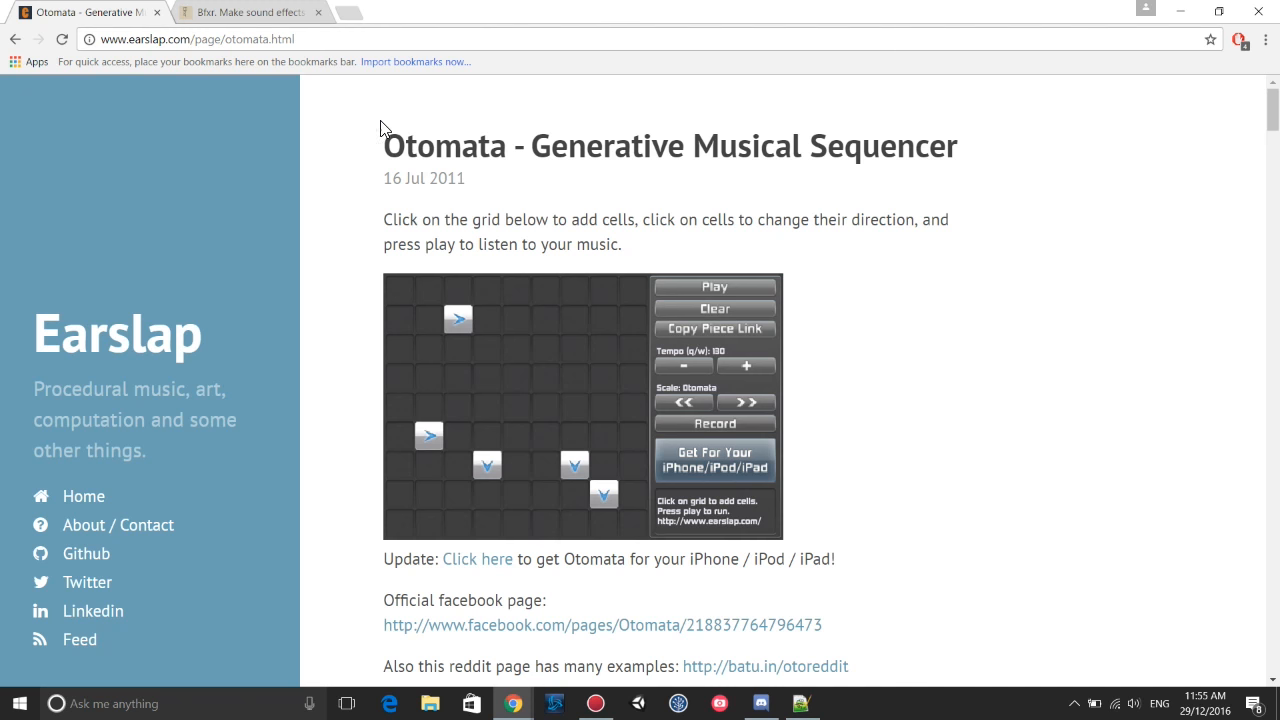